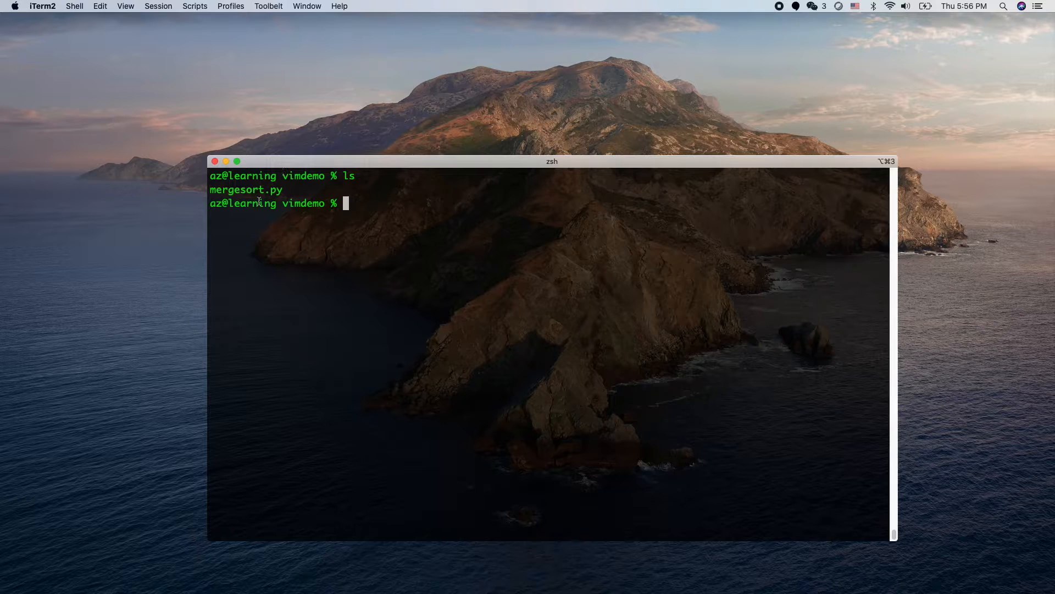
mouse_move(257, 295)
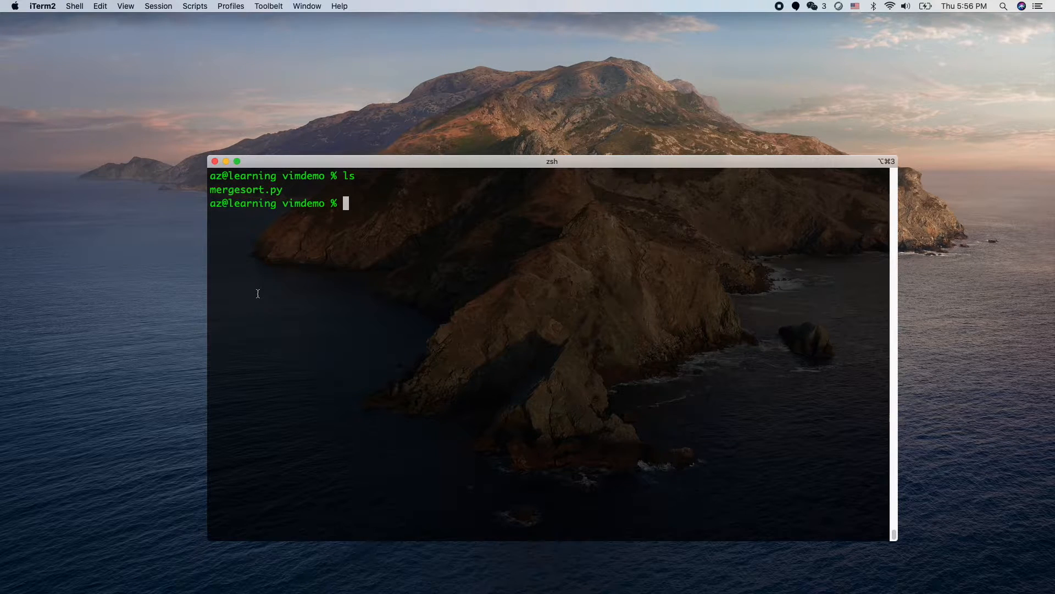
Step: Launch Vim on mergesort.py from the zsh prompt
type("vim")
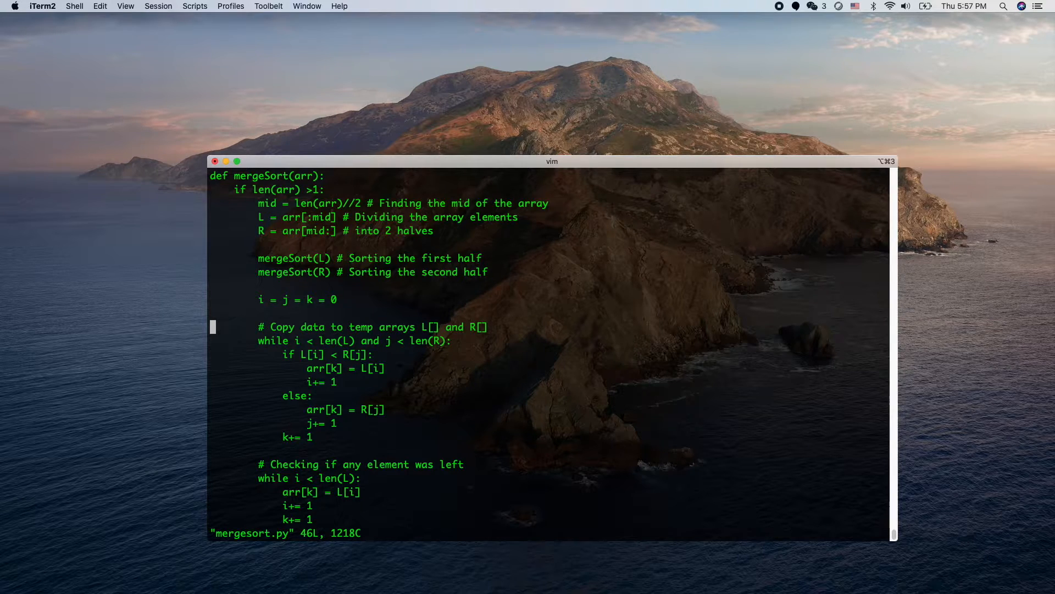
mouse_move(231, 234)
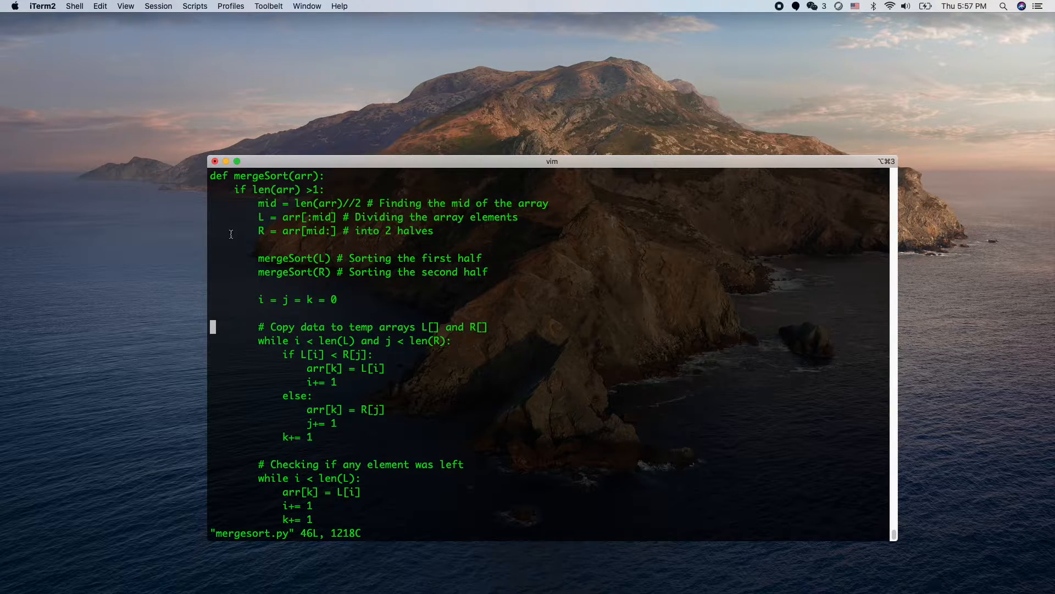
mouse_move(214, 177)
type(":")
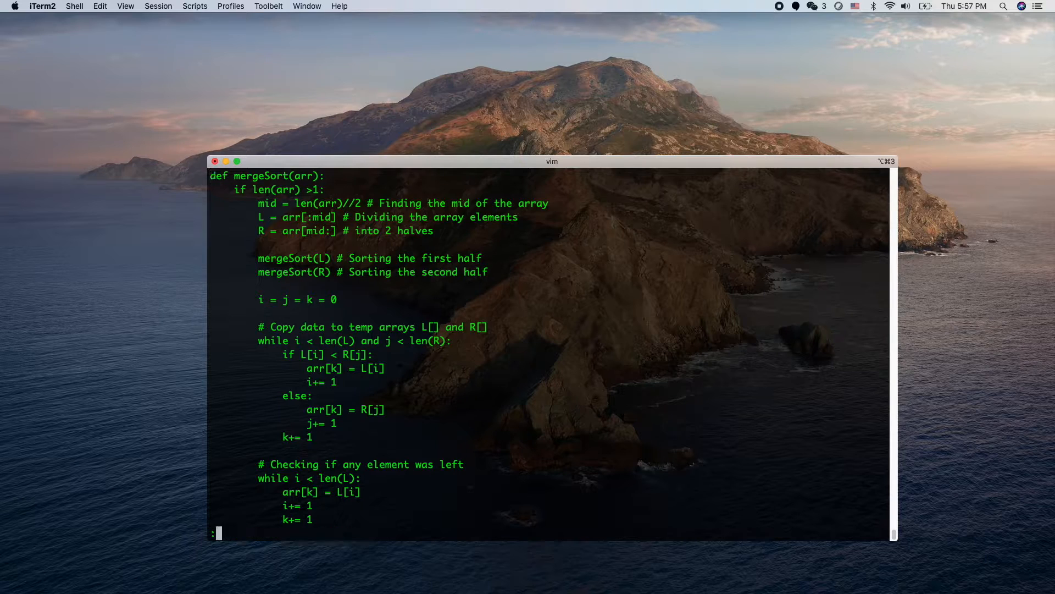
mouse_move(205, 525)
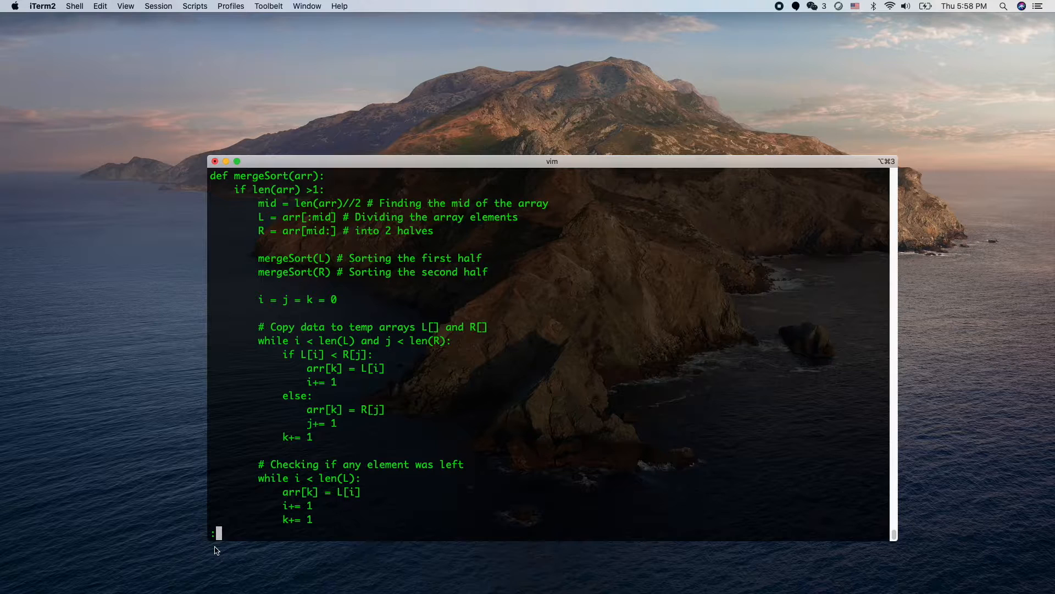
Step: Enable syntax highlighting with :syntax on and move the cursor down through the code
type("sy")
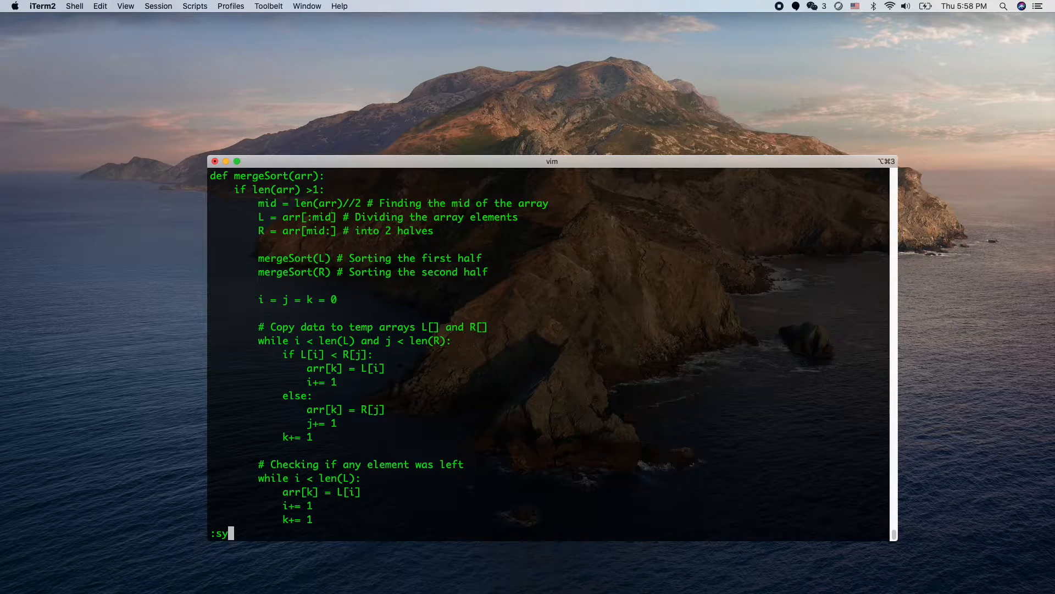
type("n")
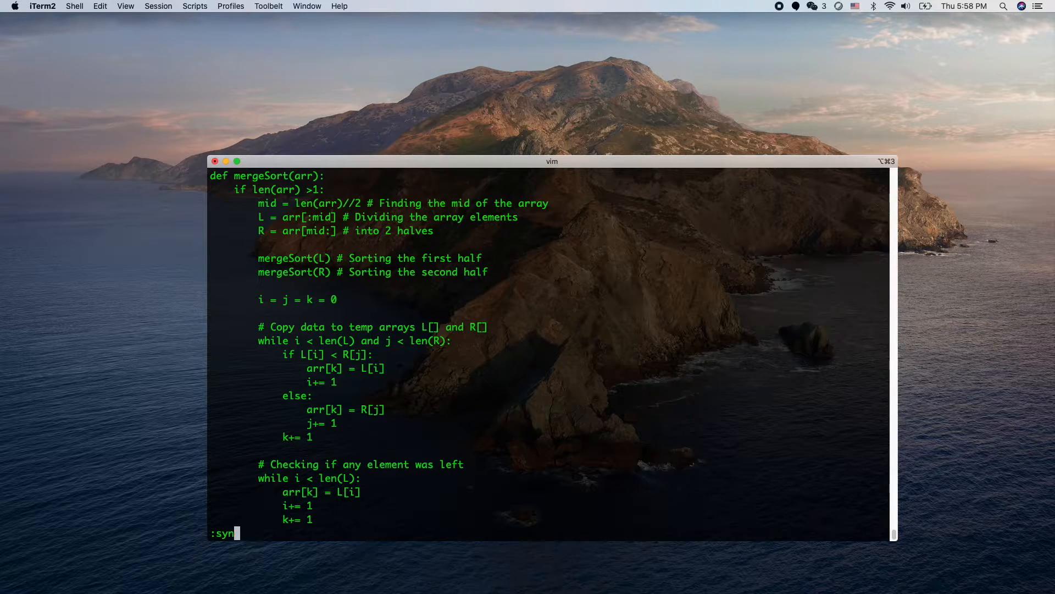
type("tax")
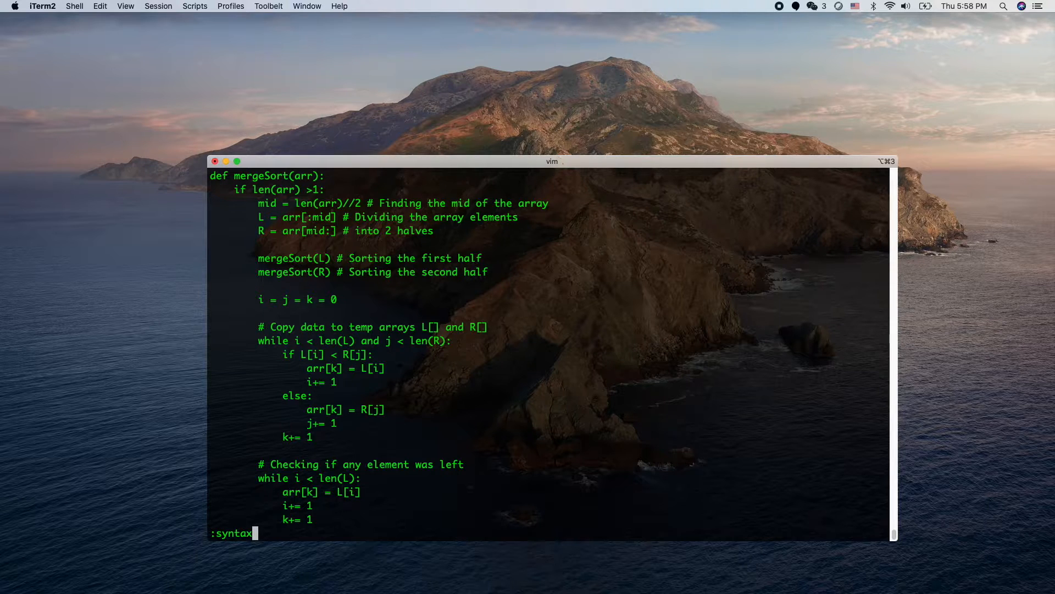
type("on")
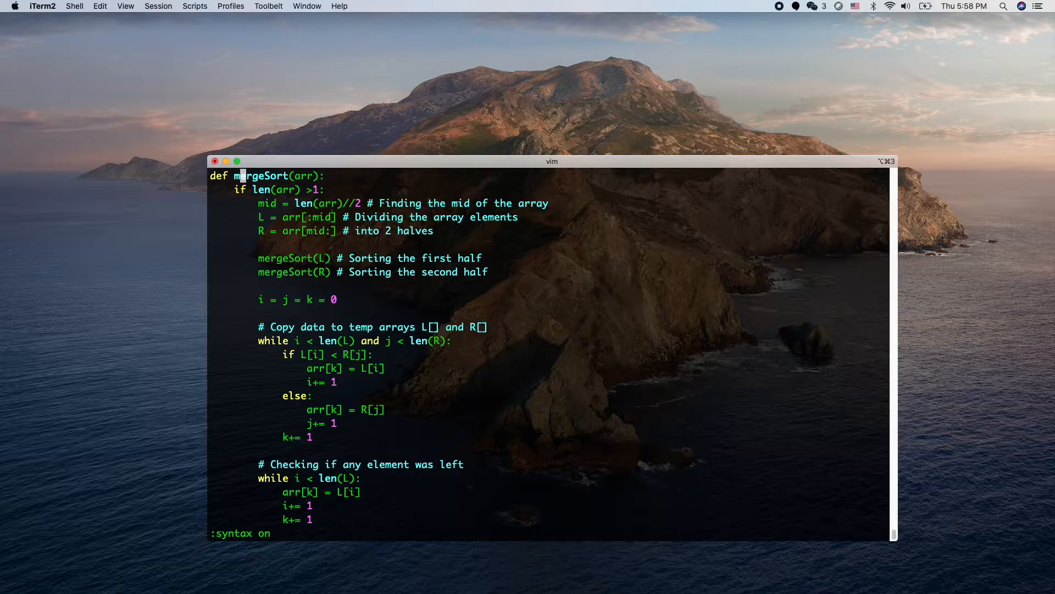
key("j")
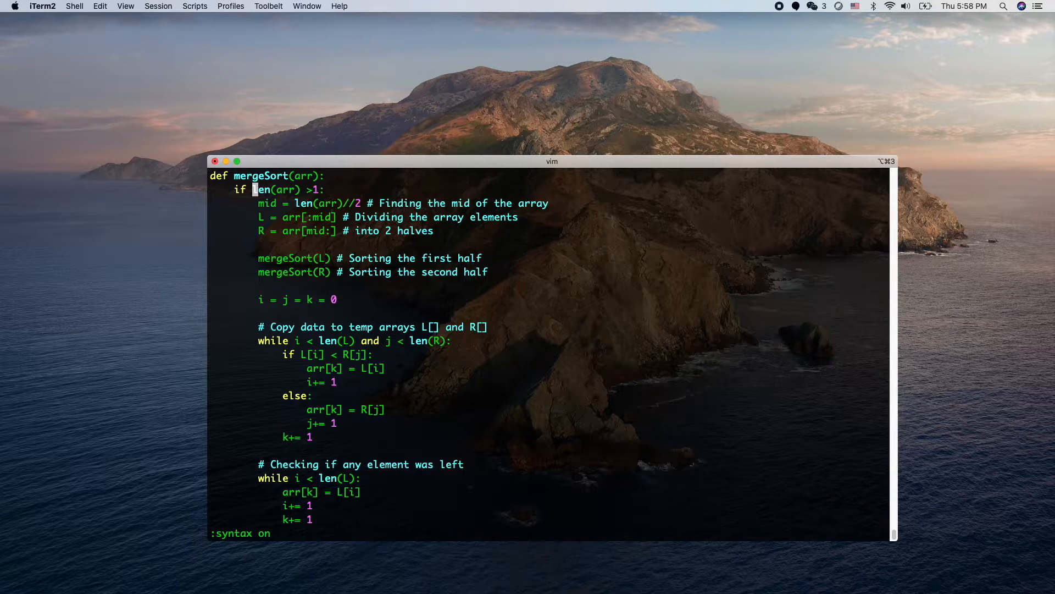
key("j")
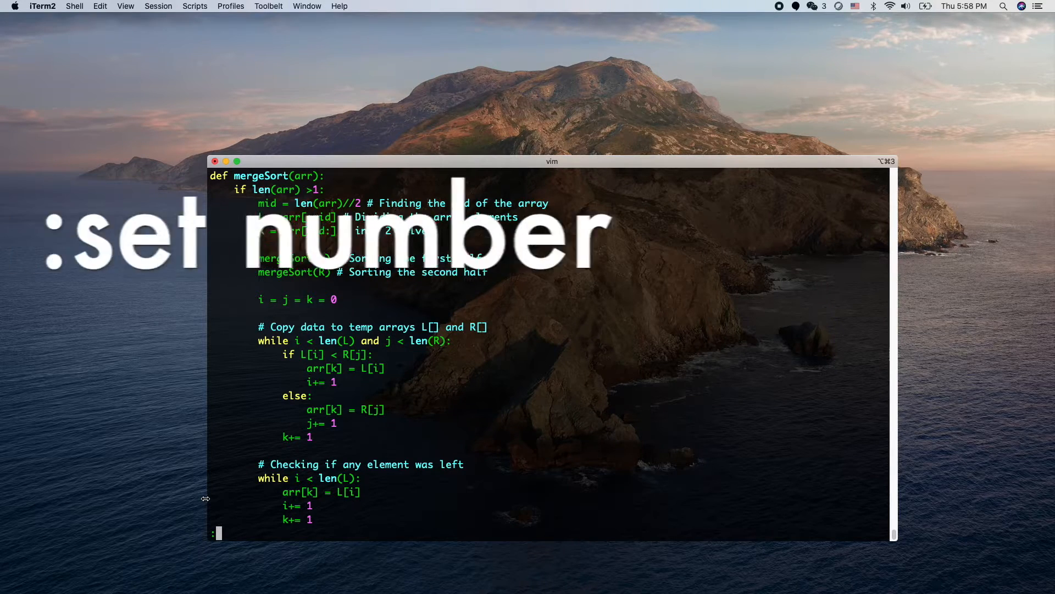
Step: Turn on line numbers with :set number for every line of mergesort.py
type(":set number")
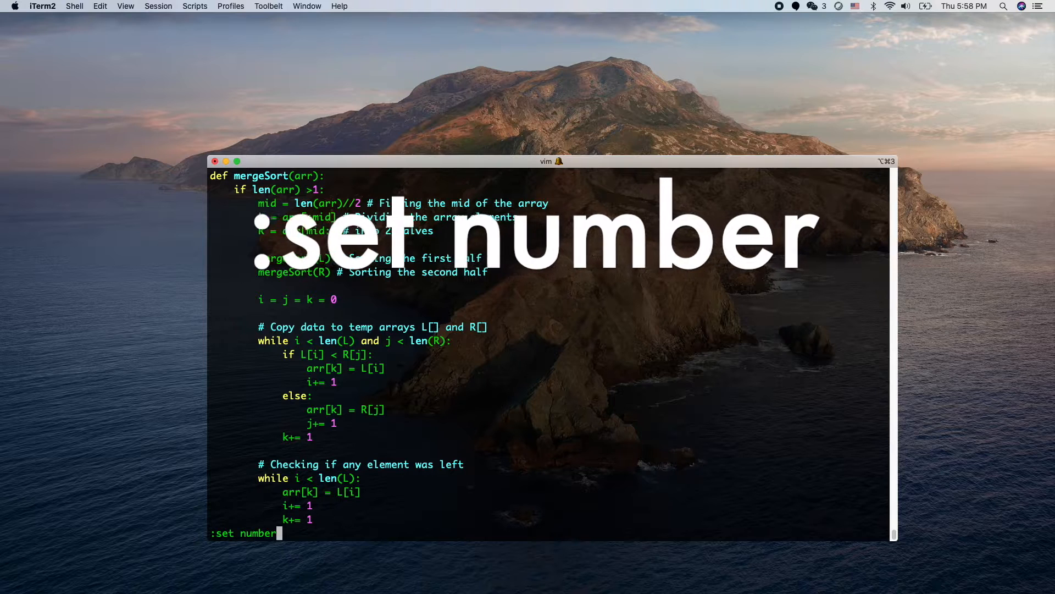
key("Return")
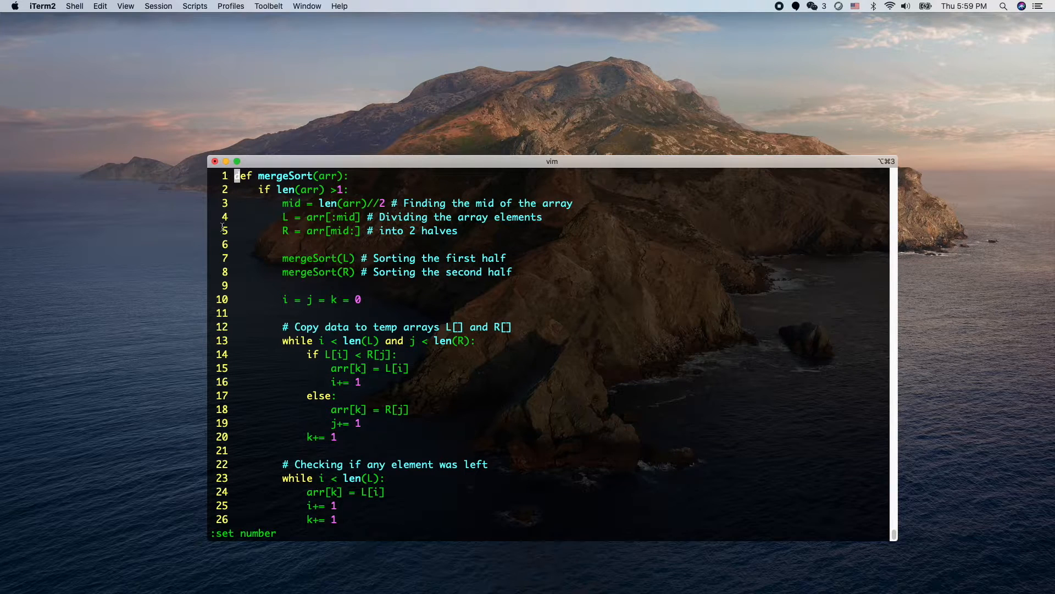
mouse_move(229, 265)
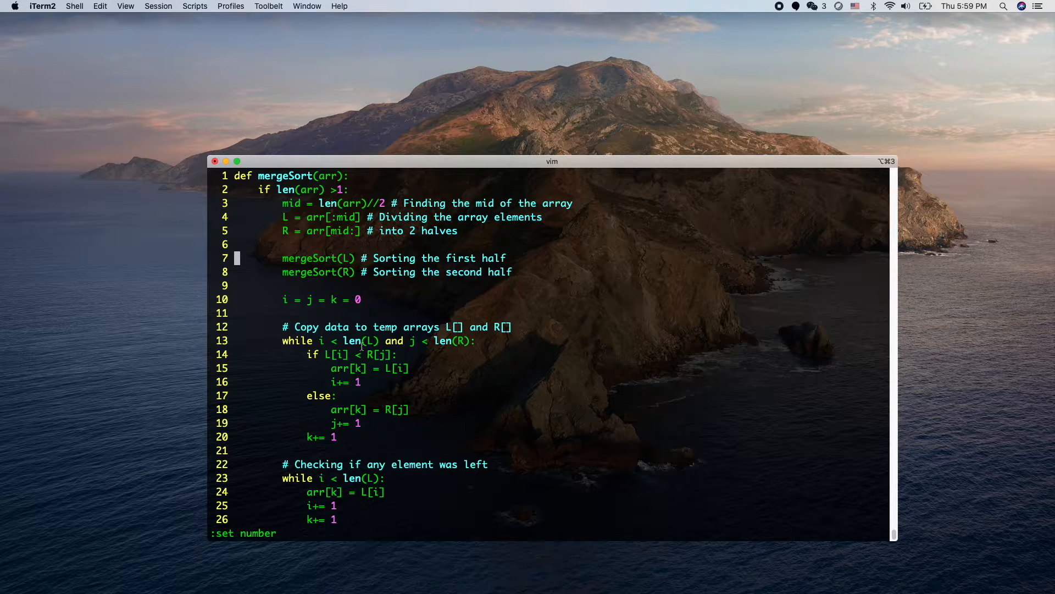
mouse_move(543, 233)
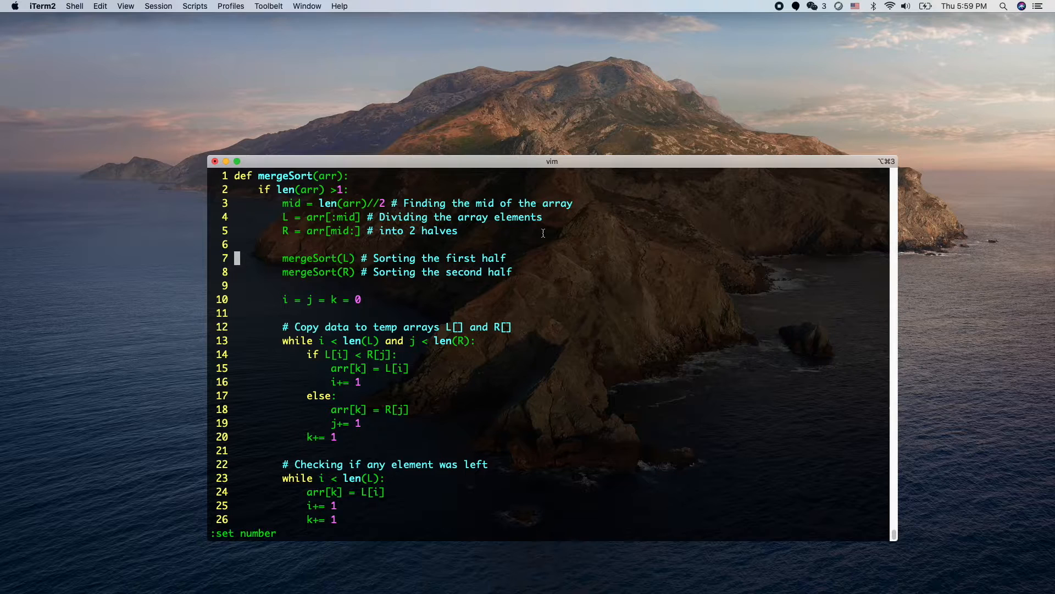
key("Return")
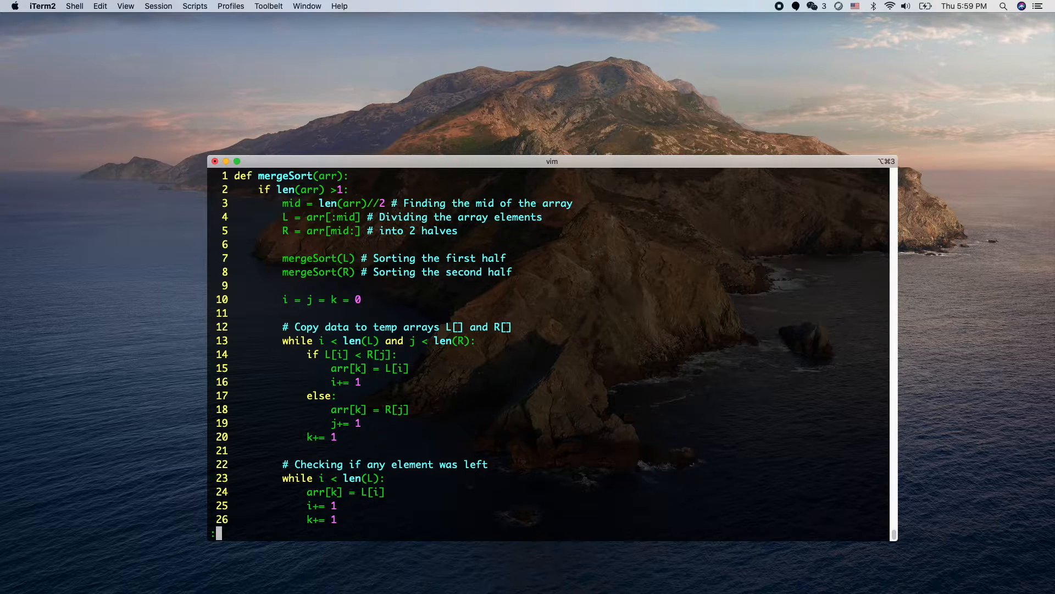
Step: Apply the blue colour scheme with :colorscheme blue
type("c")
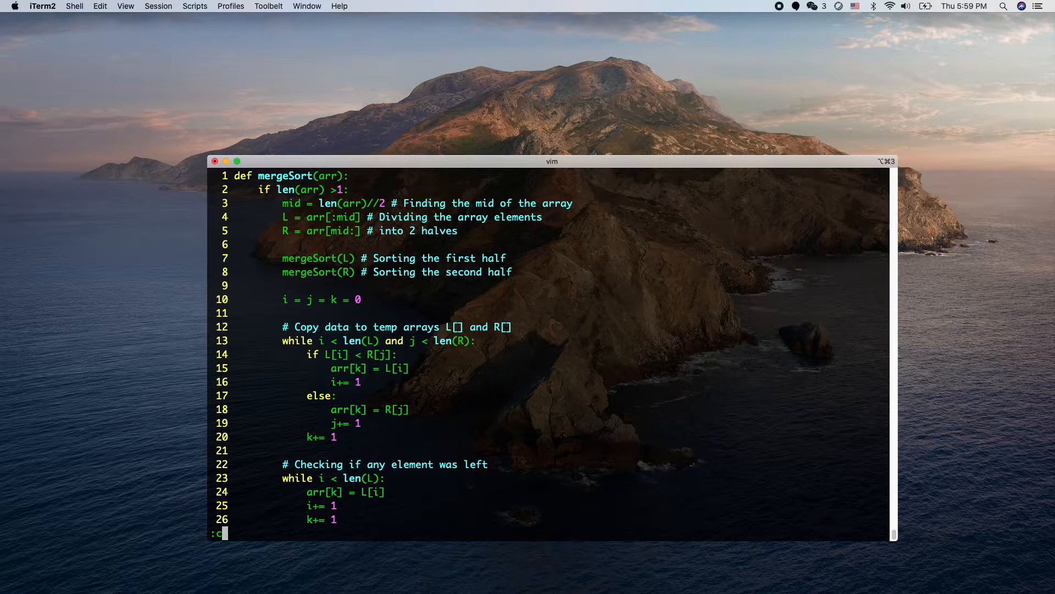
type("olorscheme")
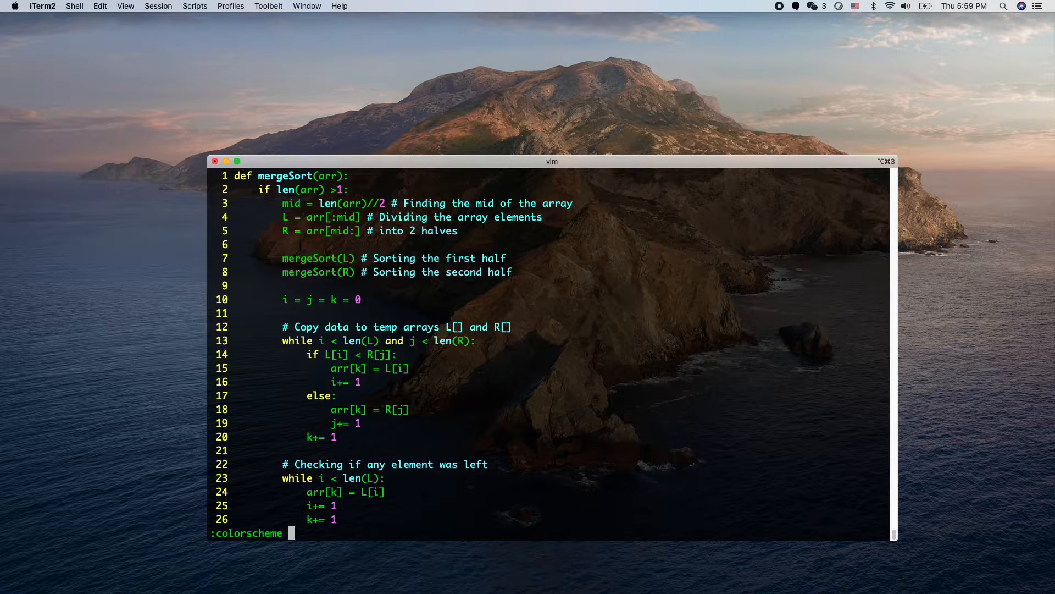
type("blue")
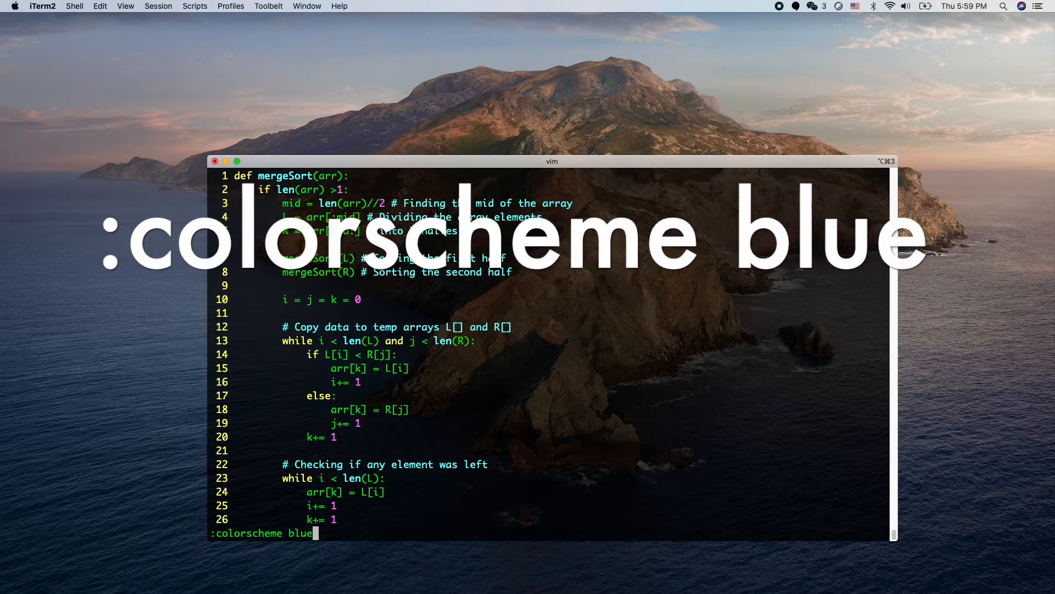
key("Return")
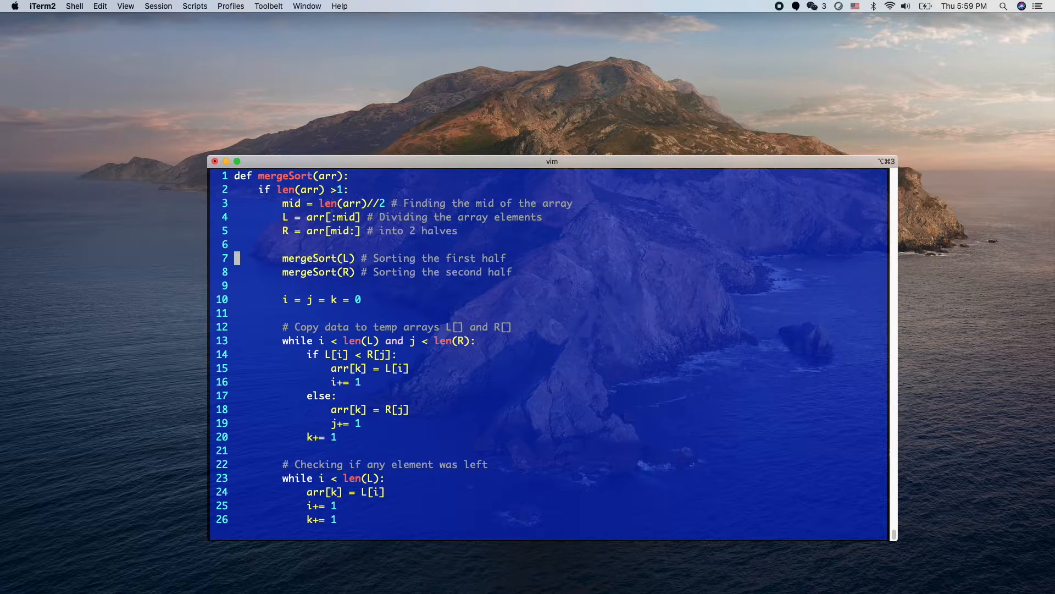
Step: Echo the current colour scheme name (blue) with a bare :colorscheme
scroll("down", 3)
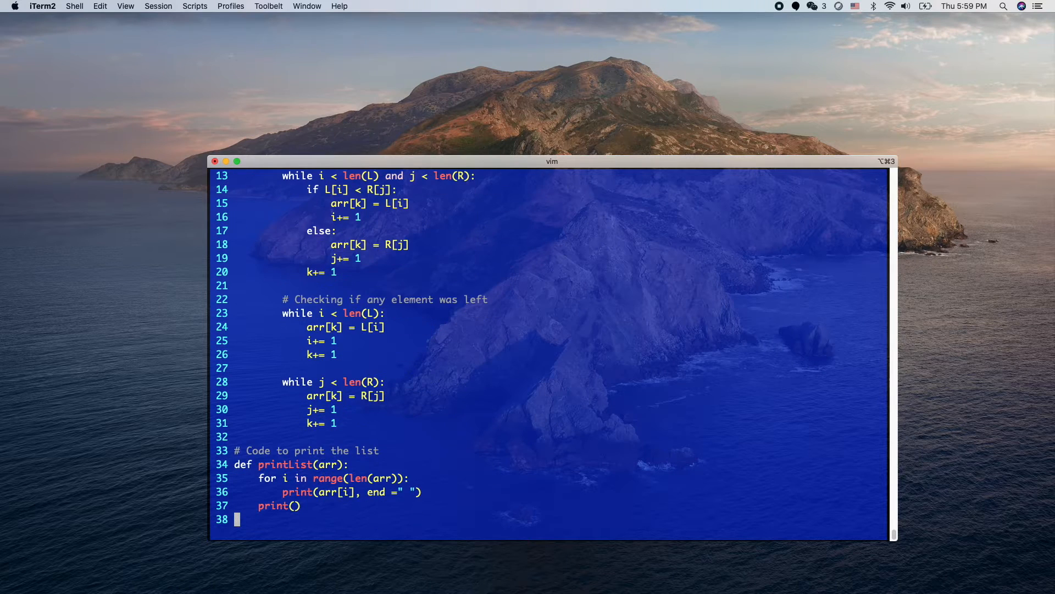
type(":colo")
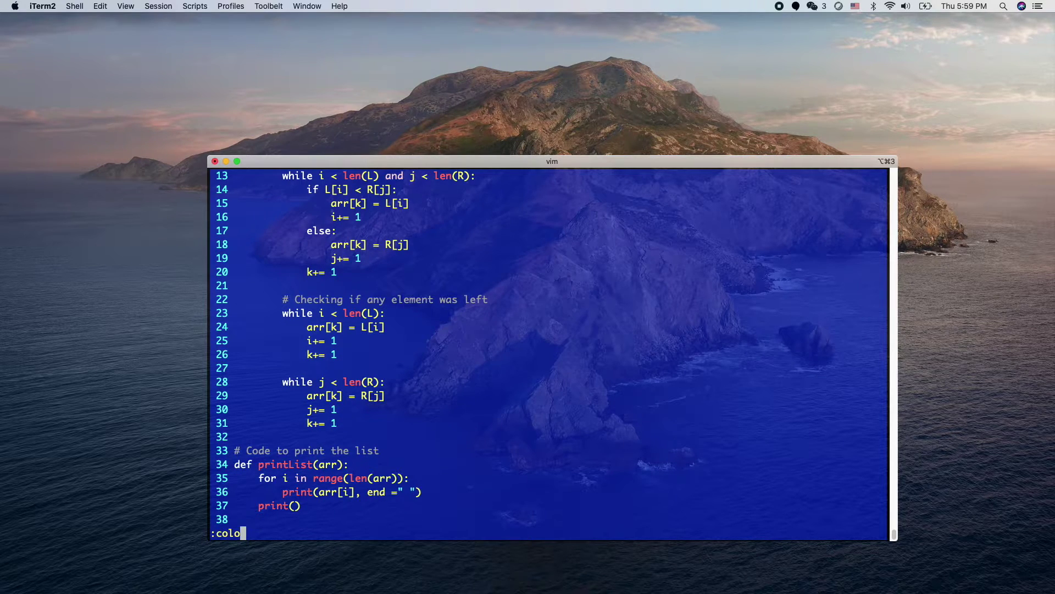
type("rscheme")
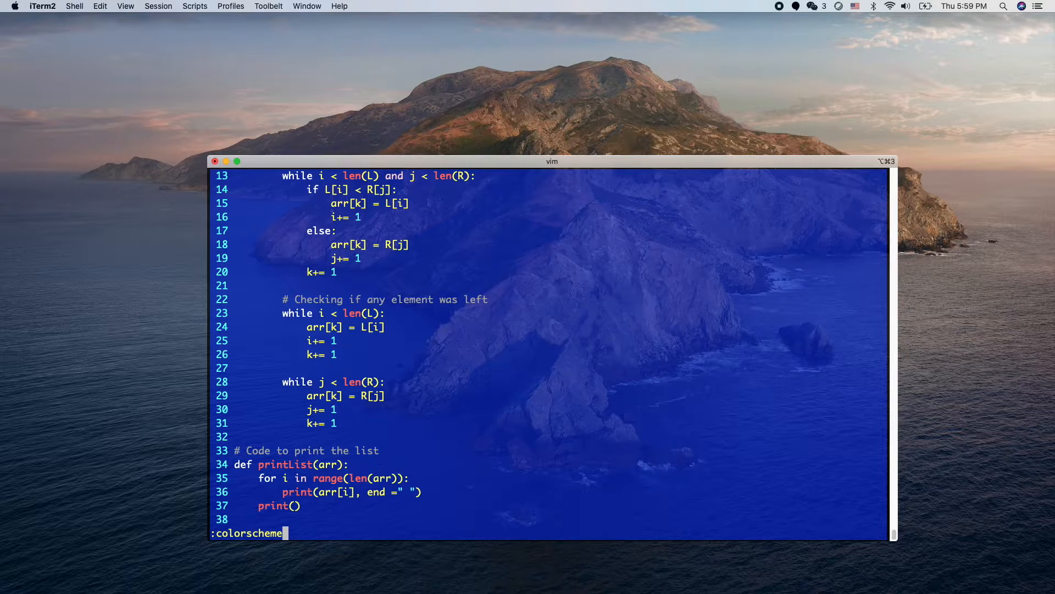
key("Return")
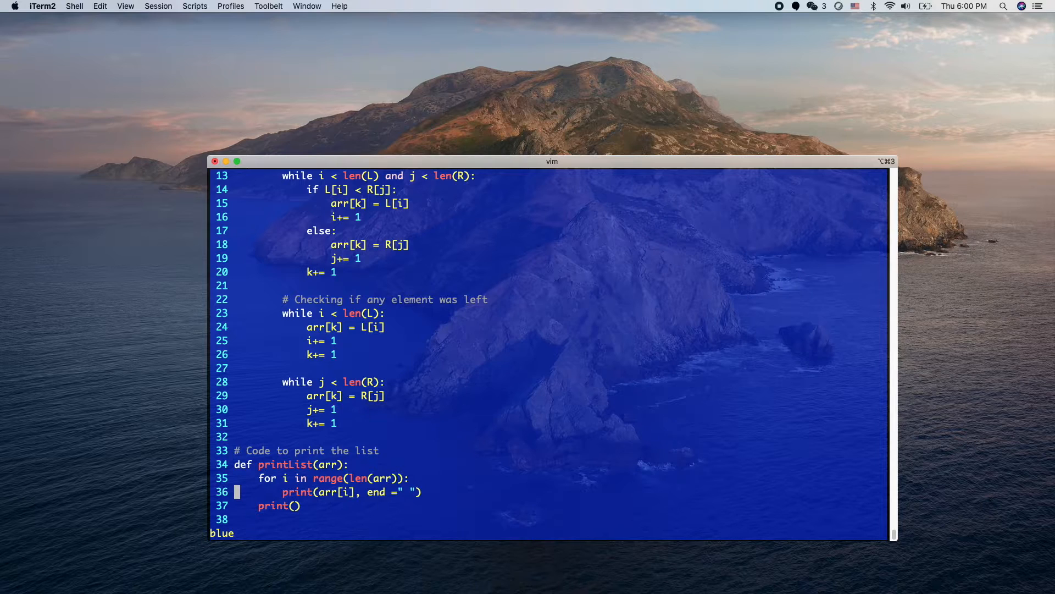
Step: Prepare a :colorscheme command Tab-completed to desert instead of blue
type(":colo")
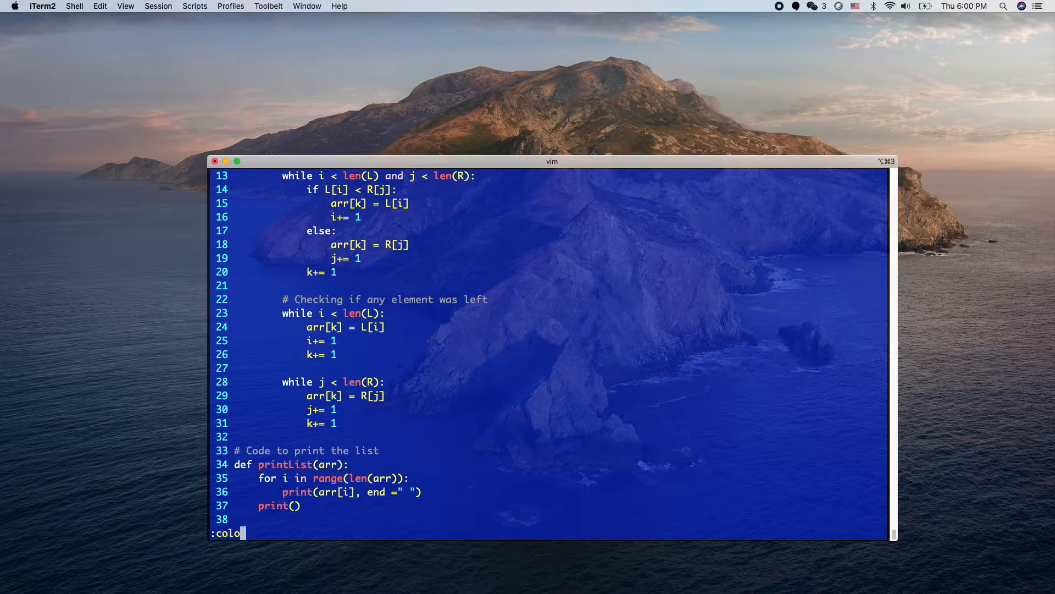
type("rscheme blue")
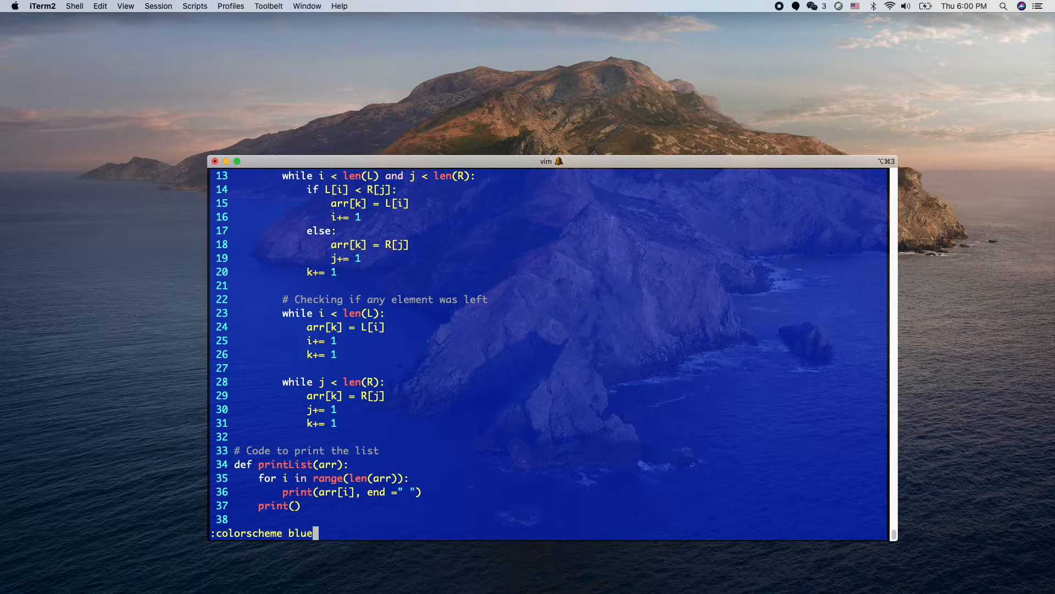
key("backspace")
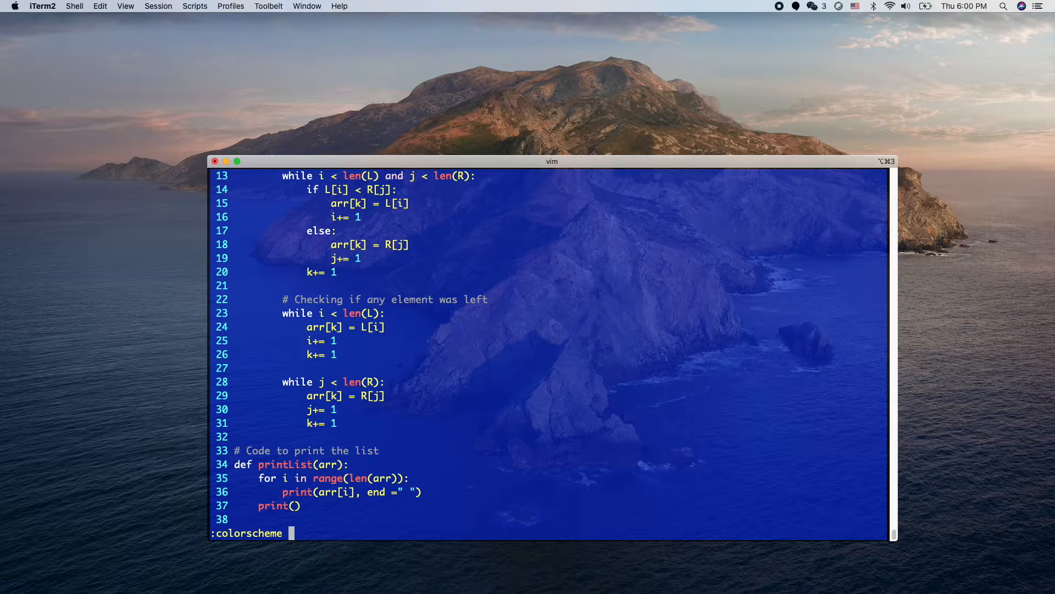
key("Tab")
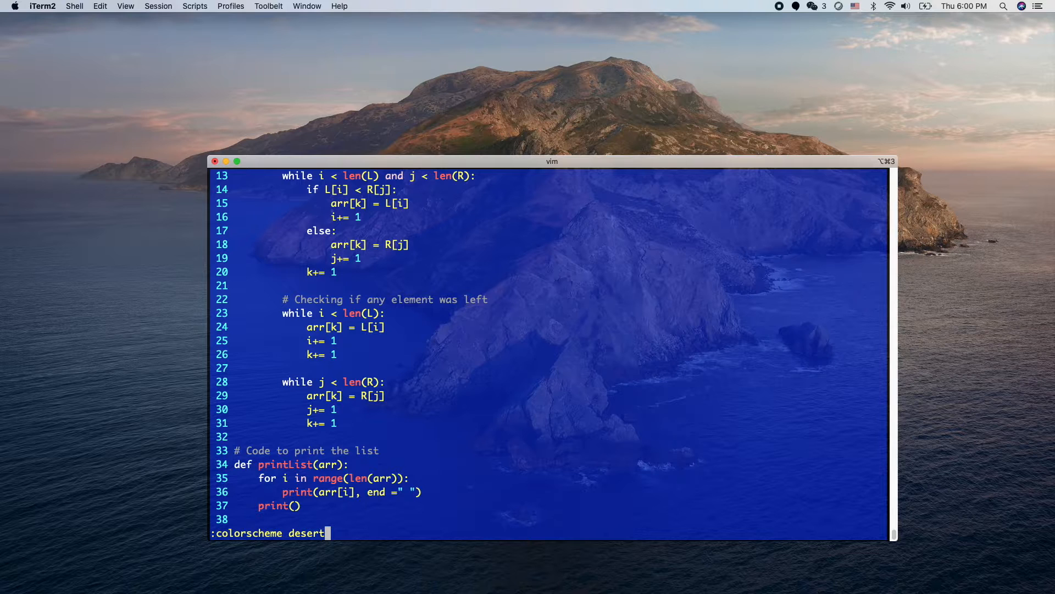
Step: Apply desert, try the default and desert schemes, then settle on :colorscheme torte
key("Return")
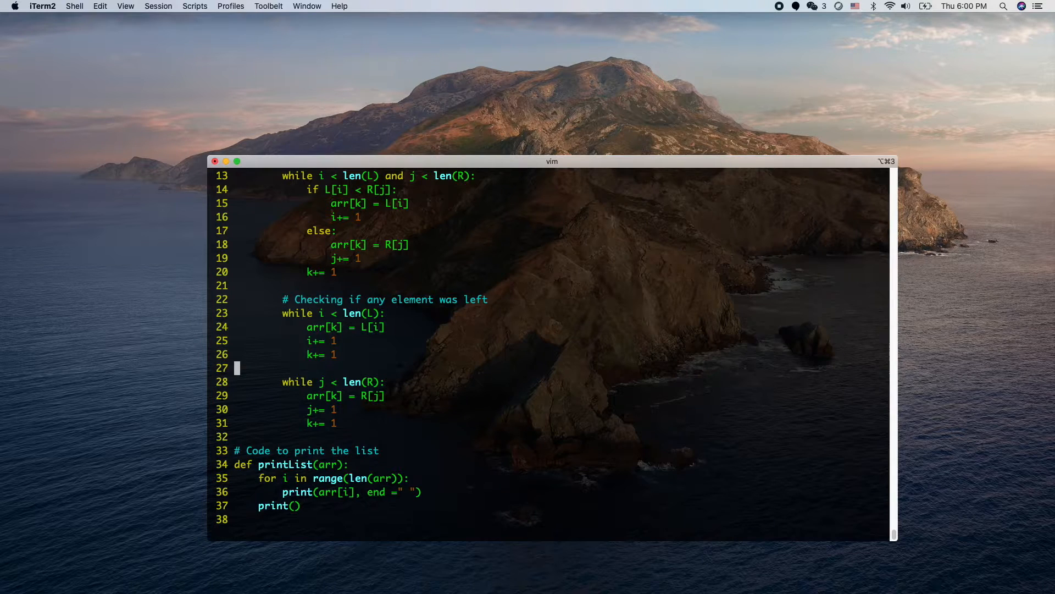
scroll("up", 3)
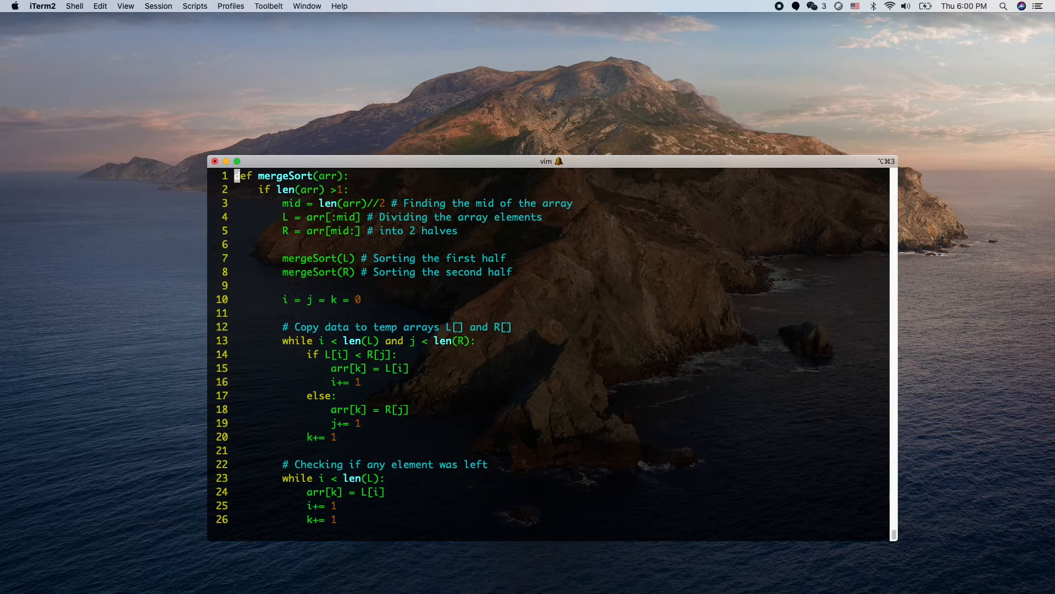
type(":colorscheme")
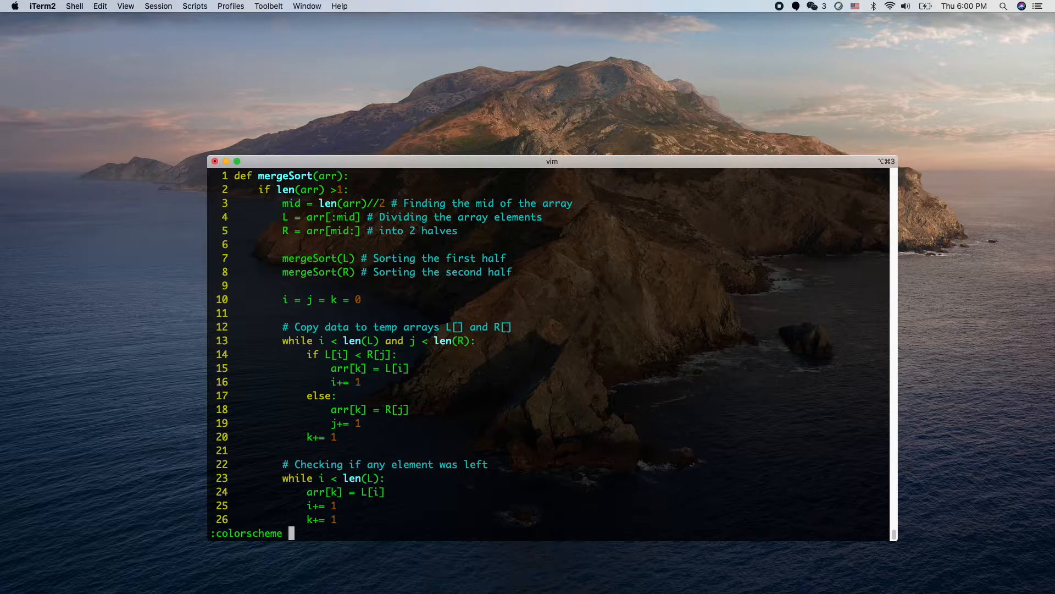
type("default")
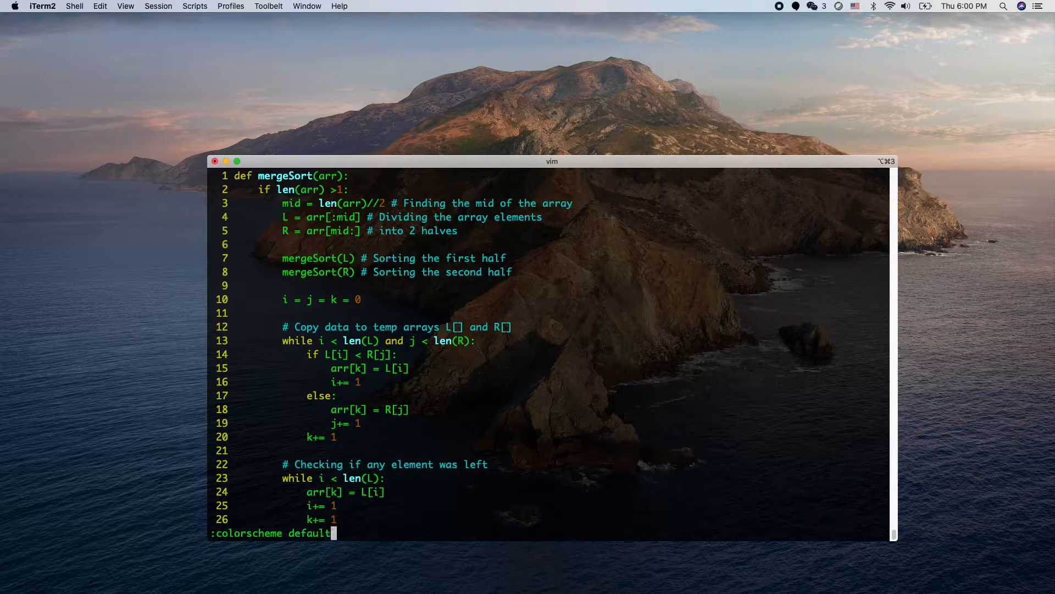
type("desert")
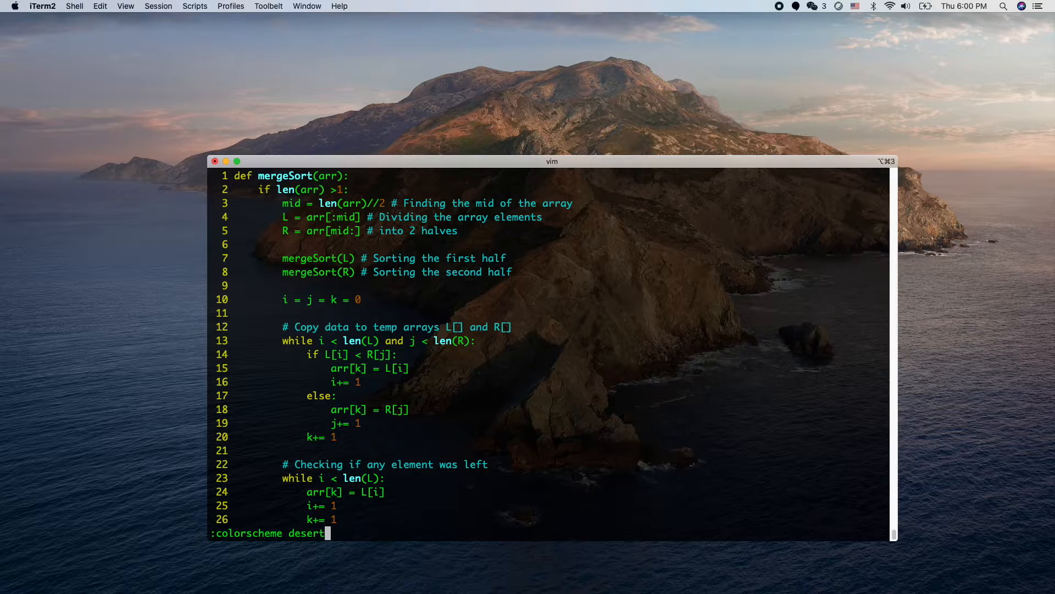
type("torte")
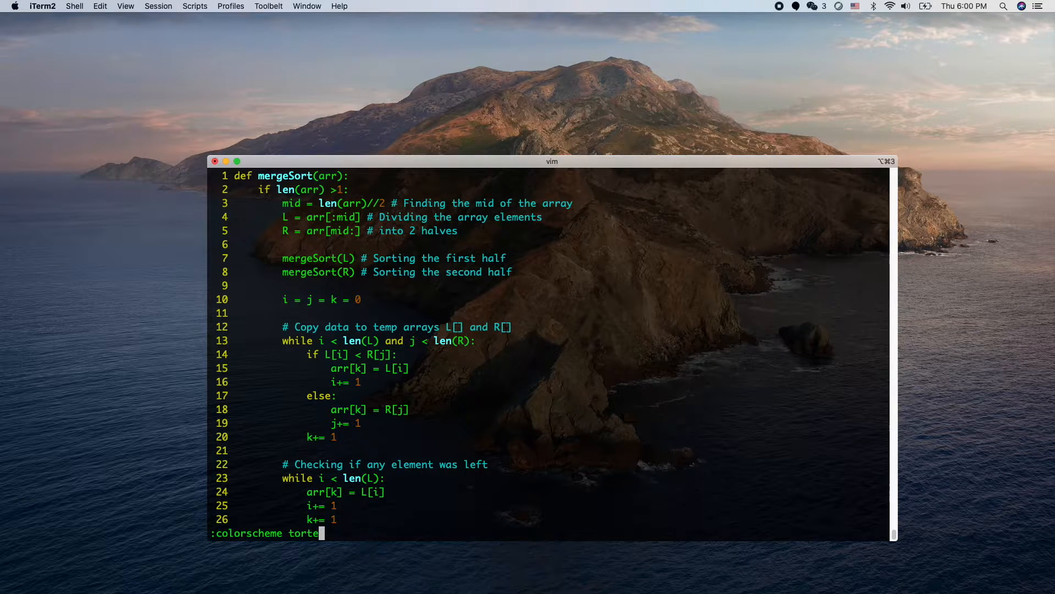
key("Return")
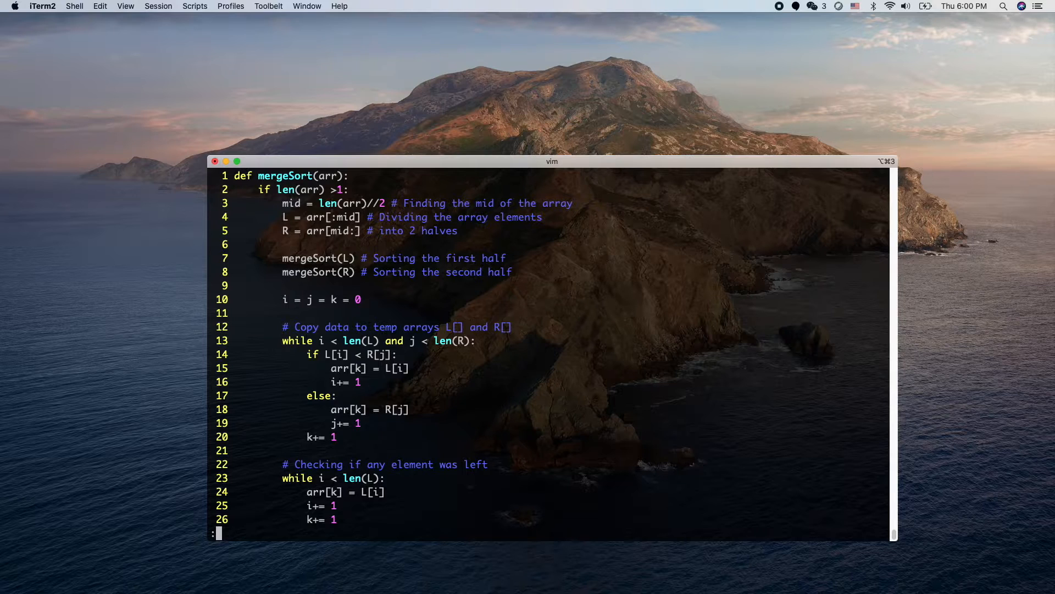
Step: Write mergesort.py and quit Vim with :wq, returning to the shell prompt
type("wq")
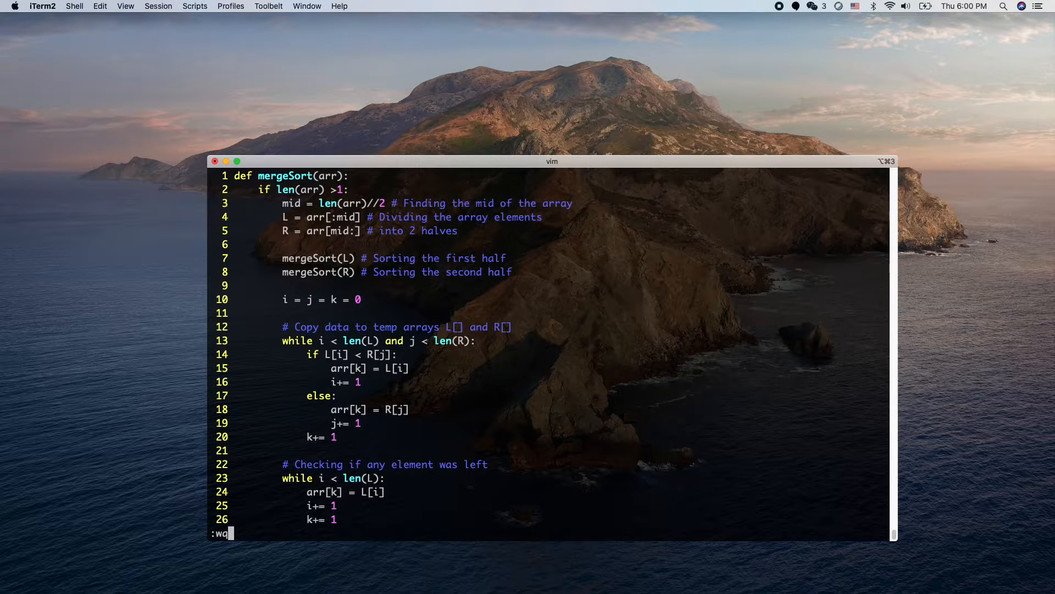
key("Return")
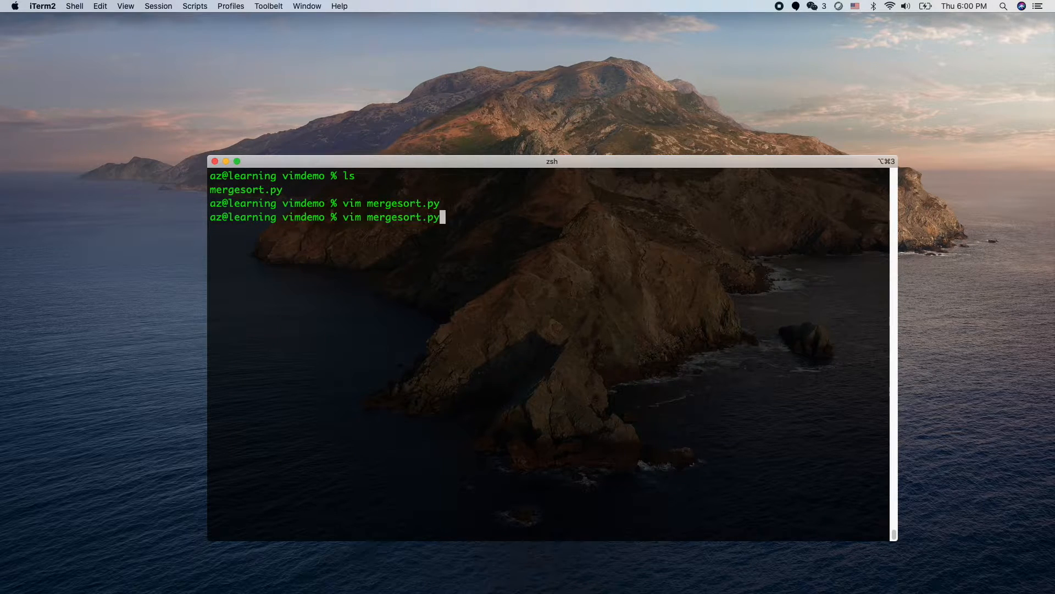
key("Return")
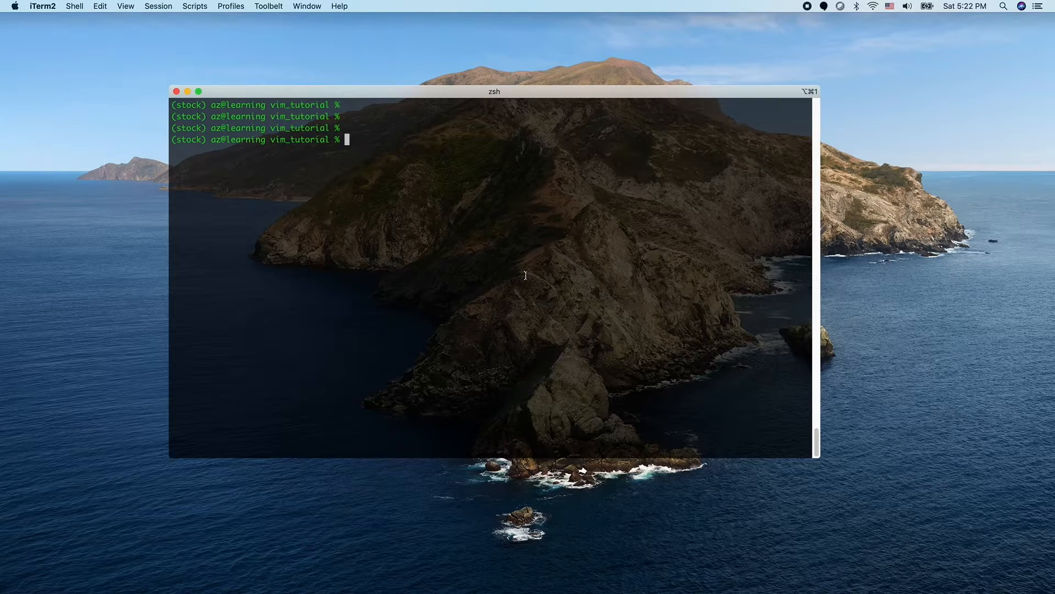
Step: Start editing a new ~/.vimrc in Vim and enter insert mode
type("vim ~")
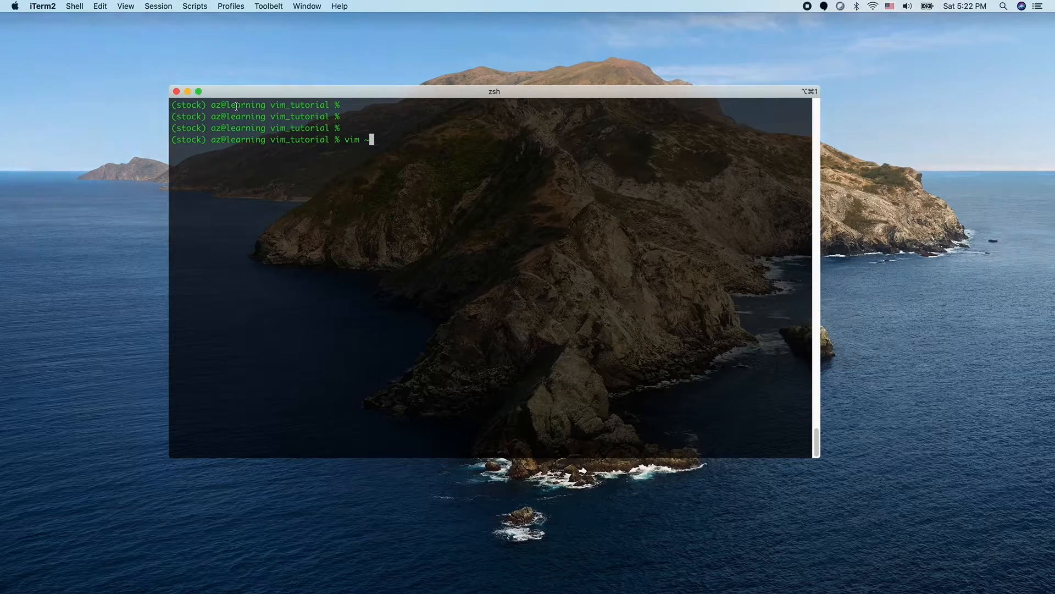
type("/.")
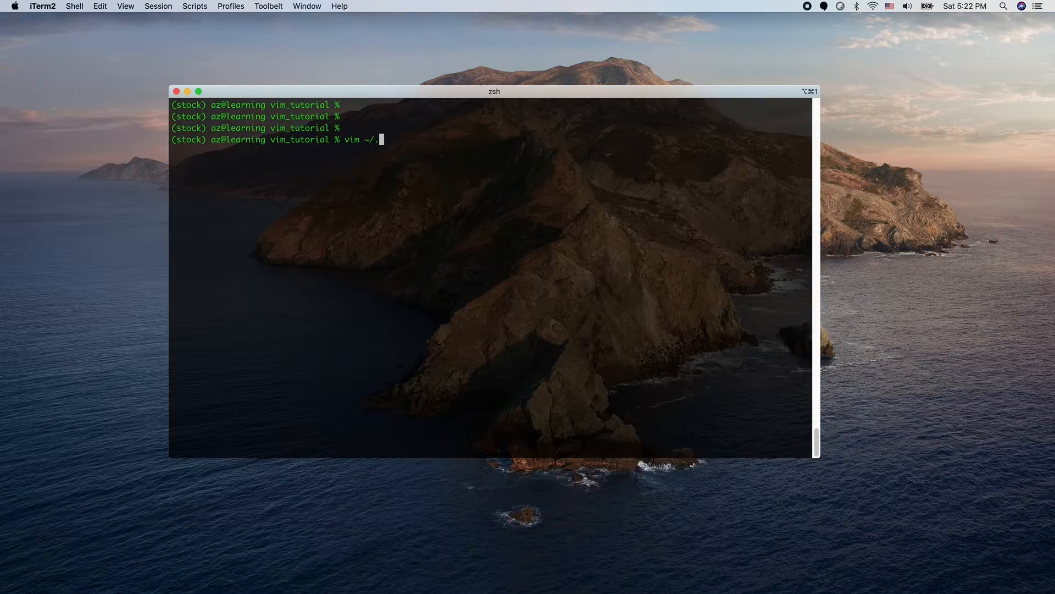
type("vim")
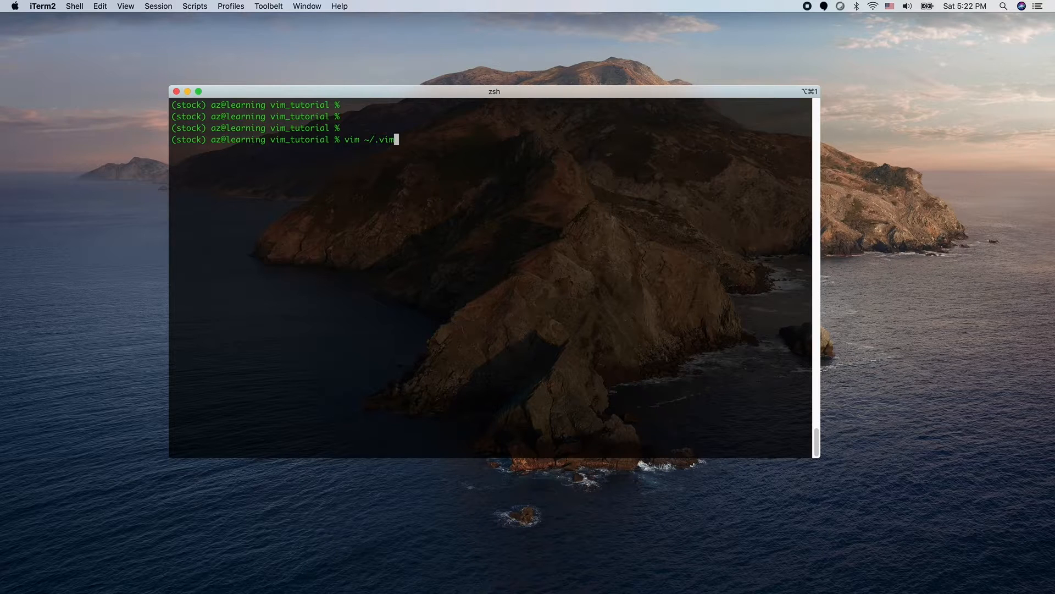
type("rc")
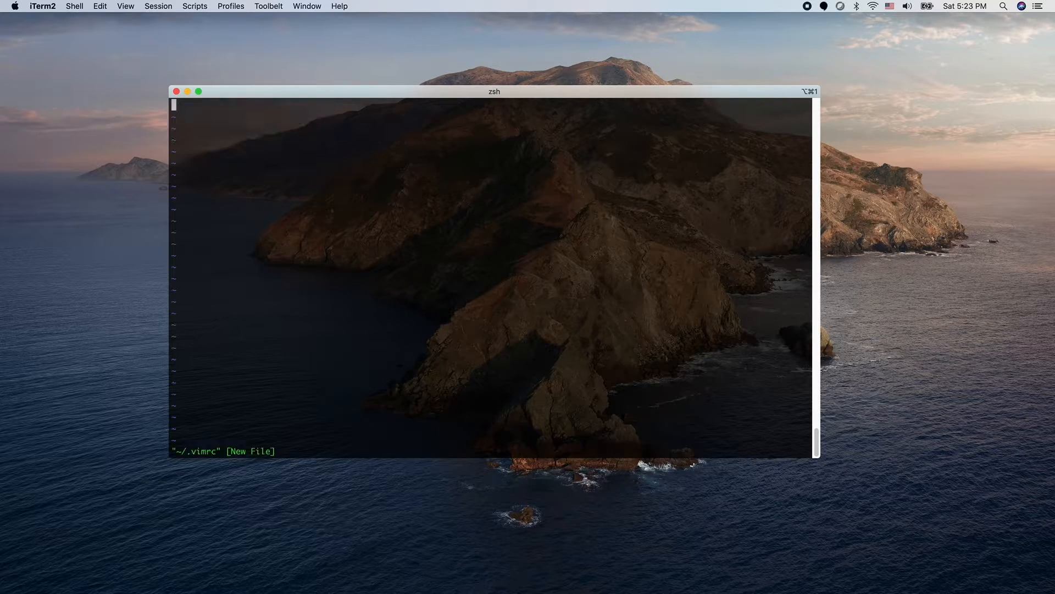
key("i")
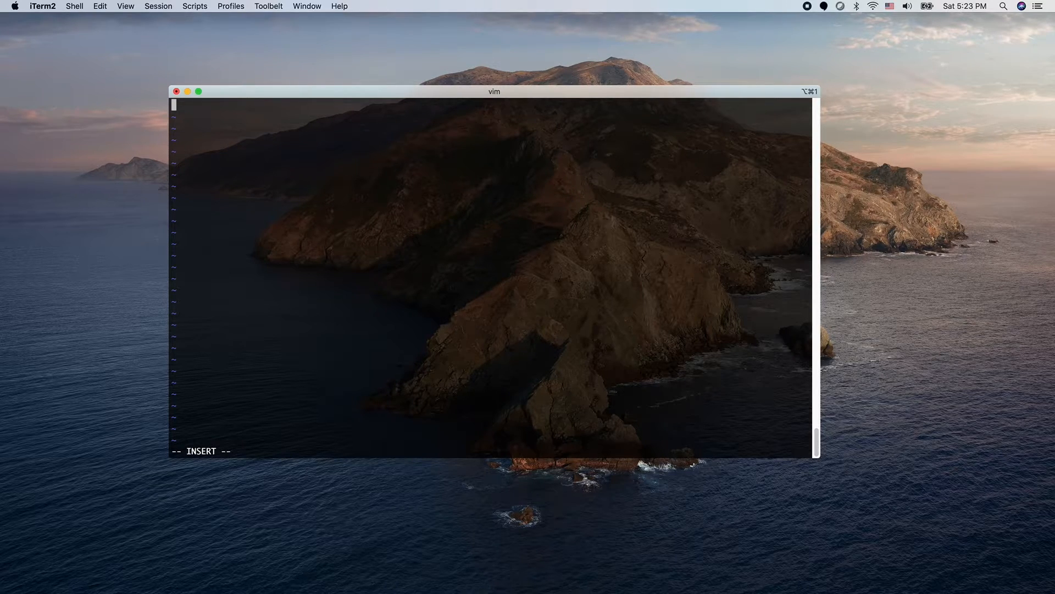
Step: Enter the lines colorscheme torte, set number and syntax on
type("col")
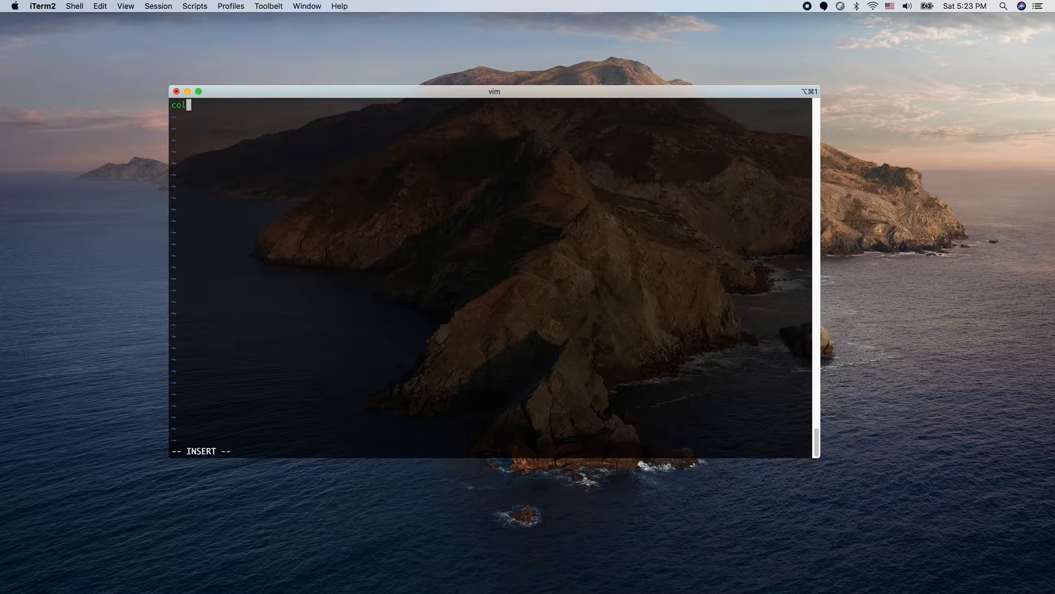
type("o")
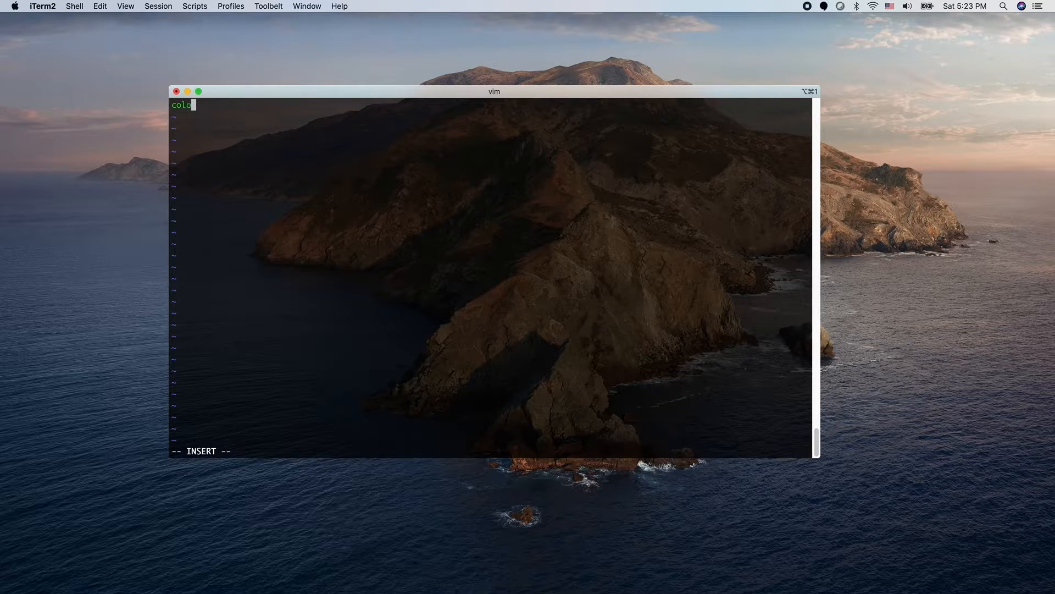
type("rsch")
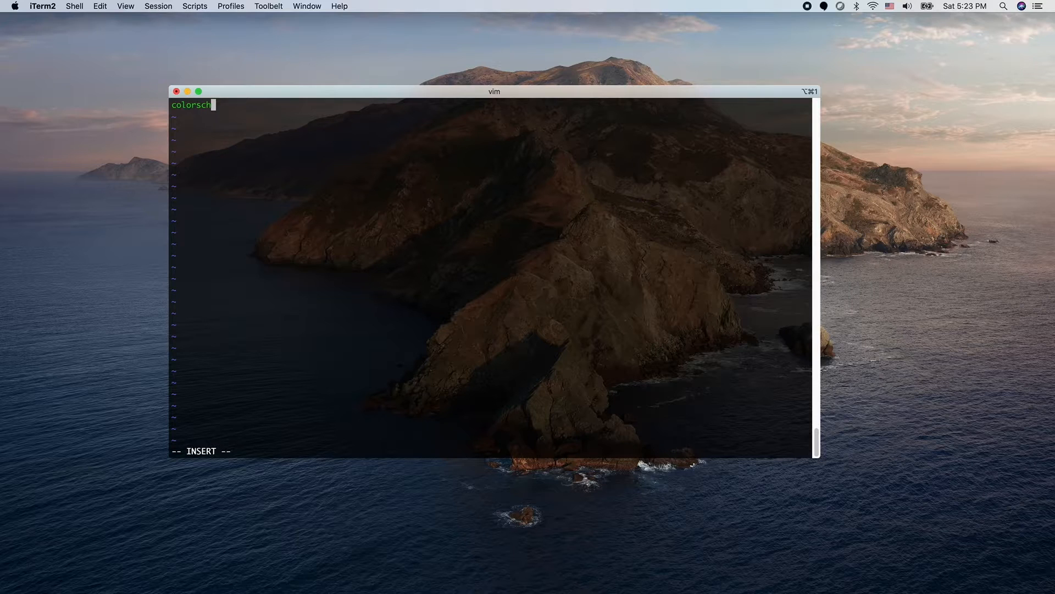
type("eme")
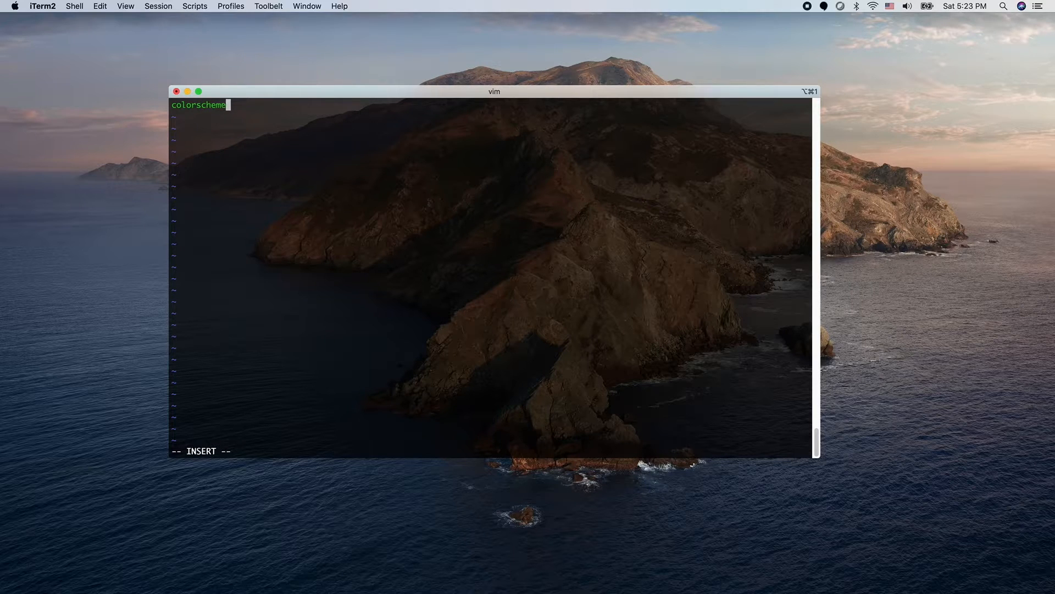
type("tot")
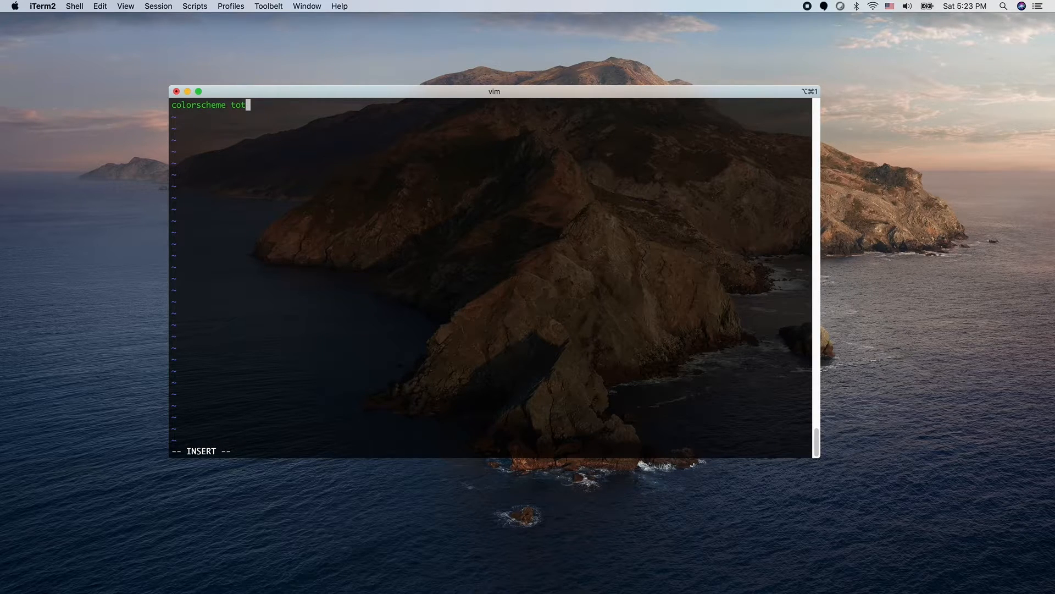
type("re")
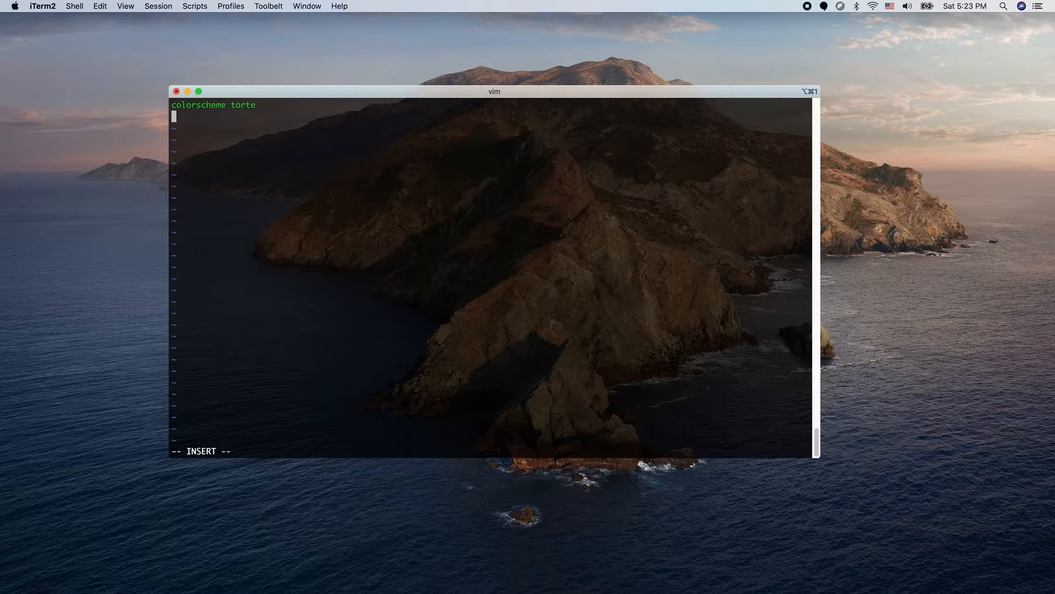
type("set num")
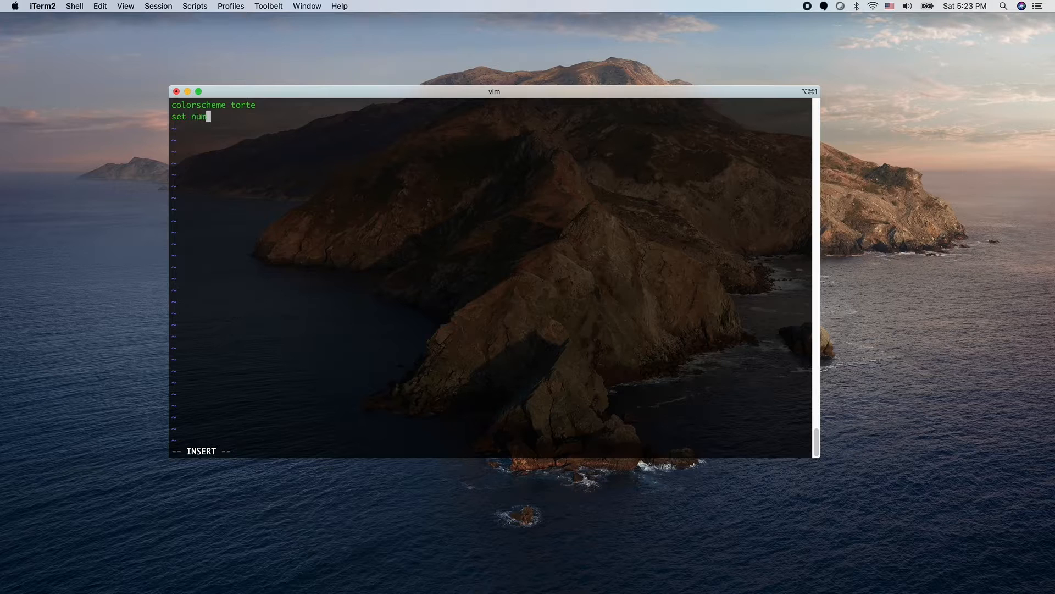
type("ber")
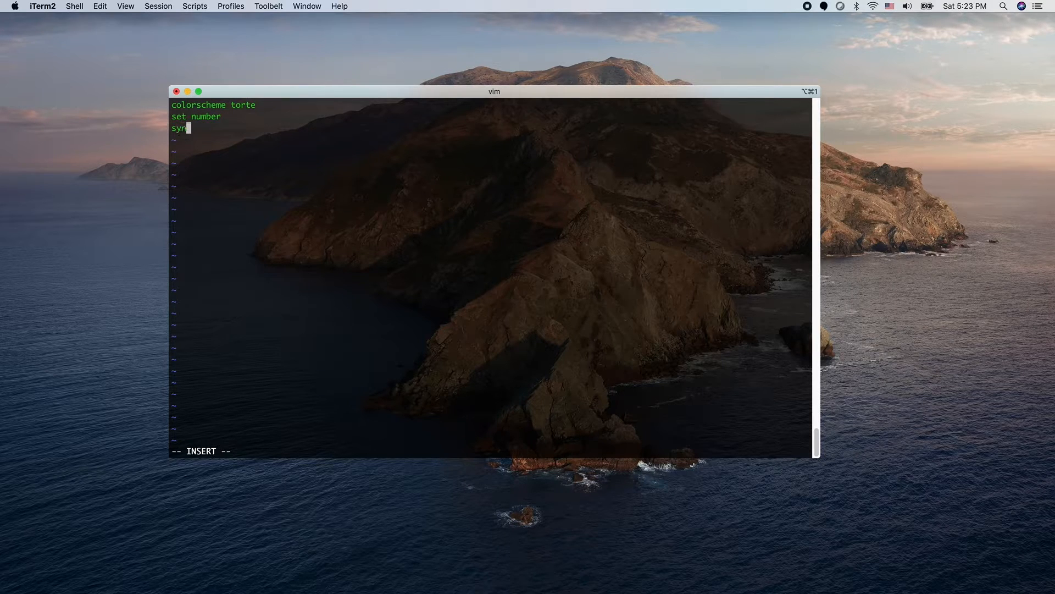
type("tax on")
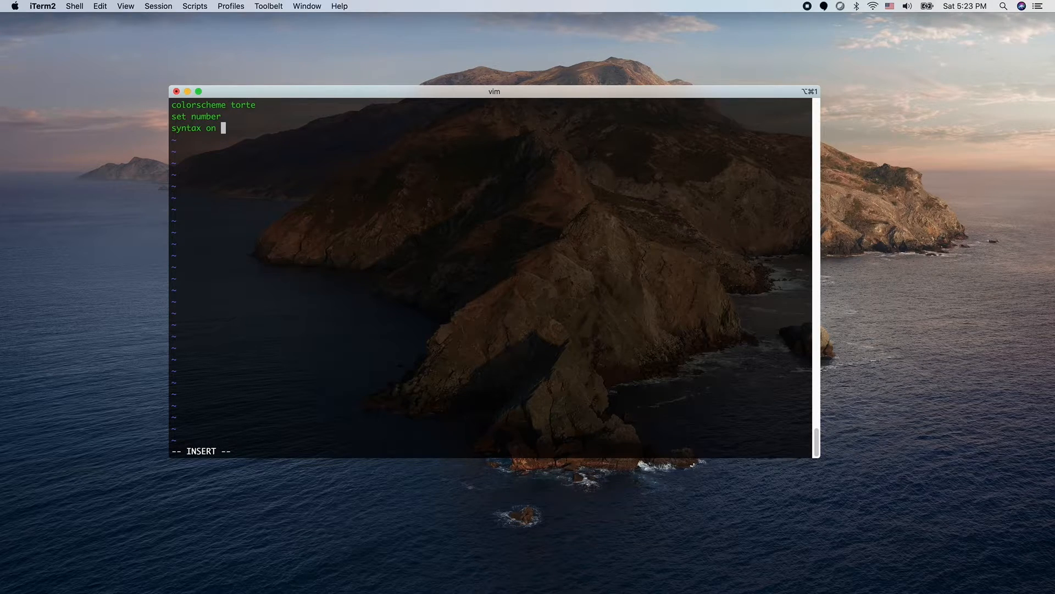
Step: Leave insert mode and save ~/.vimrc with :wq, exiting to the shell
key("Escape")
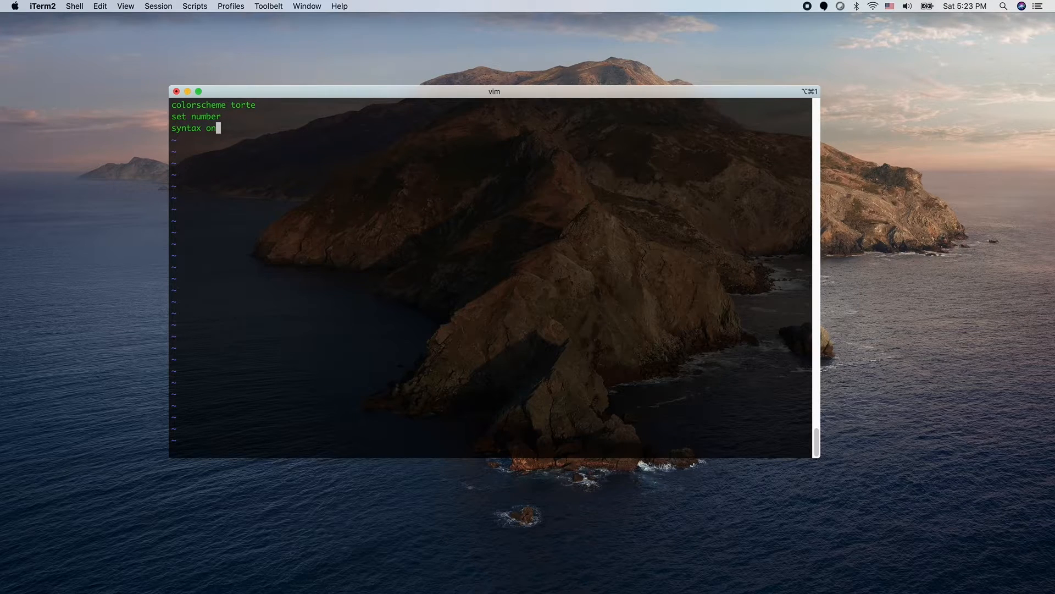
key("Escape")
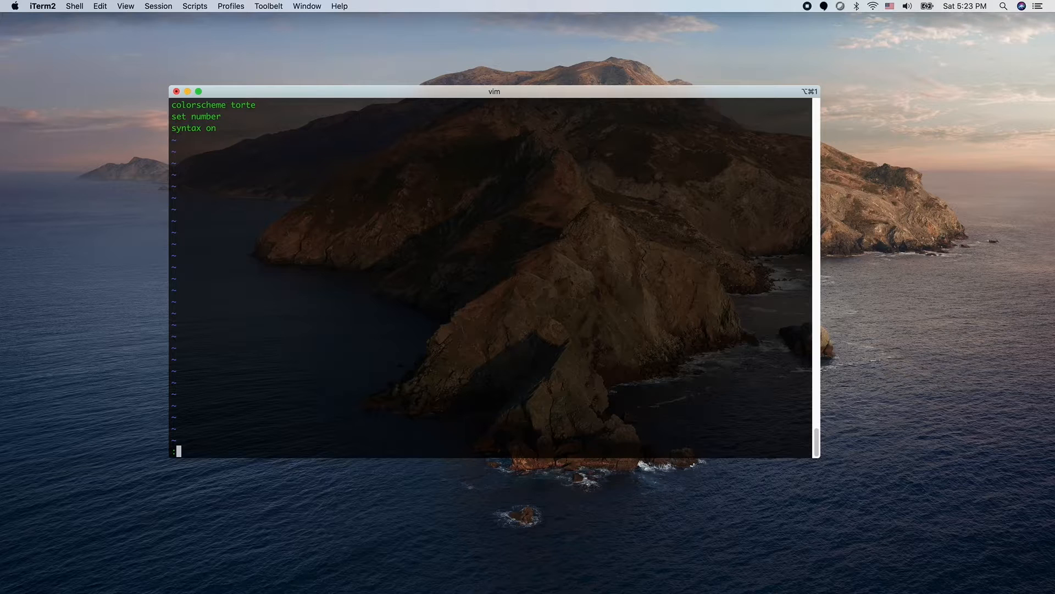
type(":wq")
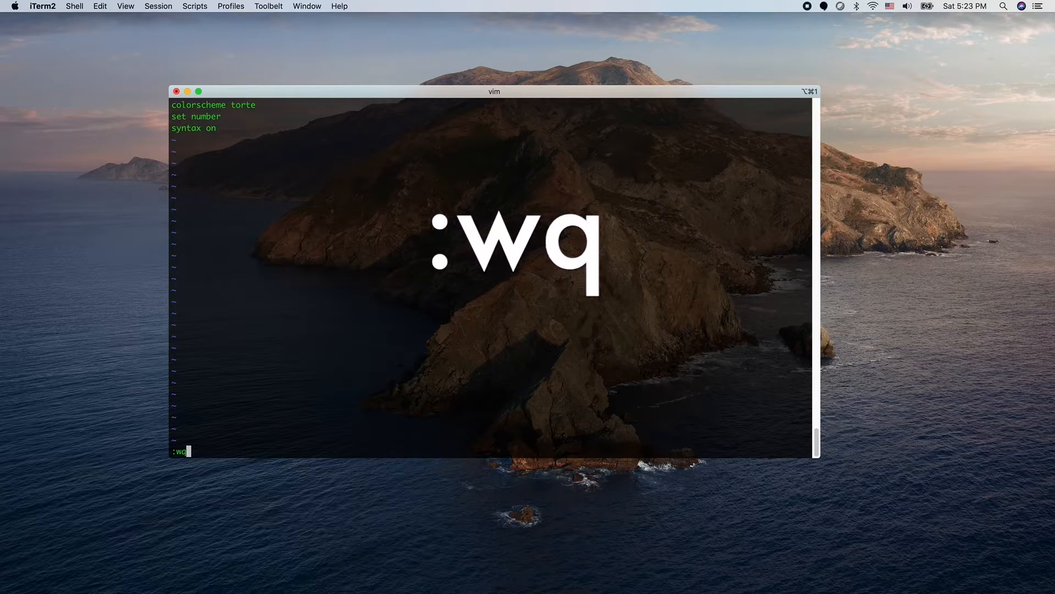
key("Return")
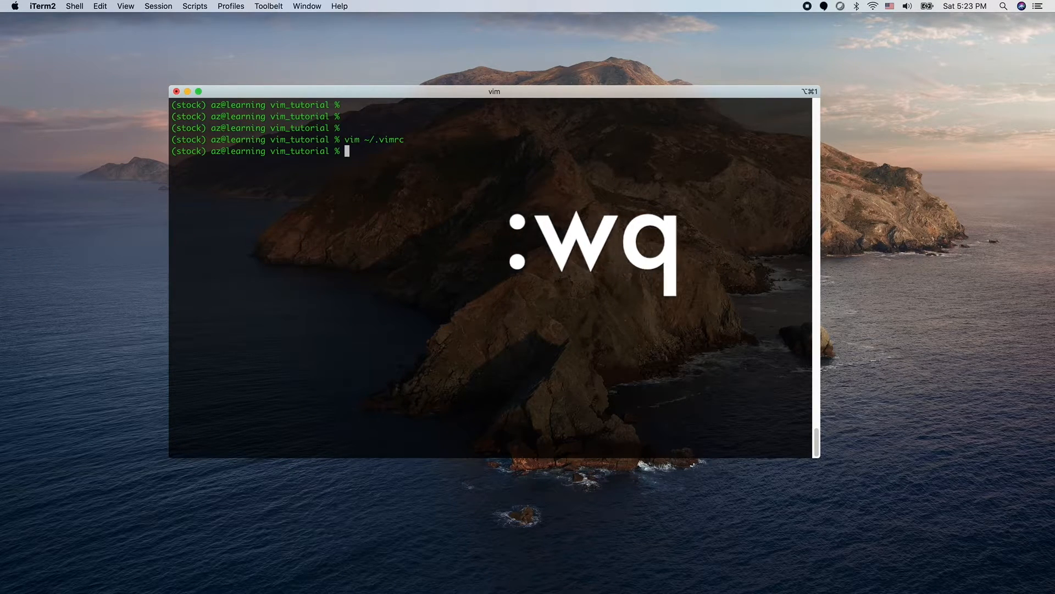
Step: Edit fibonacci.py anyway past the swap-file warning, then reopen it with the vimrc settings applied
type("vim")
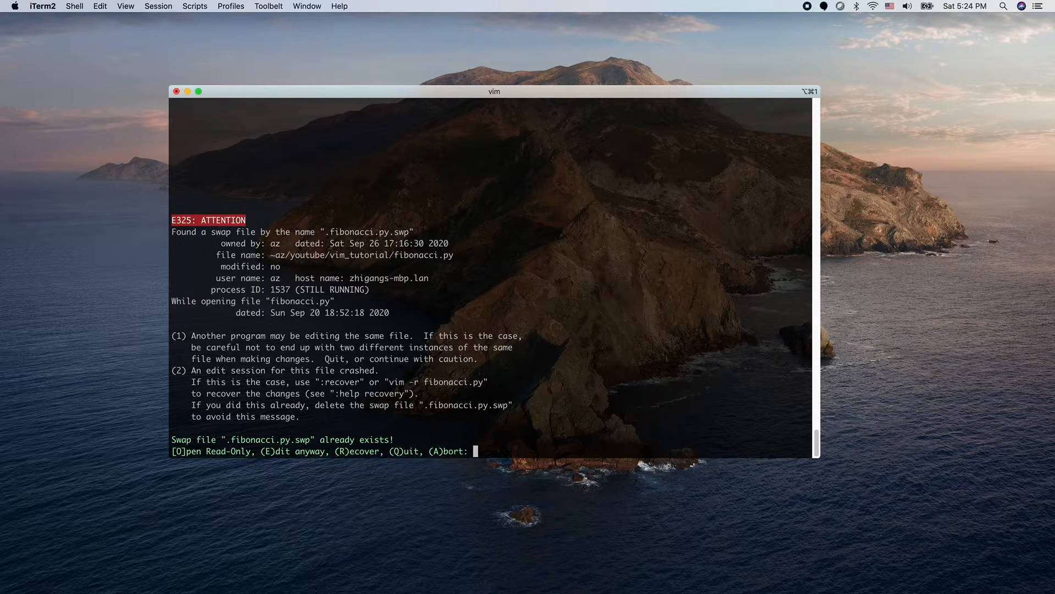
key("e")
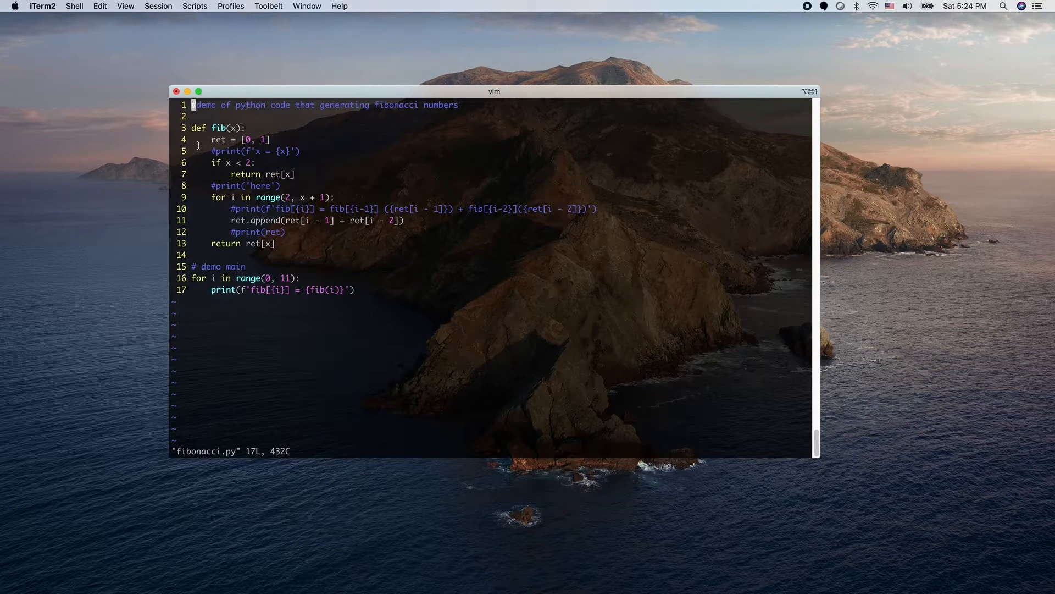
mouse_move(202, 127)
type("vim fibonacci.py")
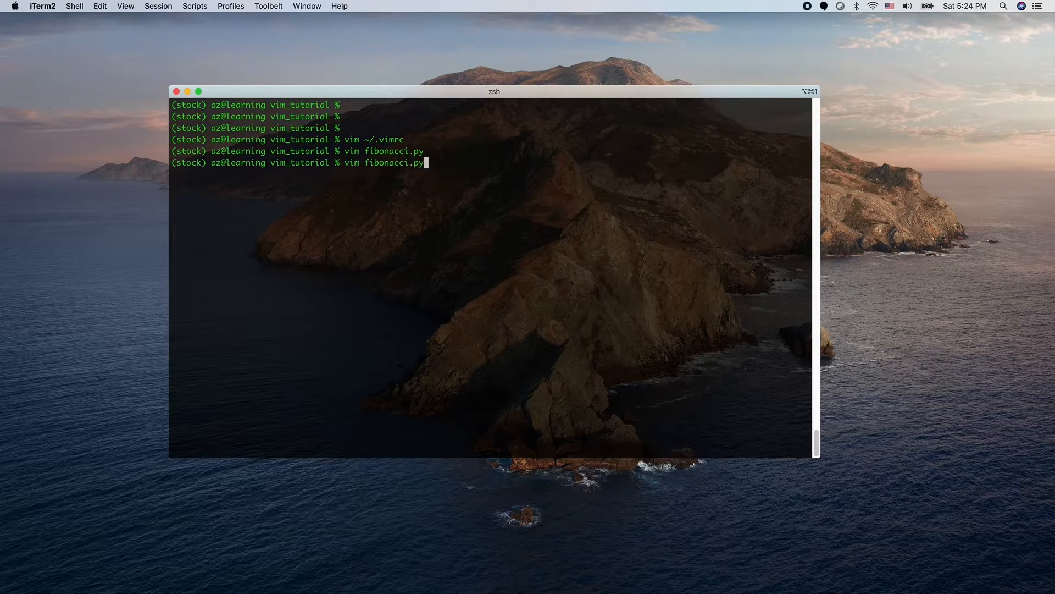
key("Return")
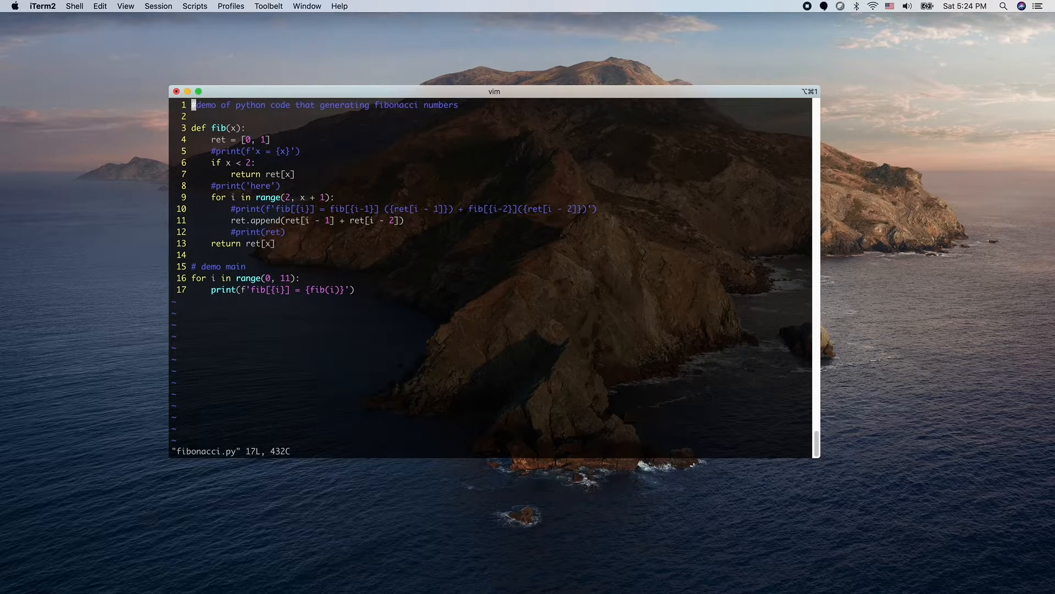
mouse_move(631, 30)
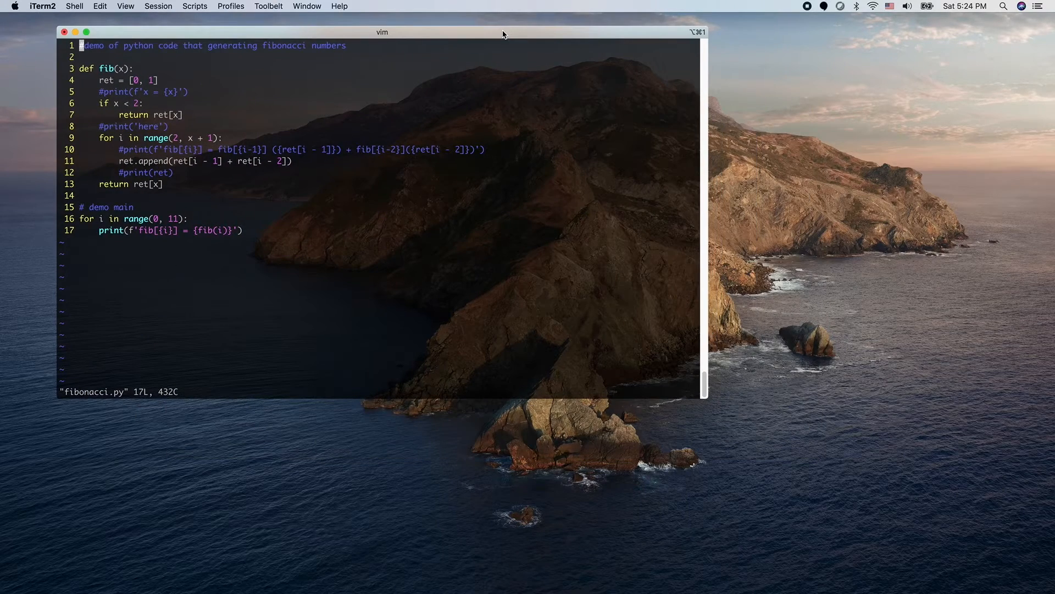
mouse_move(697, 396)
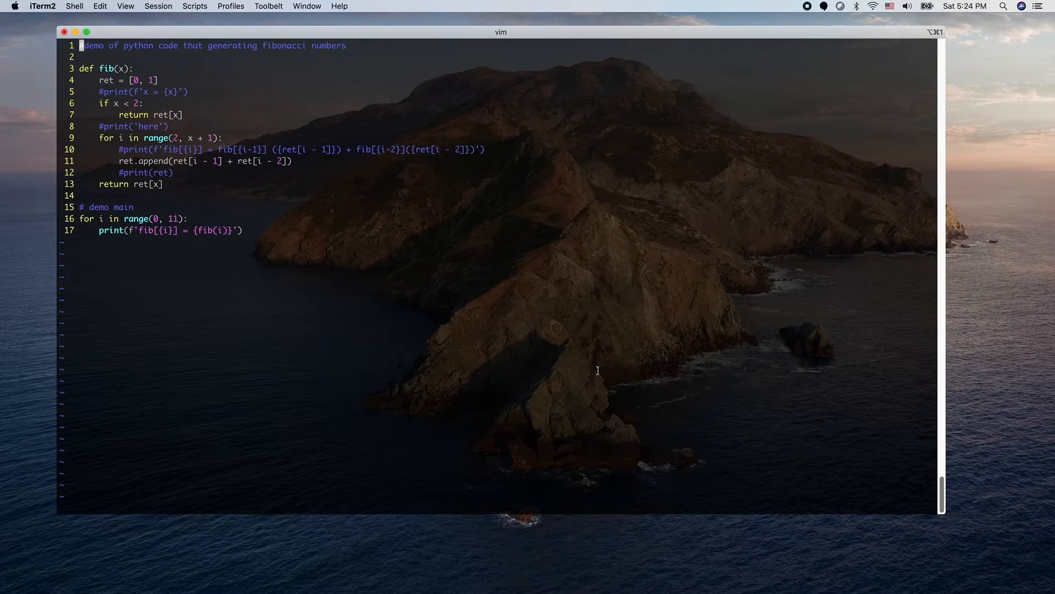
Step: Split fibonacci.py into two vertical windows with Ctrl-w v and apply another colour scheme
key("cmd+enter")
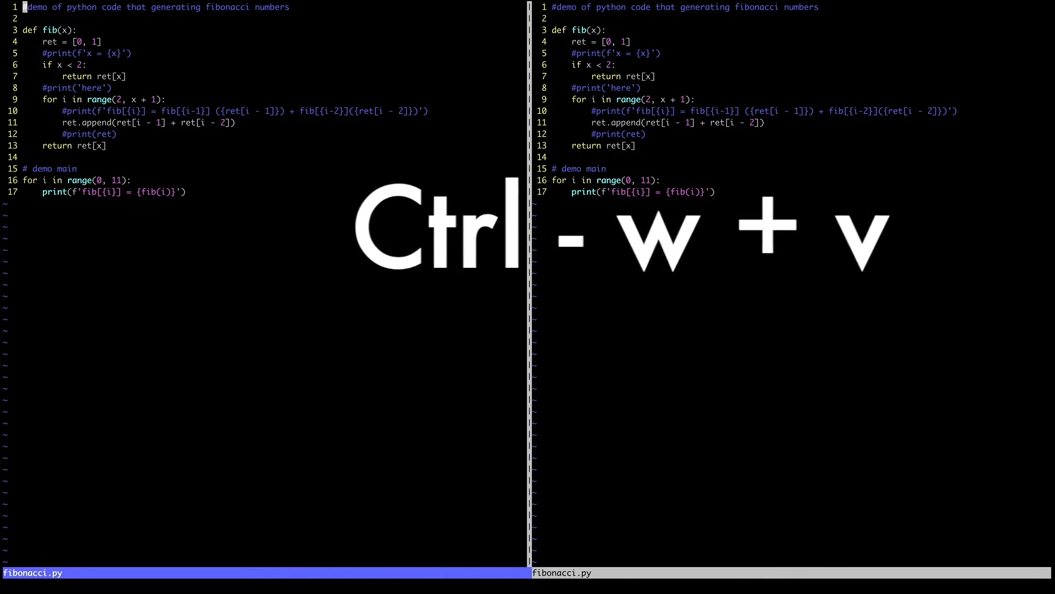
key("ctrl+w v")
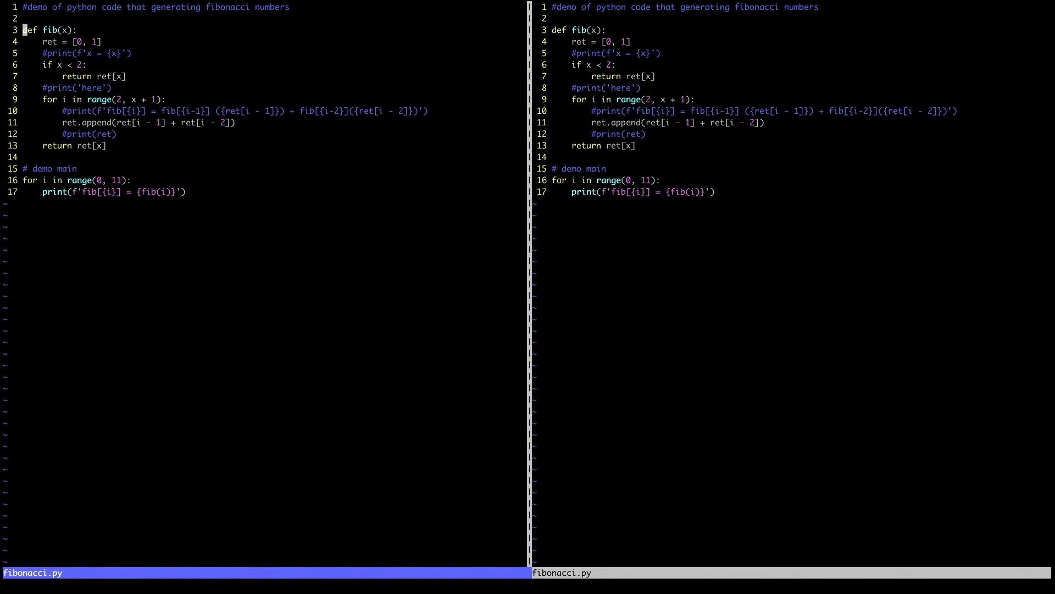
type(":colorscheme tor")
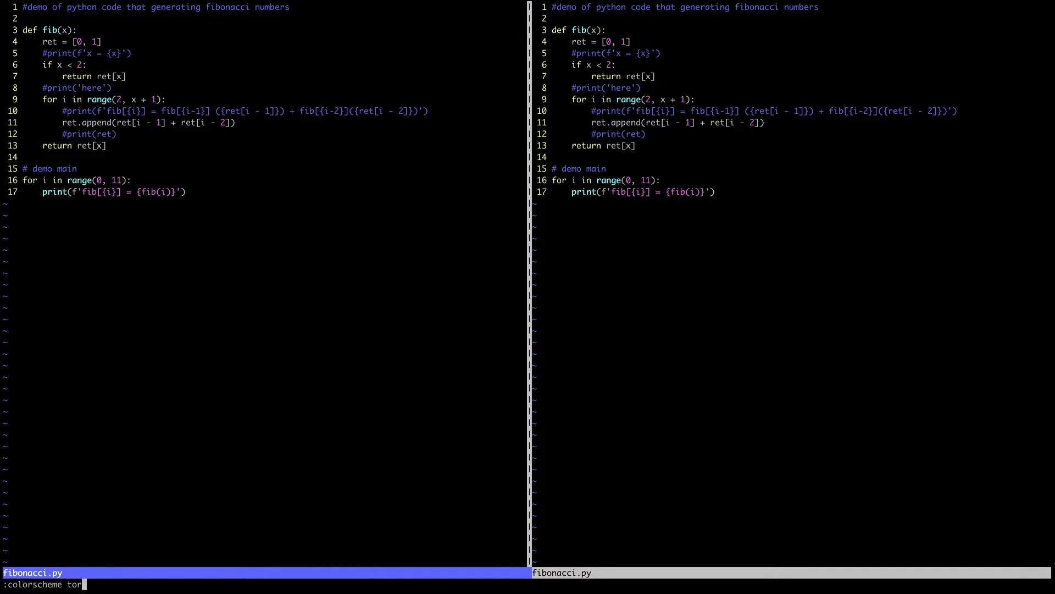
key("Return")
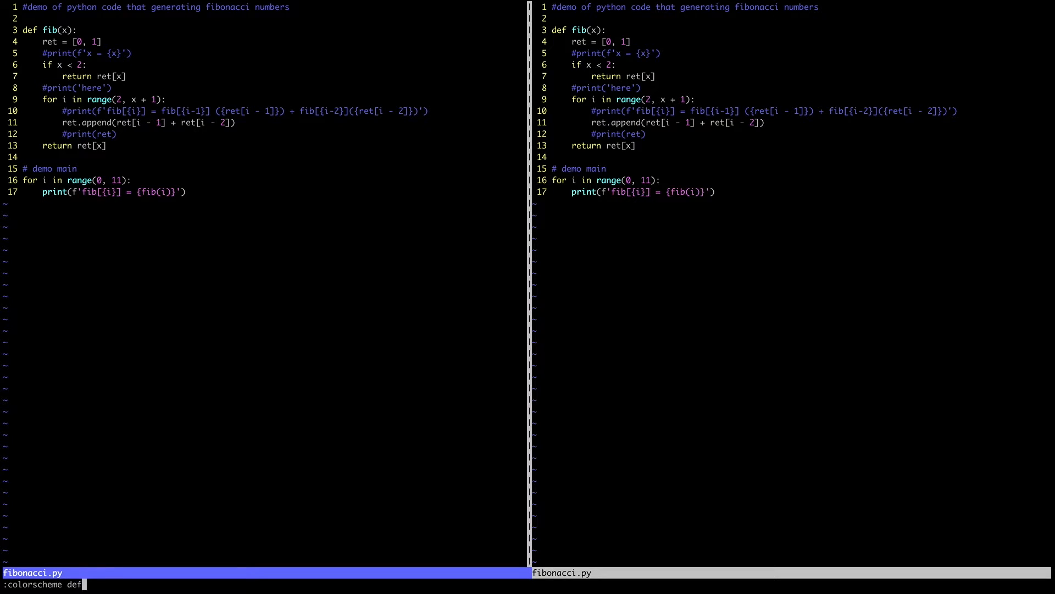
key("Return")
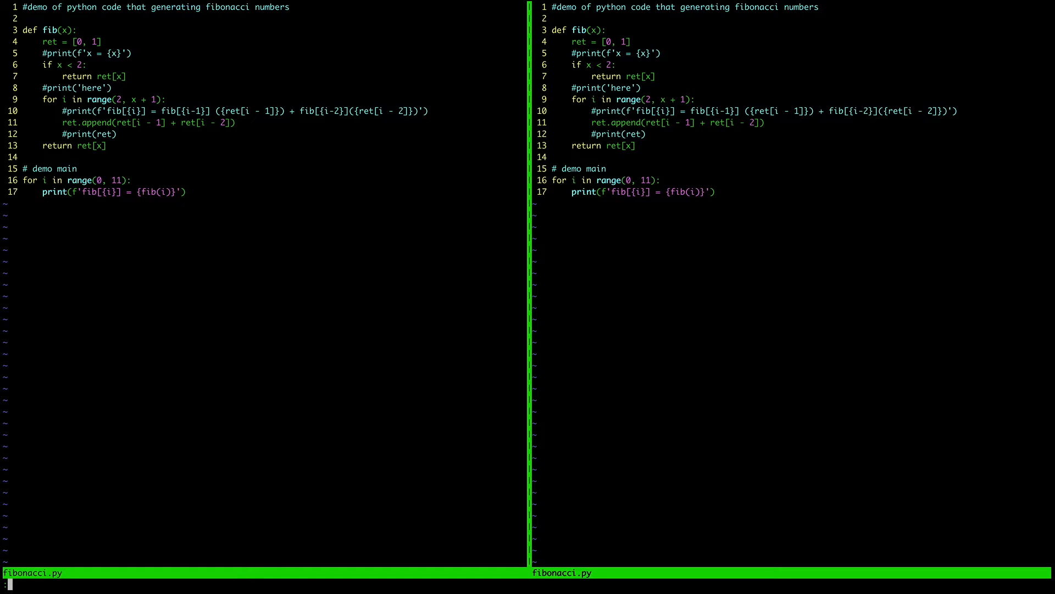
Step: Load ~/.vimrc with :e in the right window and return to the fibonacci.py window
type("e")
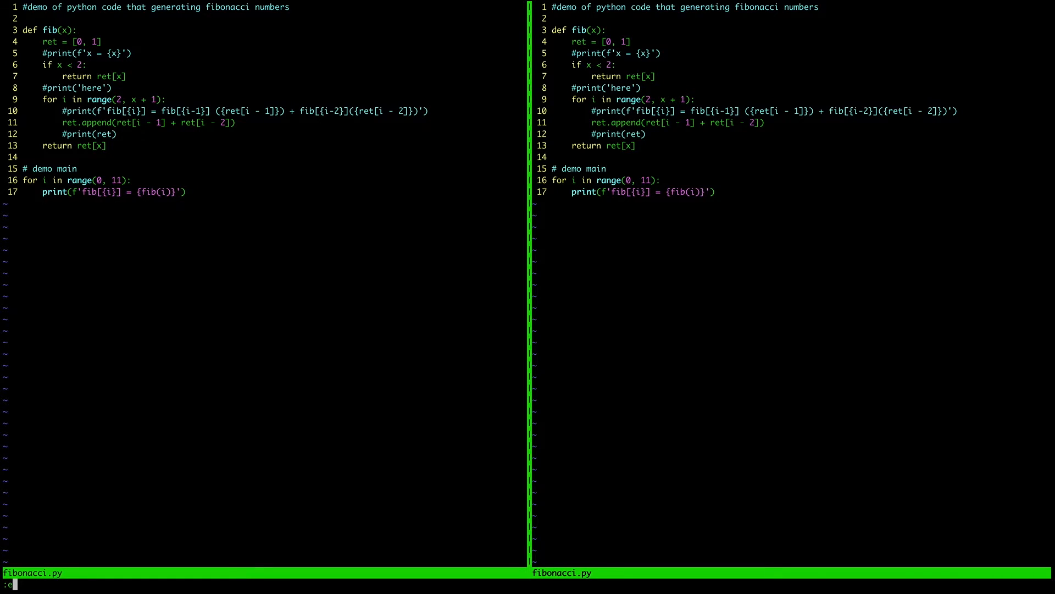
type("~/.")
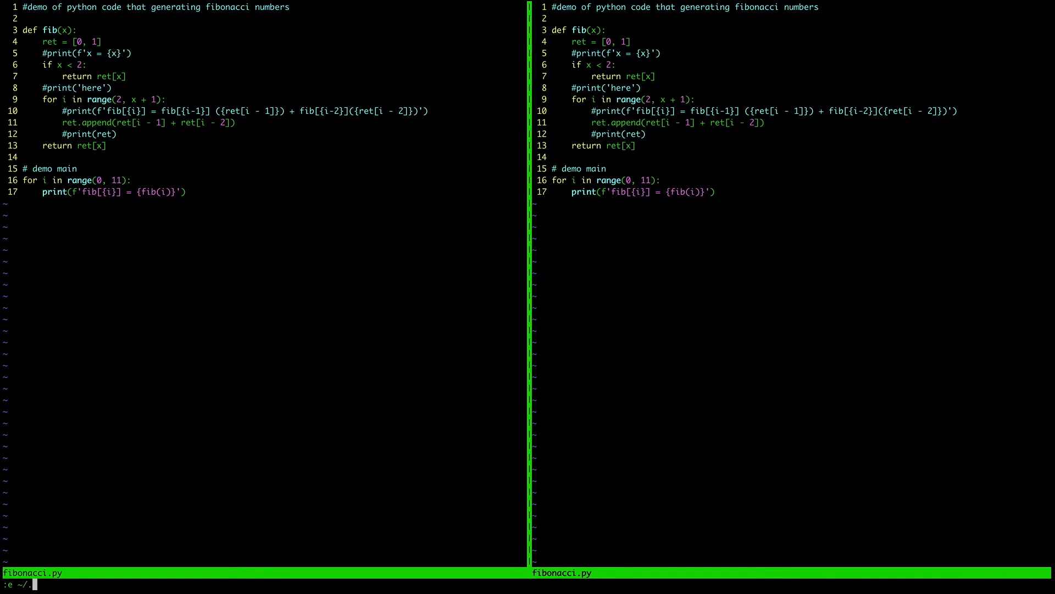
type("vimrc")
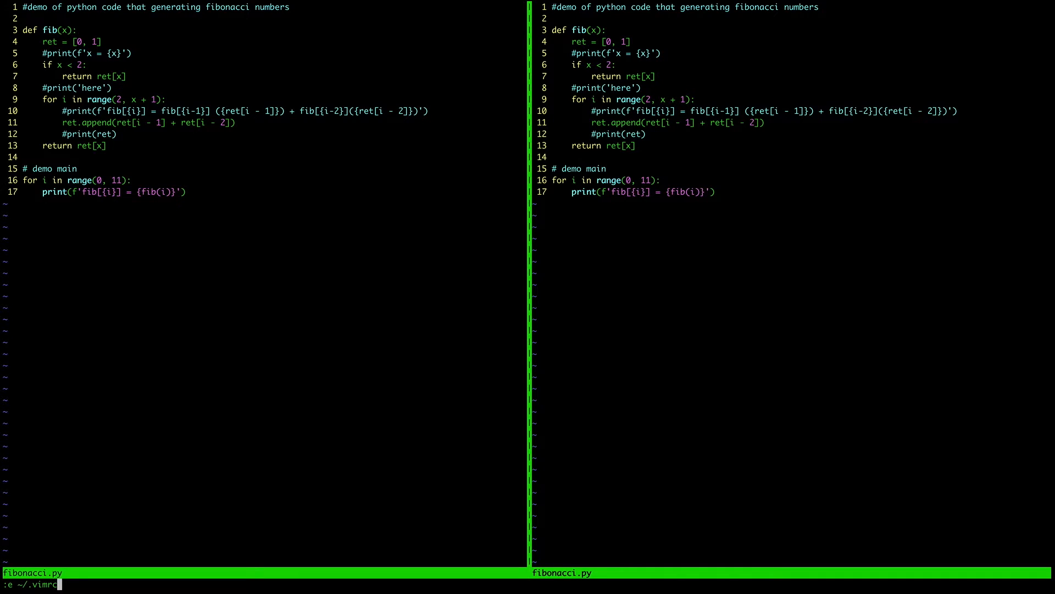
key("Return")
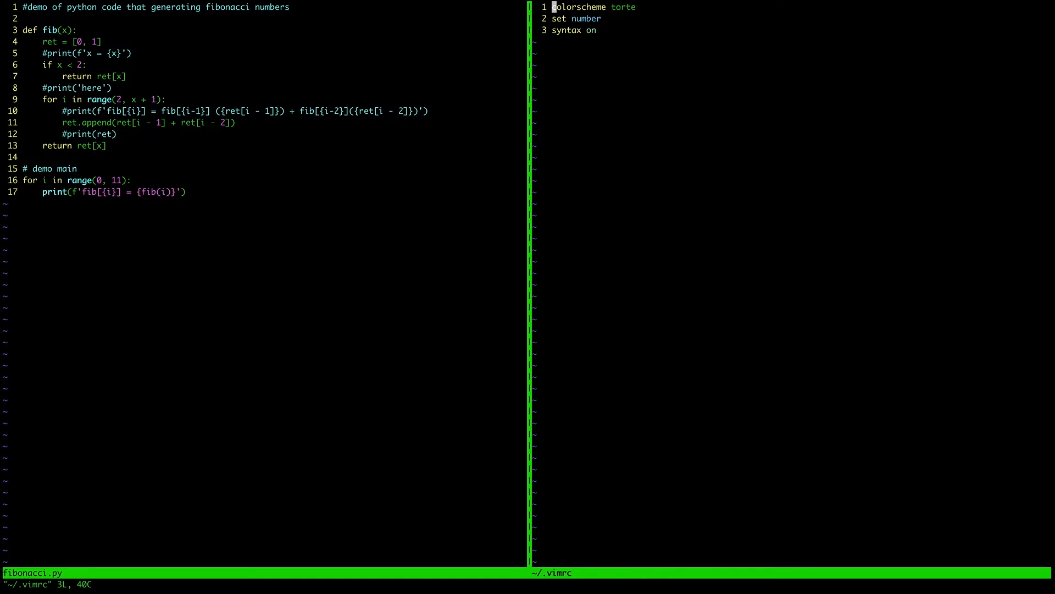
key("j")
type("for i")
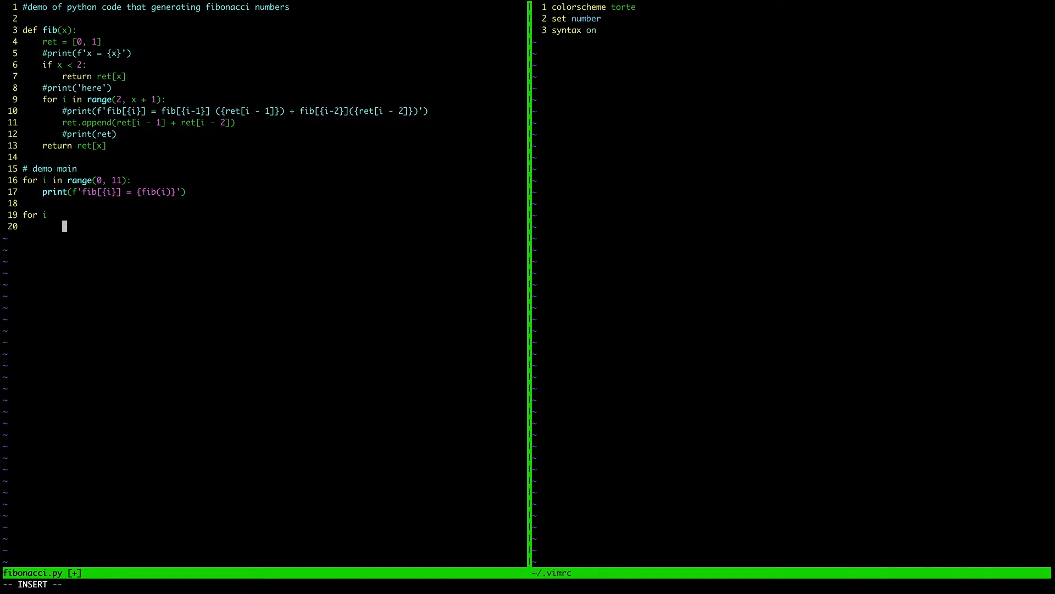
Step: Indent the new loop body and write a print line outputting 'hello'
key("Tab")
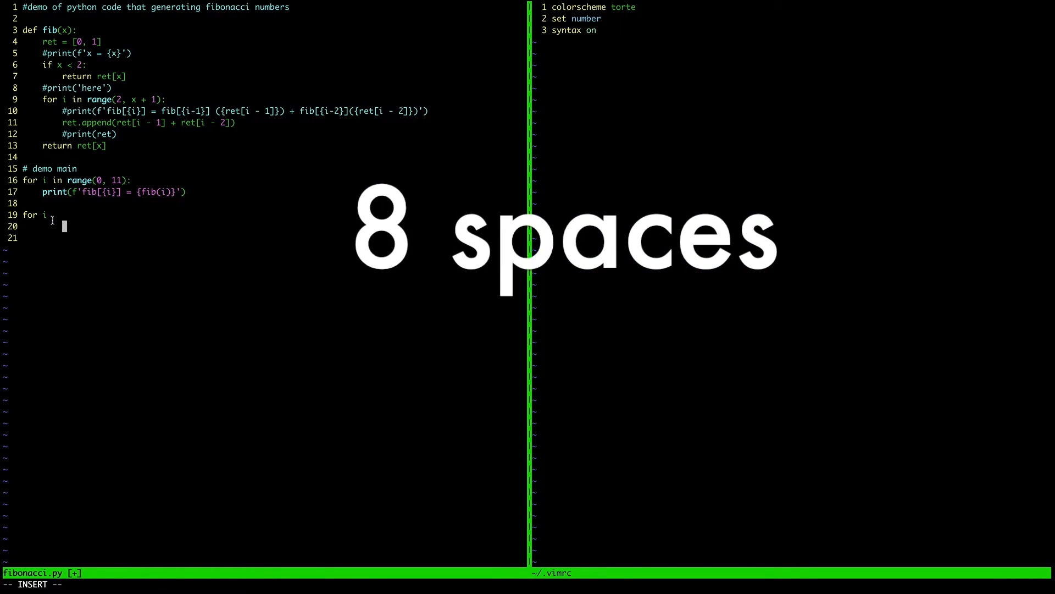
key("Escape")
type(" in range(0, 11):")
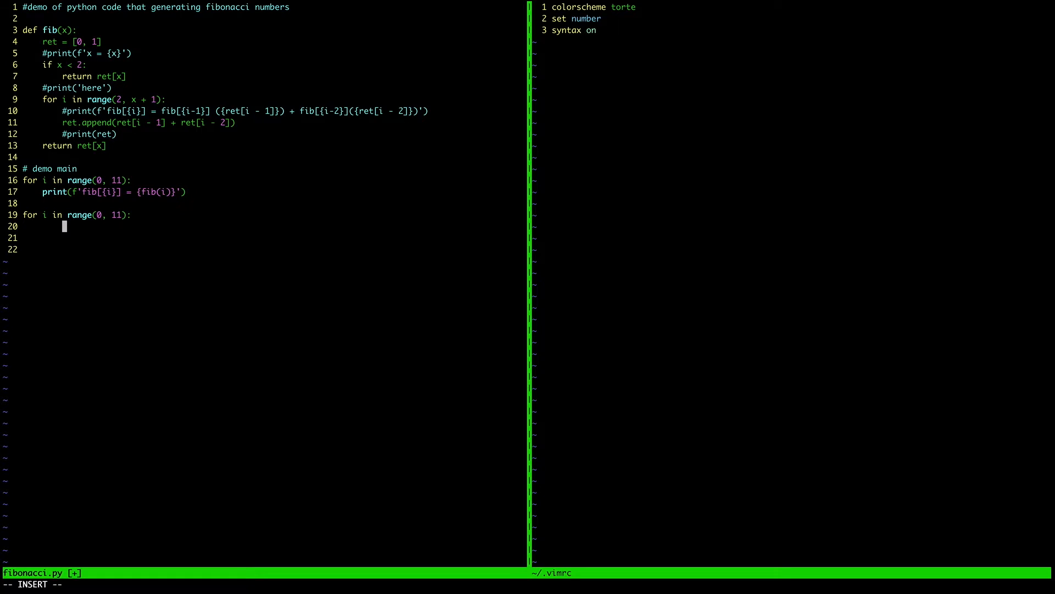
type("print")
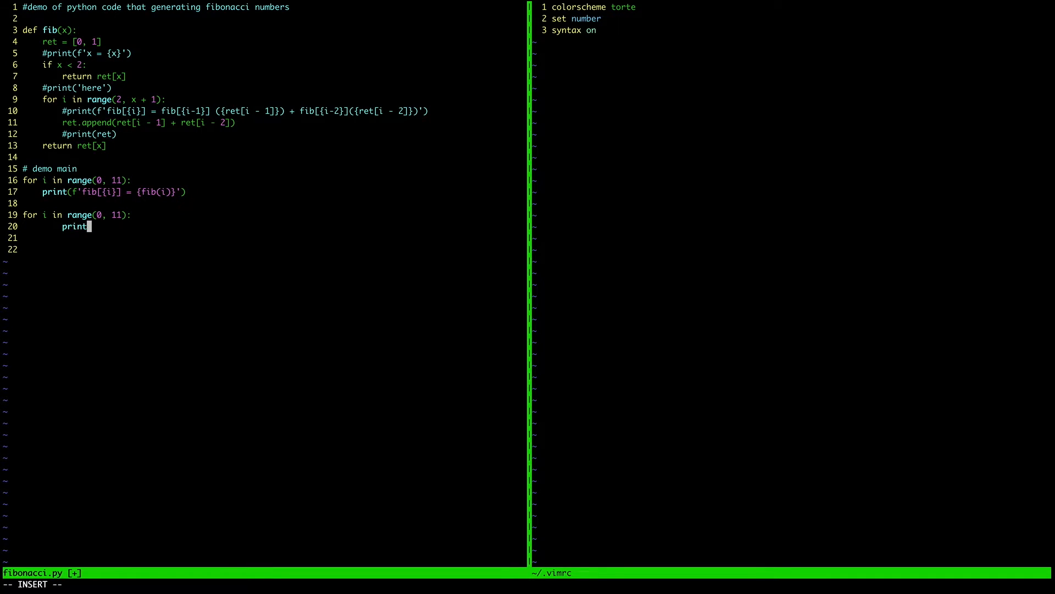
type("'hi")
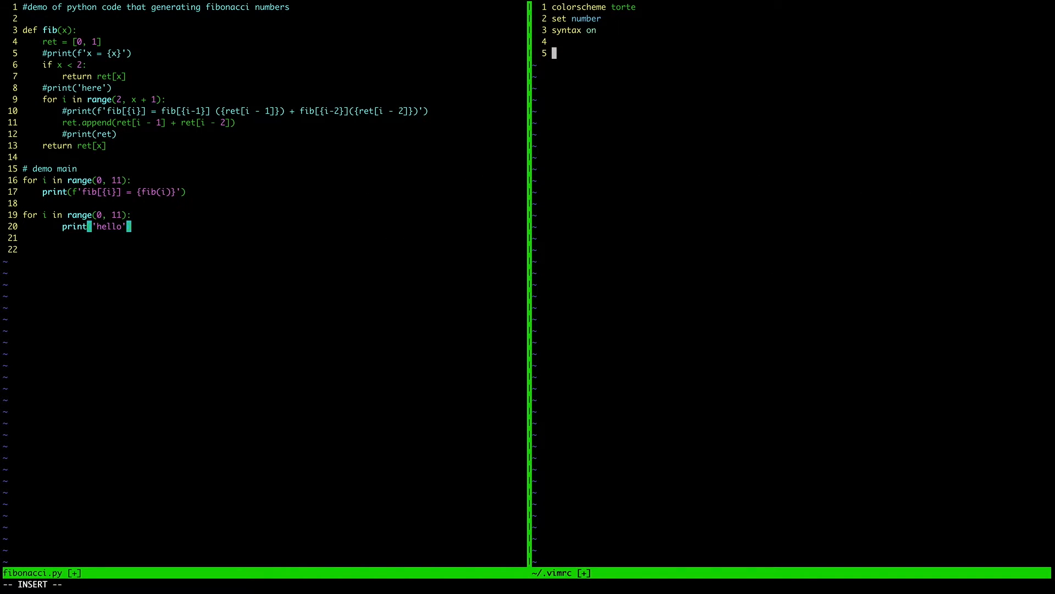
Step: Add 'filetype plugin indent on' and 'set tabstop=4' lines to ~/.vimrc
type("filetype")
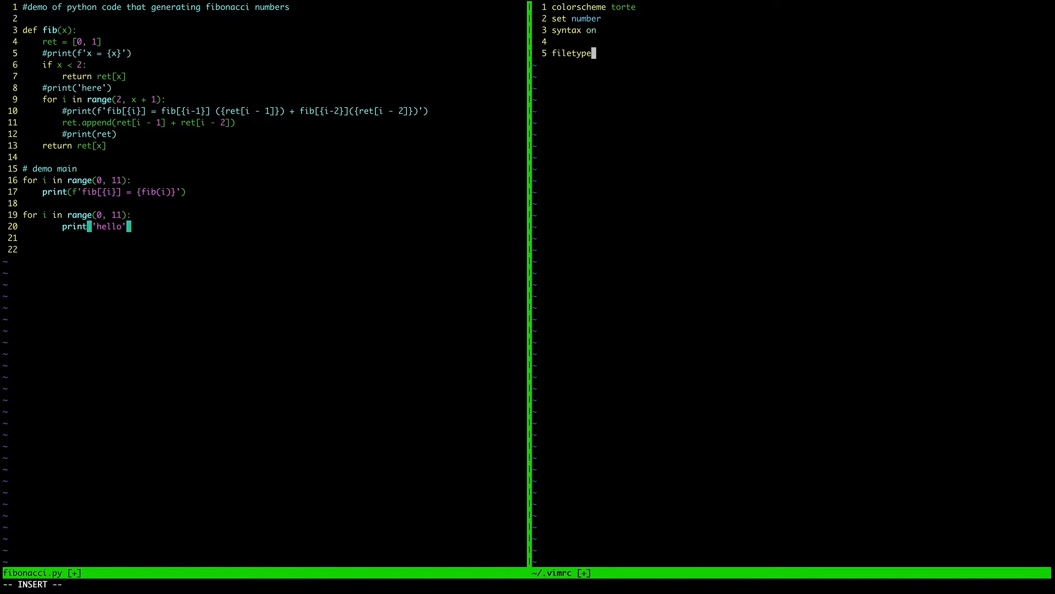
type("plugin inden")
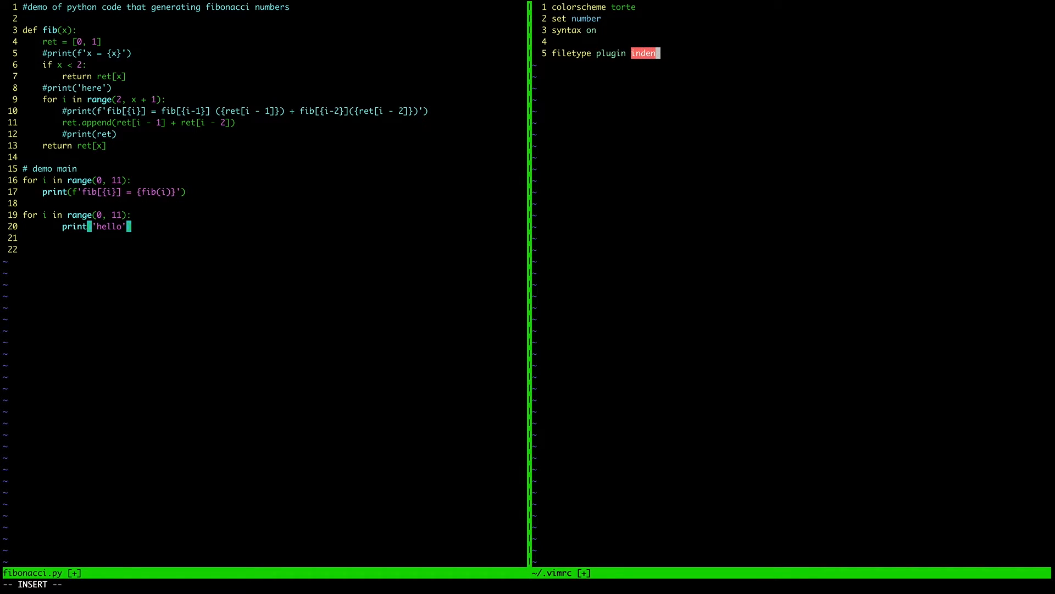
type("on")
type("set ")
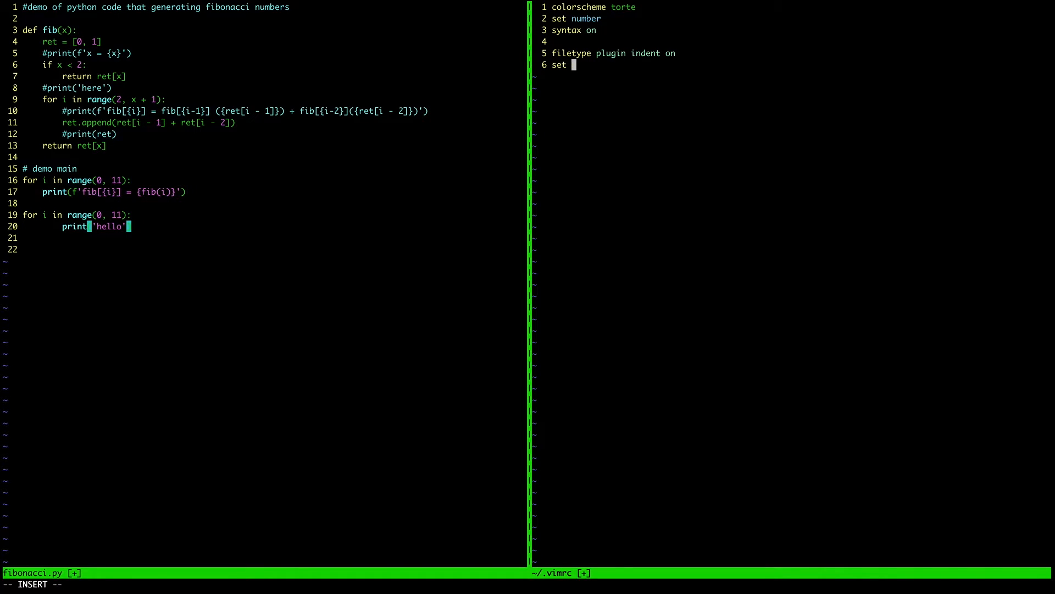
type("tabstop")
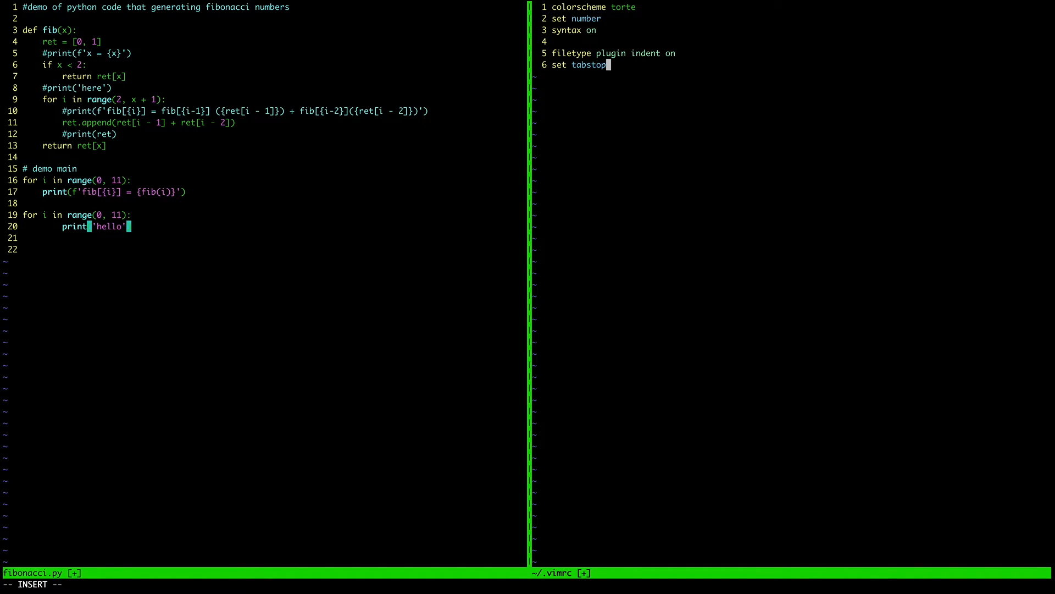
type("=4")
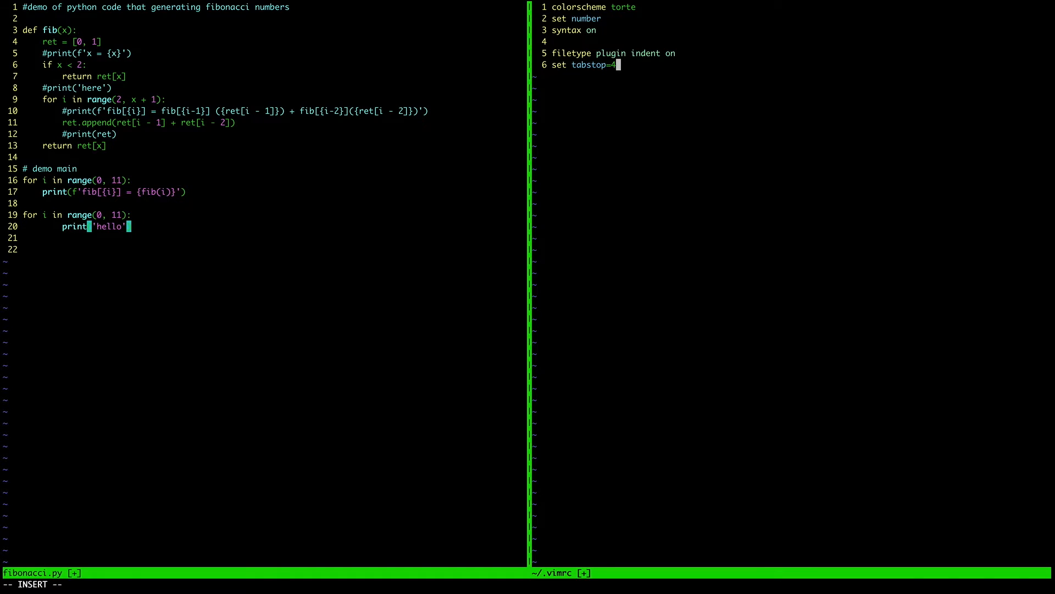
key("Return")
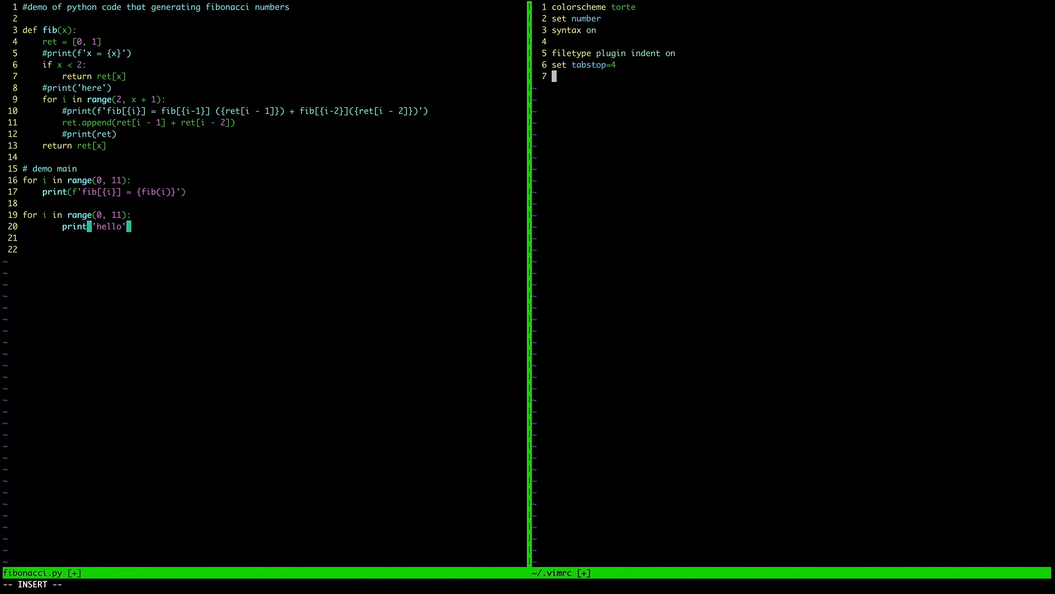
Step: Add 'set shiftwidth=4' and 'set expandtab' lines to ~/.vimrc
type("set")
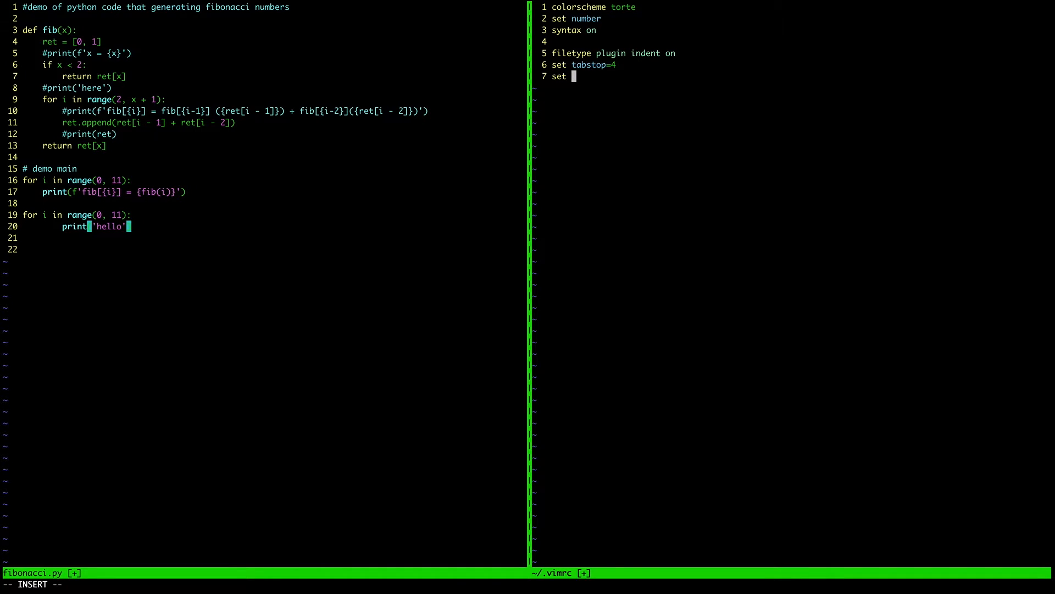
type("shiftw")
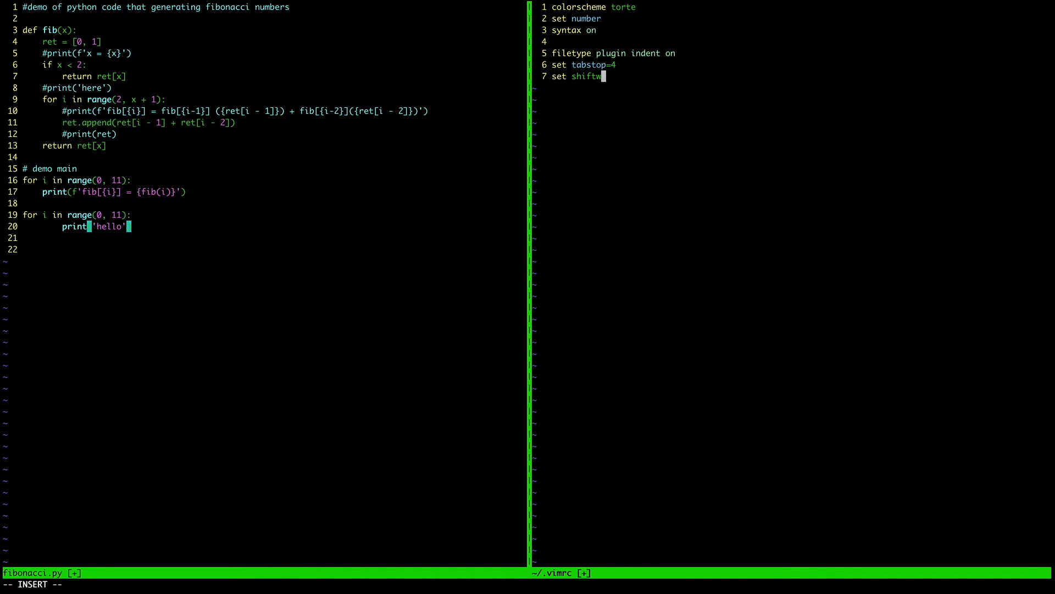
type("idth=")
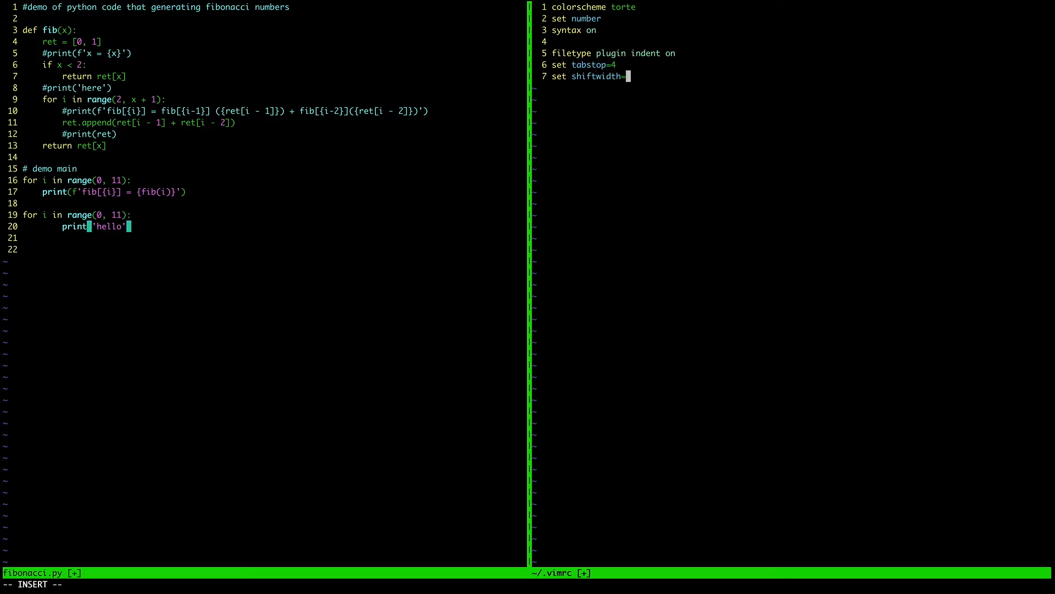
type("4")
type("set")
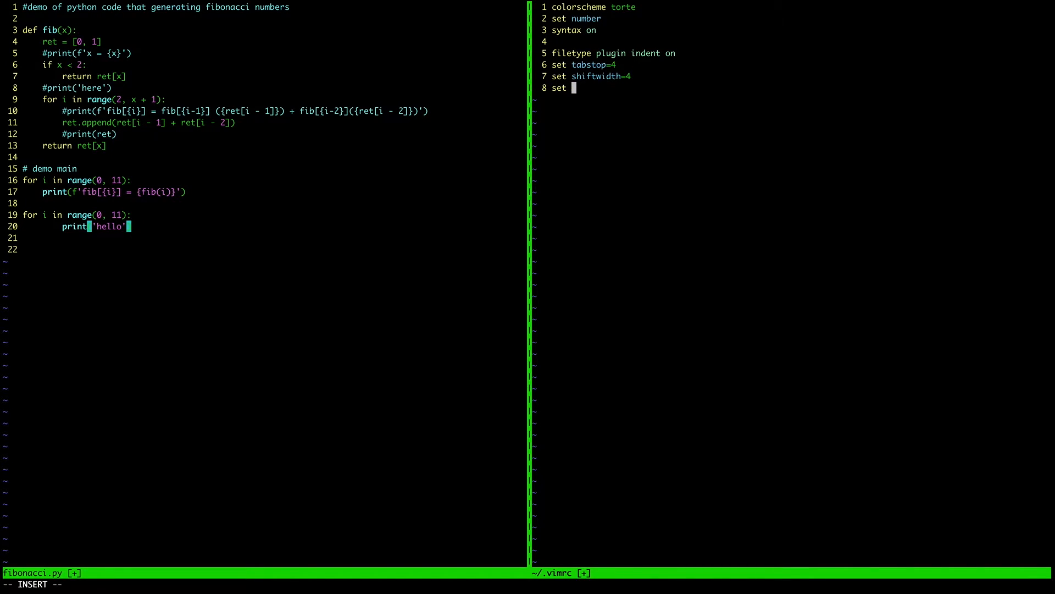
type("expandtab")
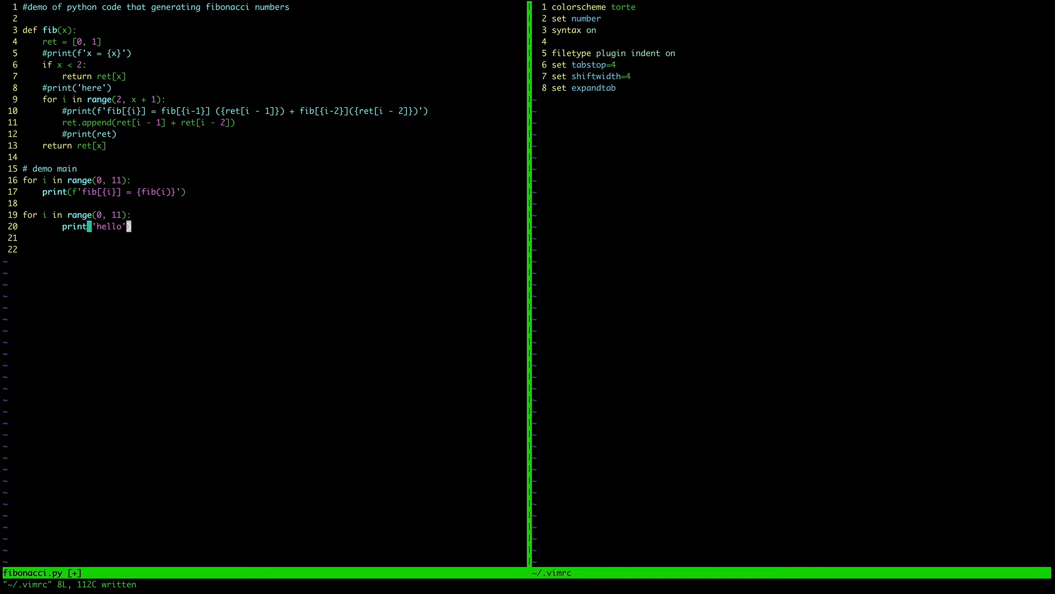
mouse_move(659, 2)
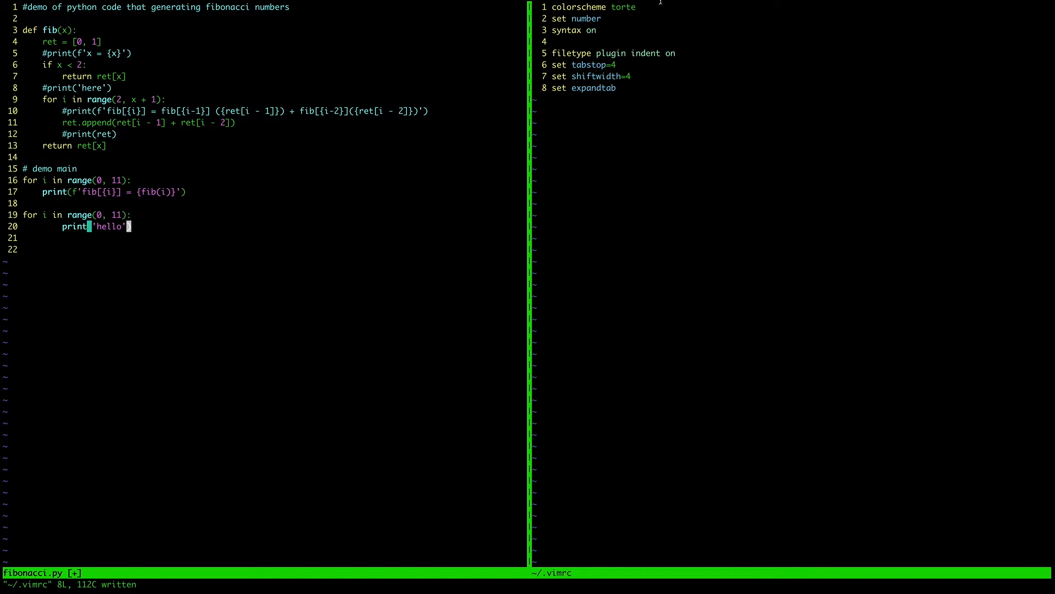
mouse_move(629, 100)
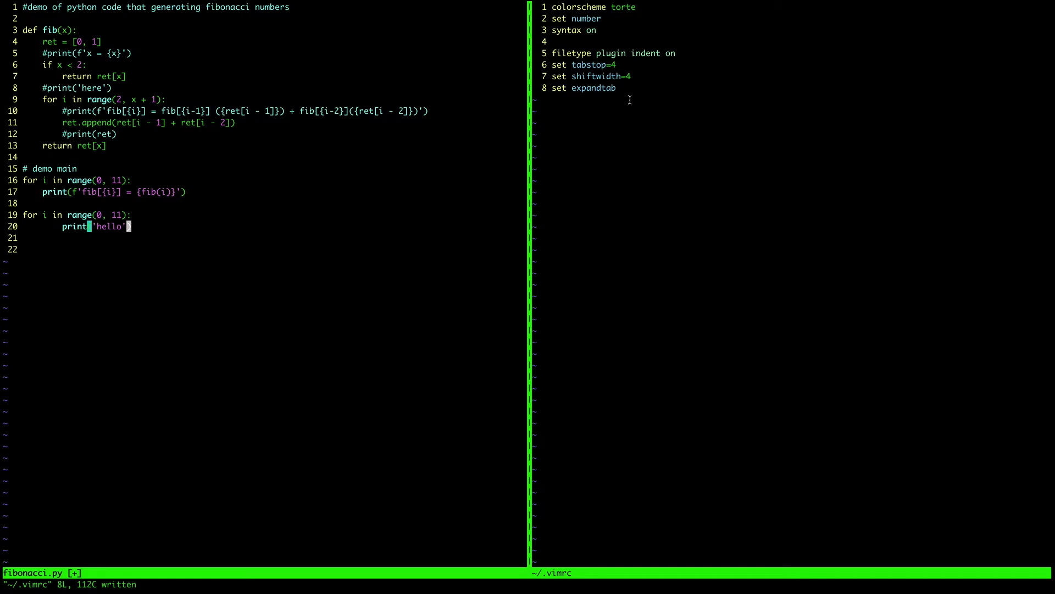
mouse_move(311, 115)
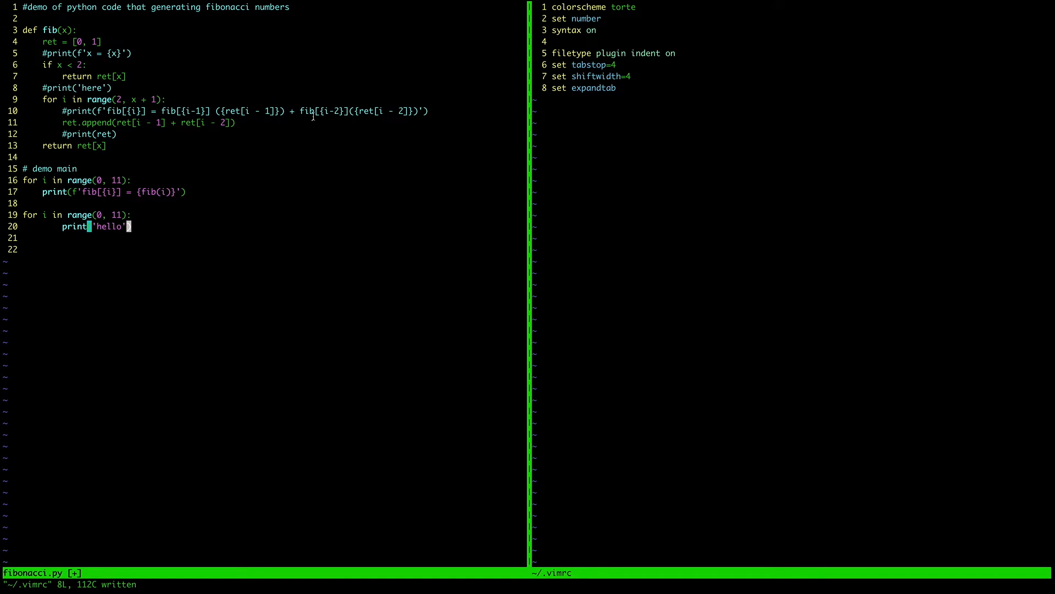
mouse_move(297, 175)
type(":source")
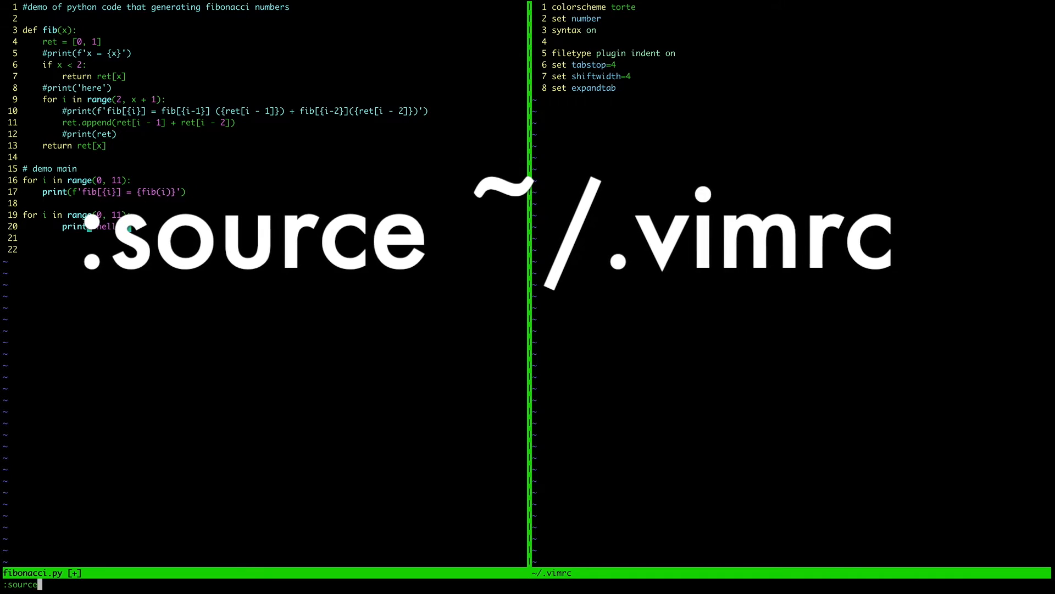
Step: Source ~/.vimrc so the 'hello' print re-indents to four spaces and colours update
type("~")
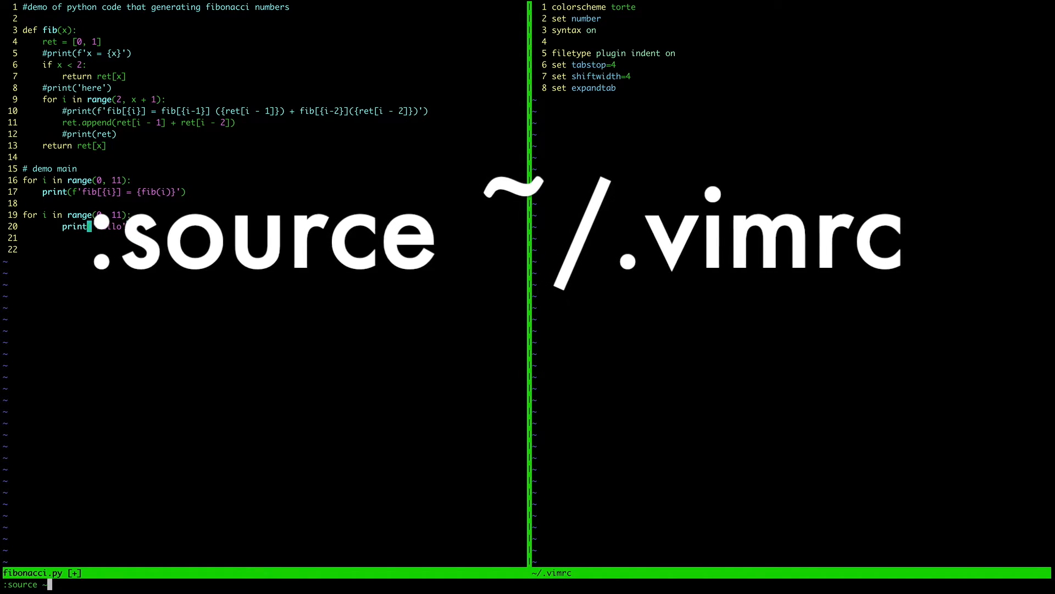
type("/.")
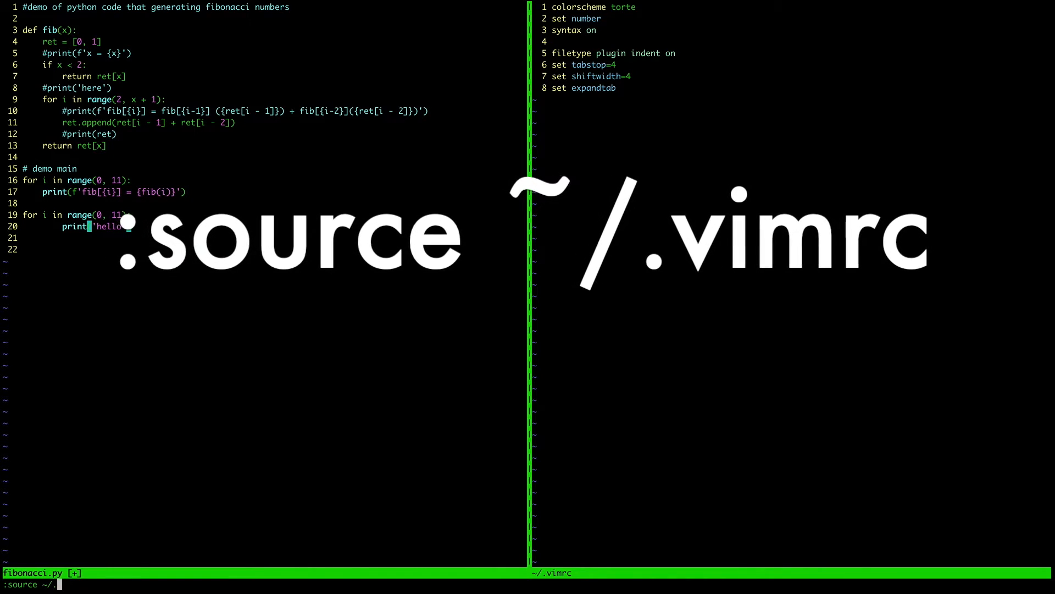
type("vi")
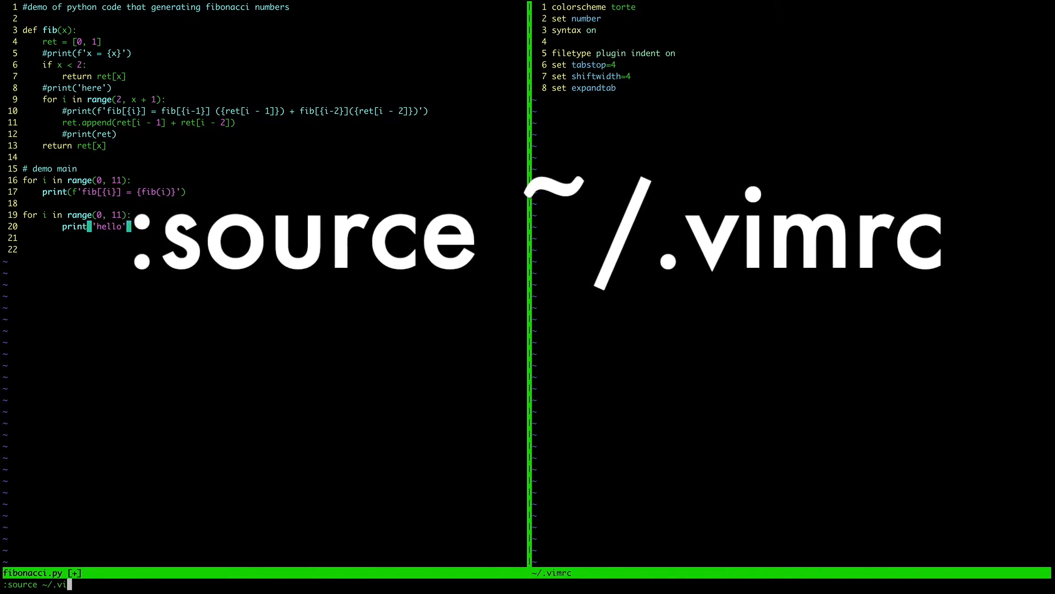
type("mrc")
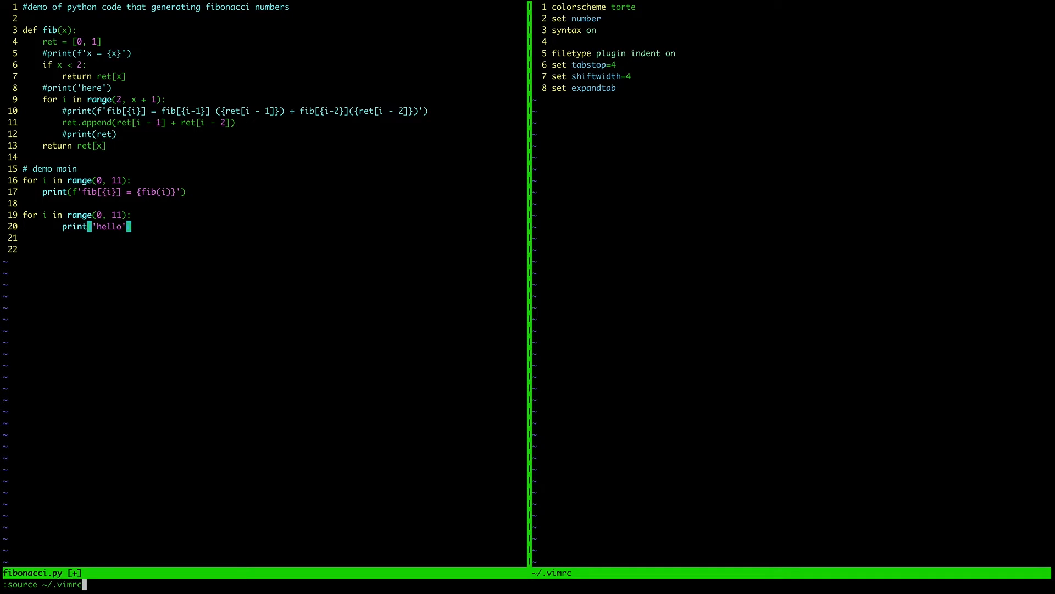
key("Return")
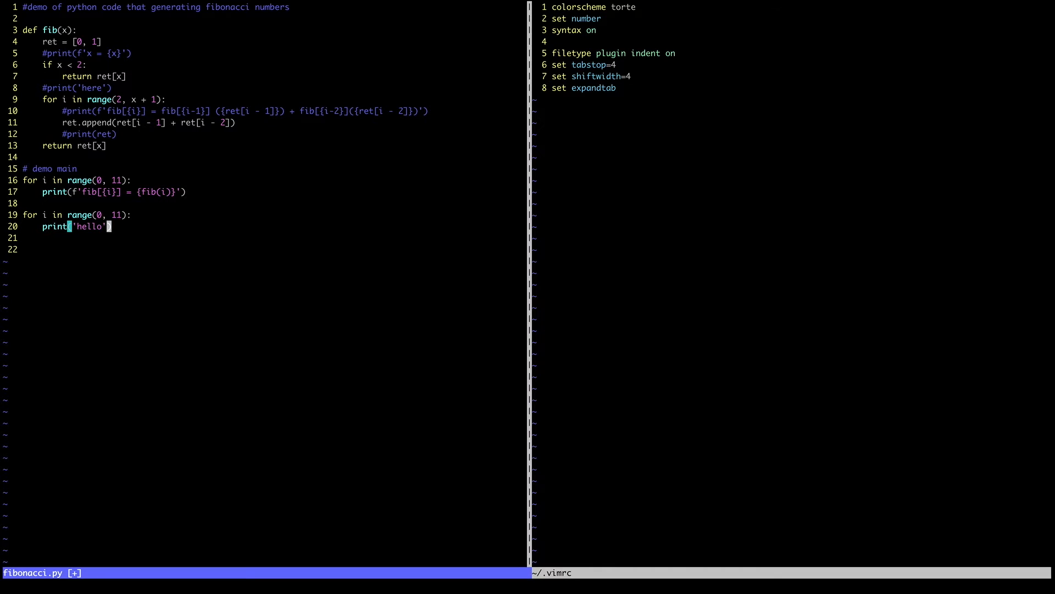
mouse_move(621, 22)
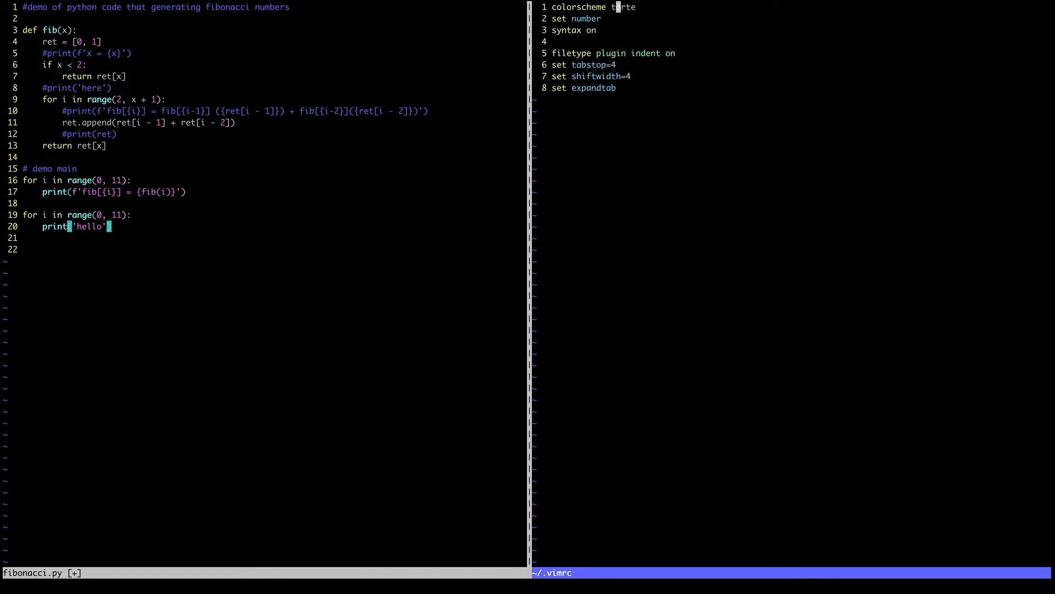
Step: Change colorscheme torte to default in ~/.vimrc, save it, and re-source to apply it
type("defa")
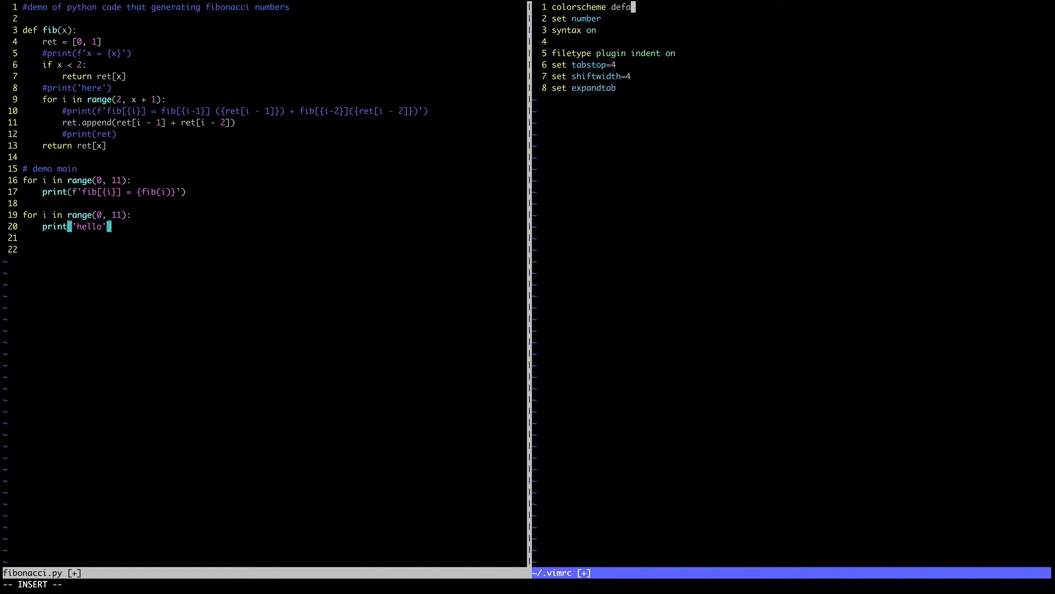
type("lt")
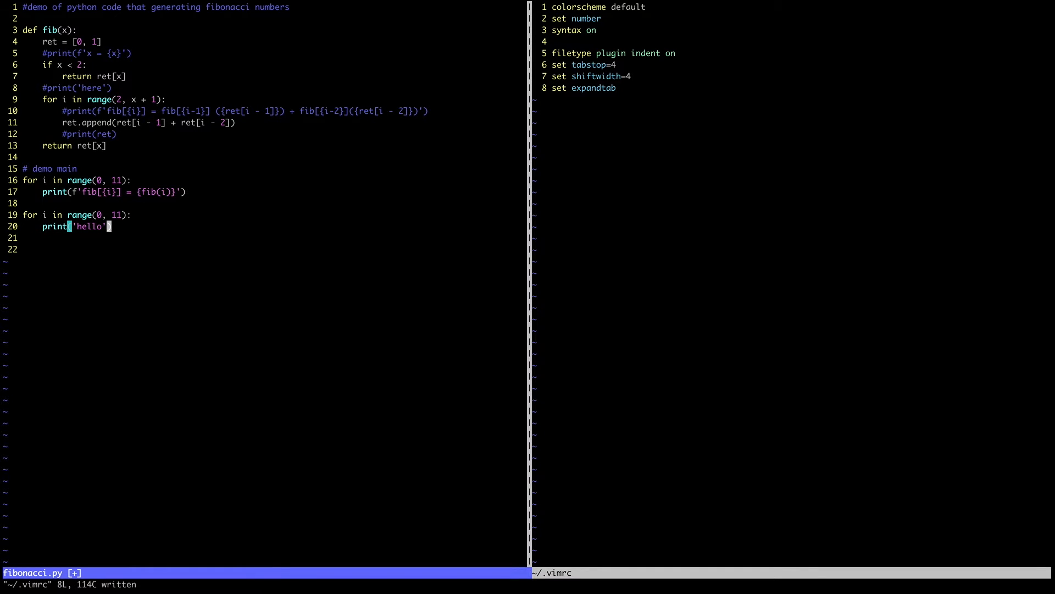
key("Up")
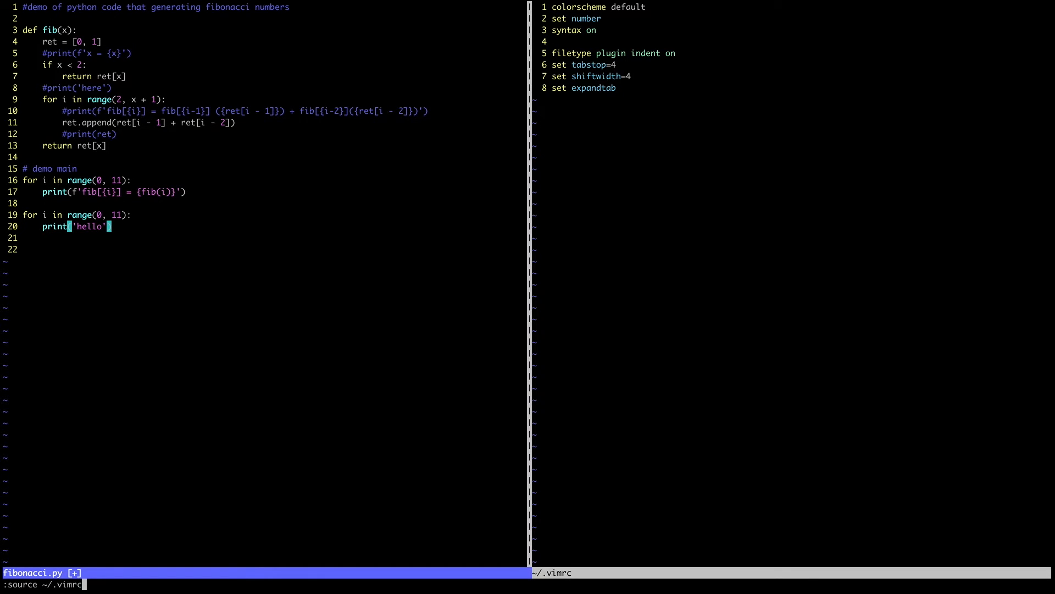
key("Return")
type("for i in range(0, 11):")
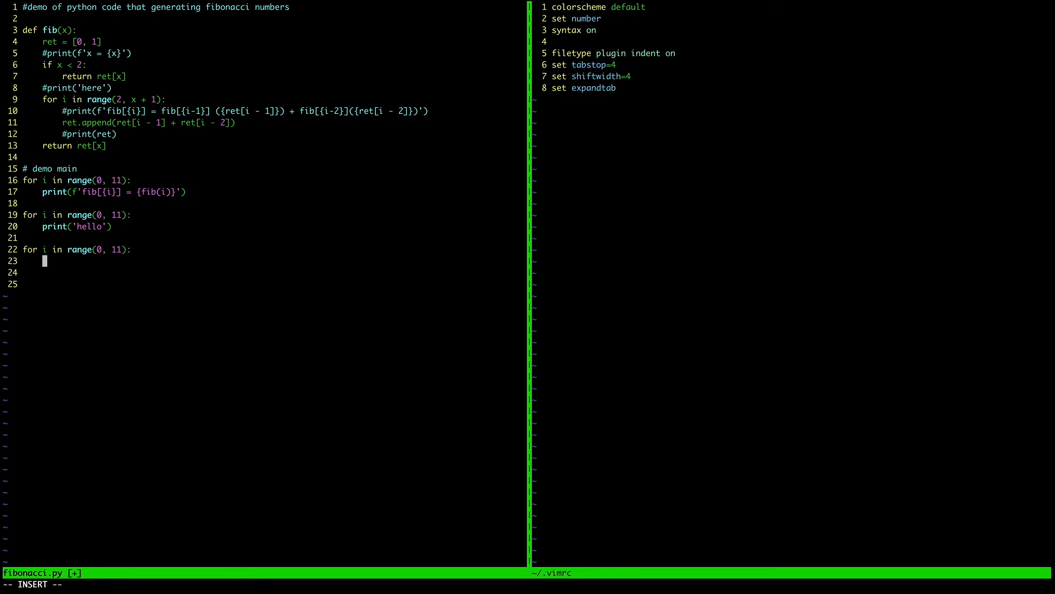
mouse_move(472, 38)
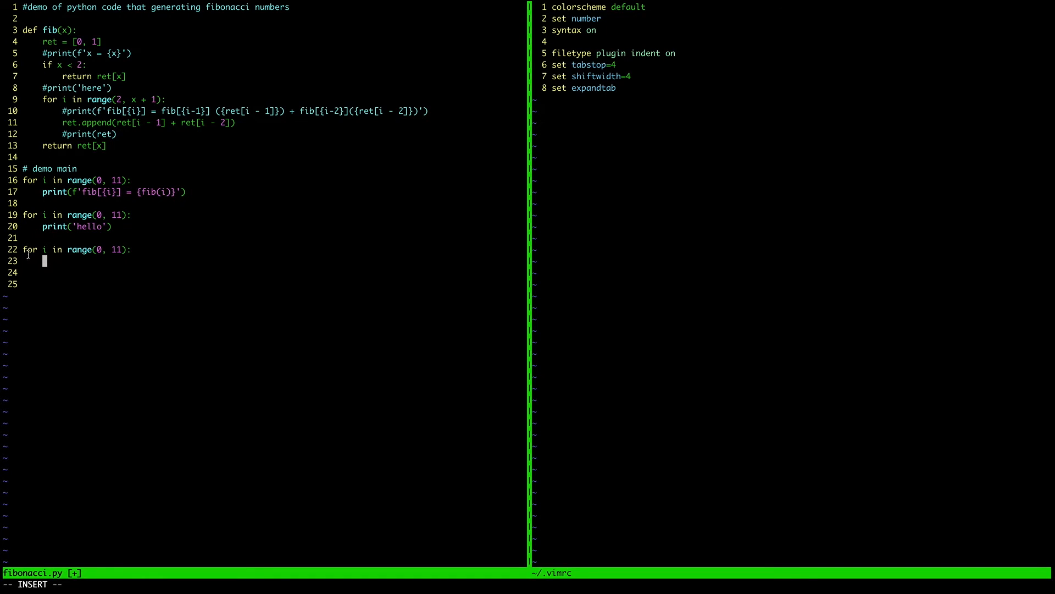
mouse_move(80, 292)
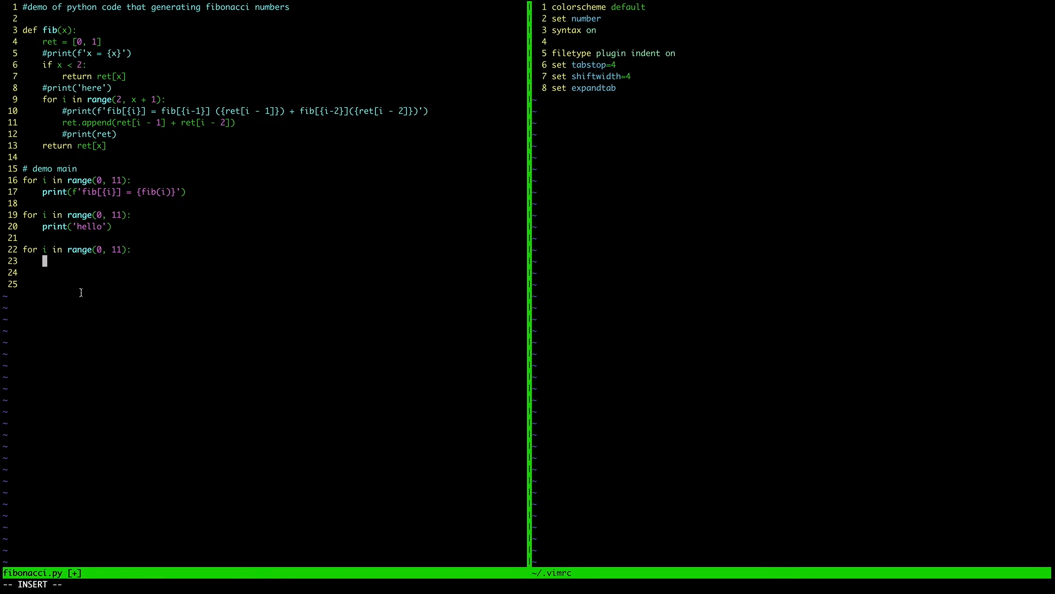
Step: Write a print('hello') line in the test loop, fixing the mistyped hello
type("print(h")
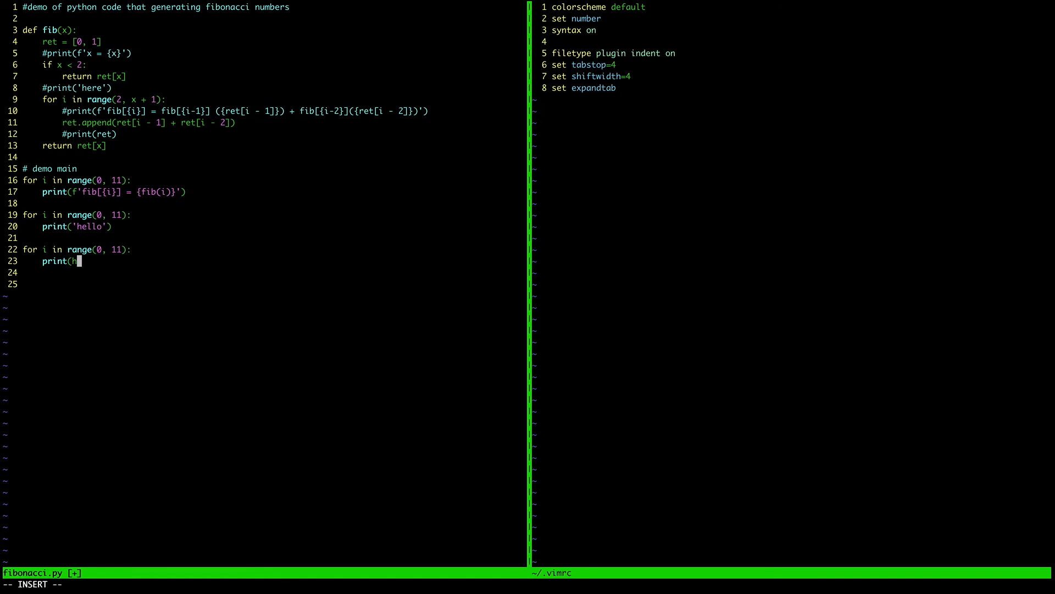
type("ehllo")
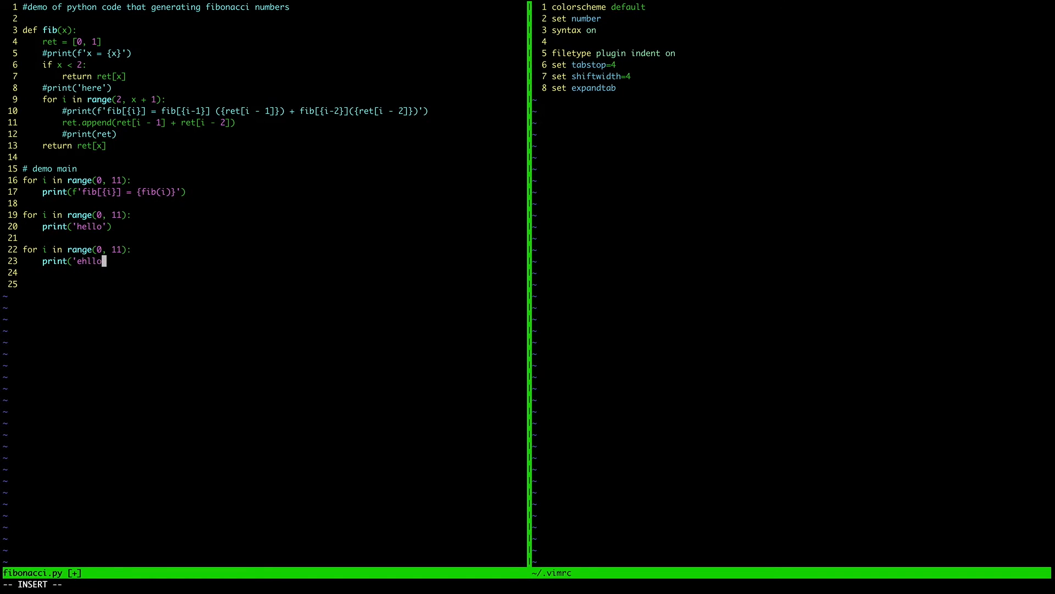
key("BackSpace")
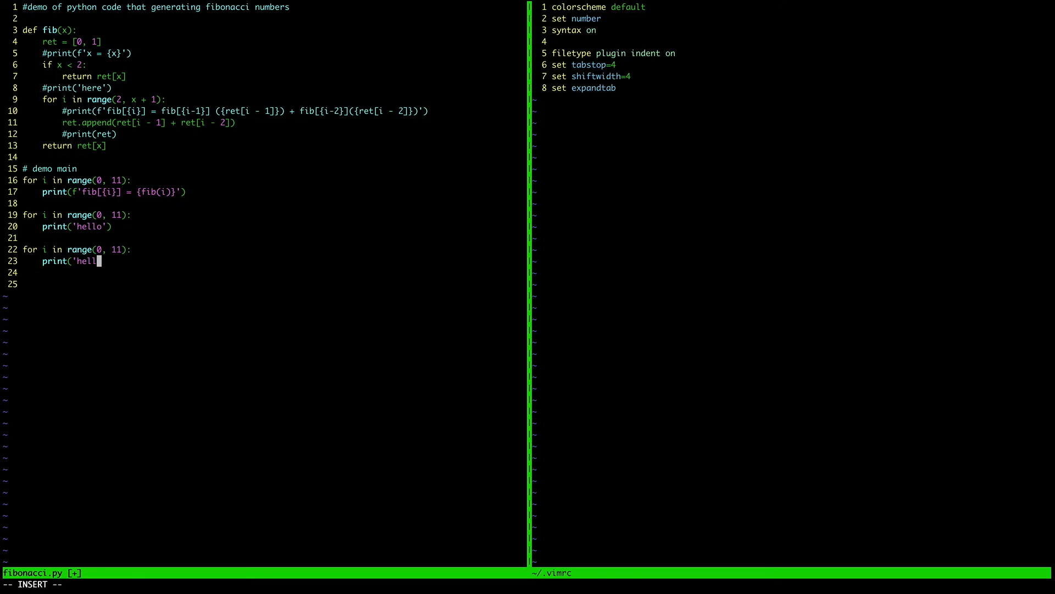
key("Escape")
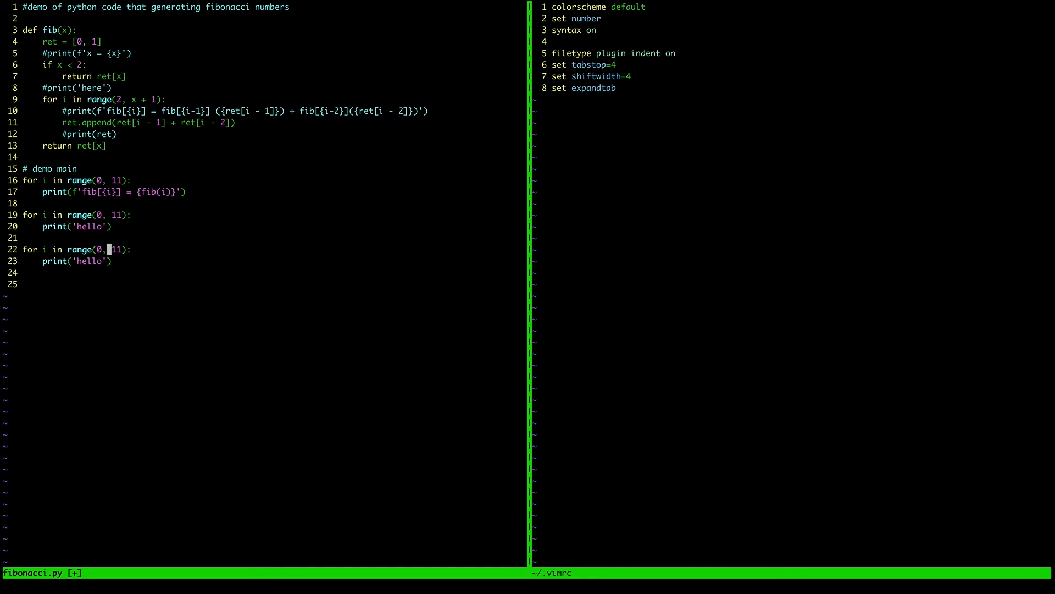
Step: Linewise-select and delete both 'hello' test loops from fibonacci.py
key("V")
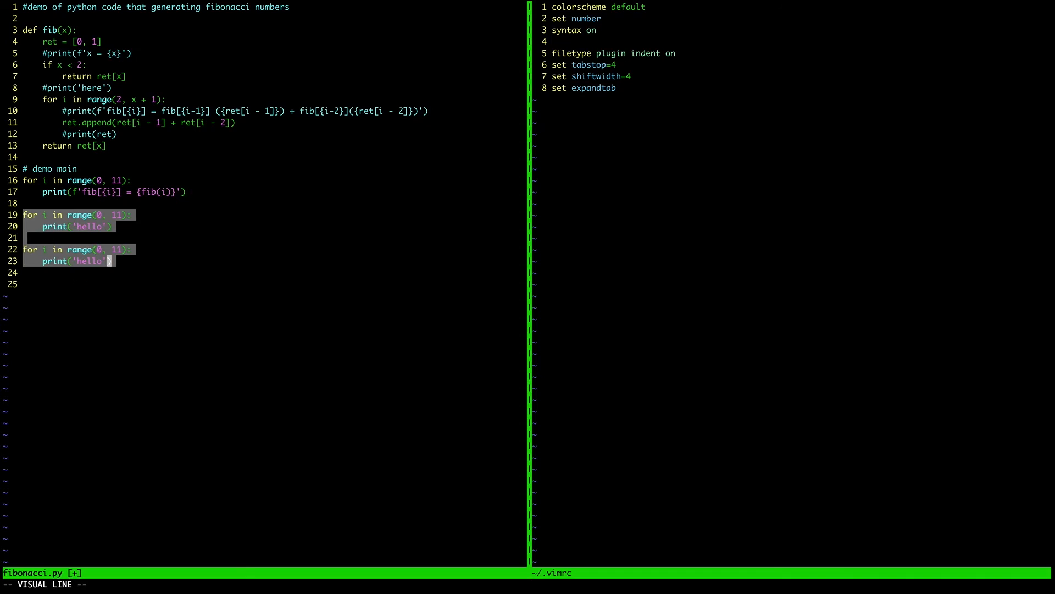
key("d")
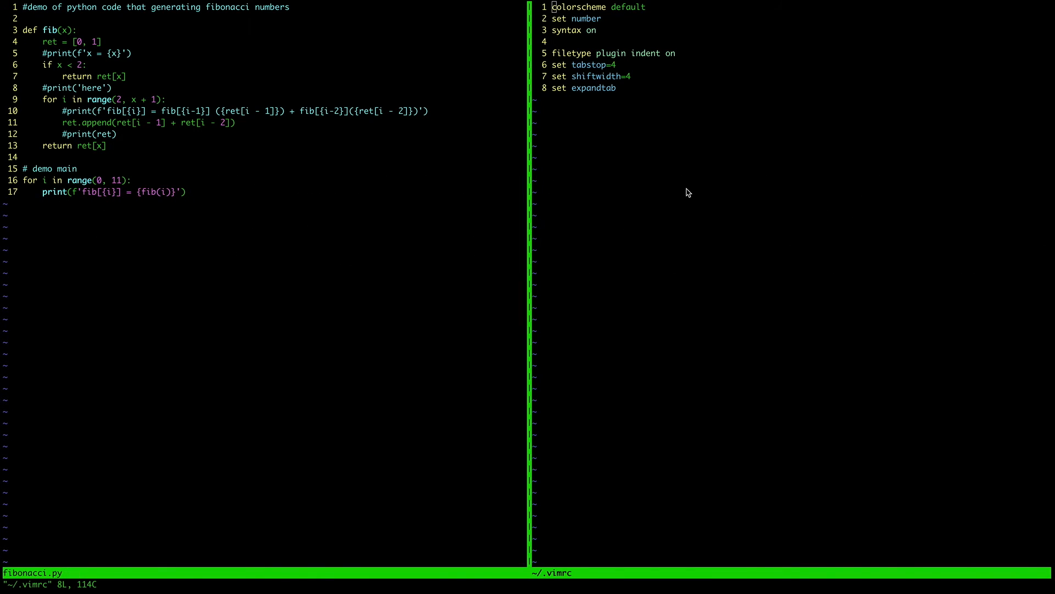
mouse_move(686, 169)
type(":term")
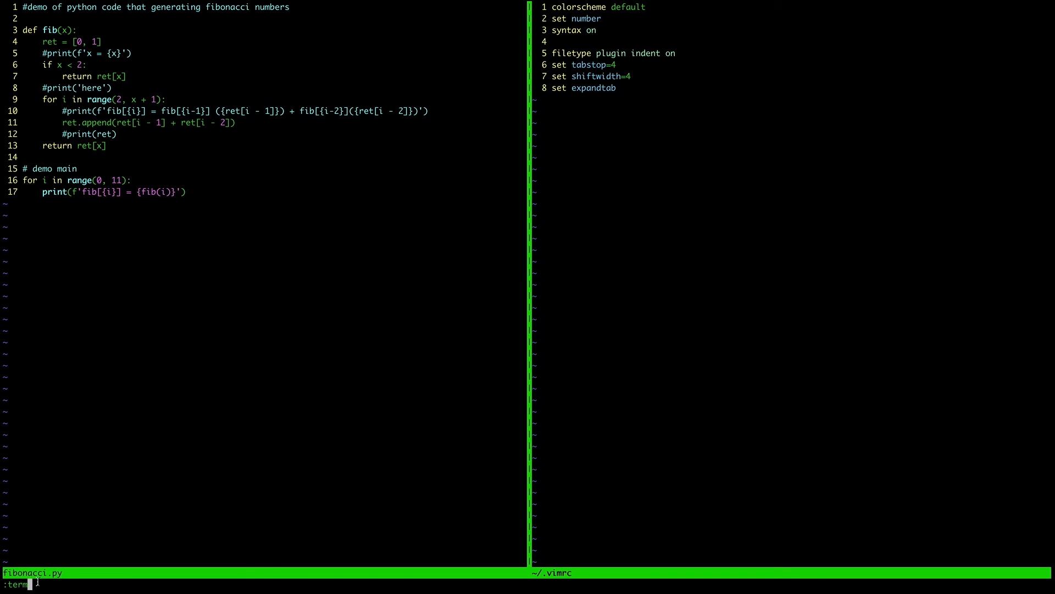
Step: Start a zsh terminal split inside Vim with :term above the vimrc pane
key("Return")
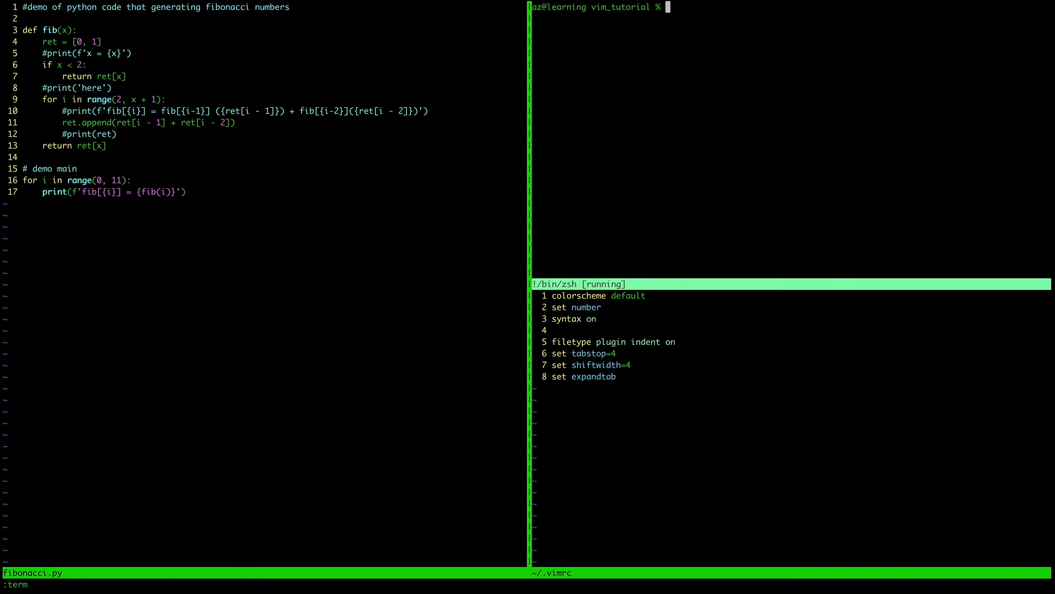
mouse_move(629, 175)
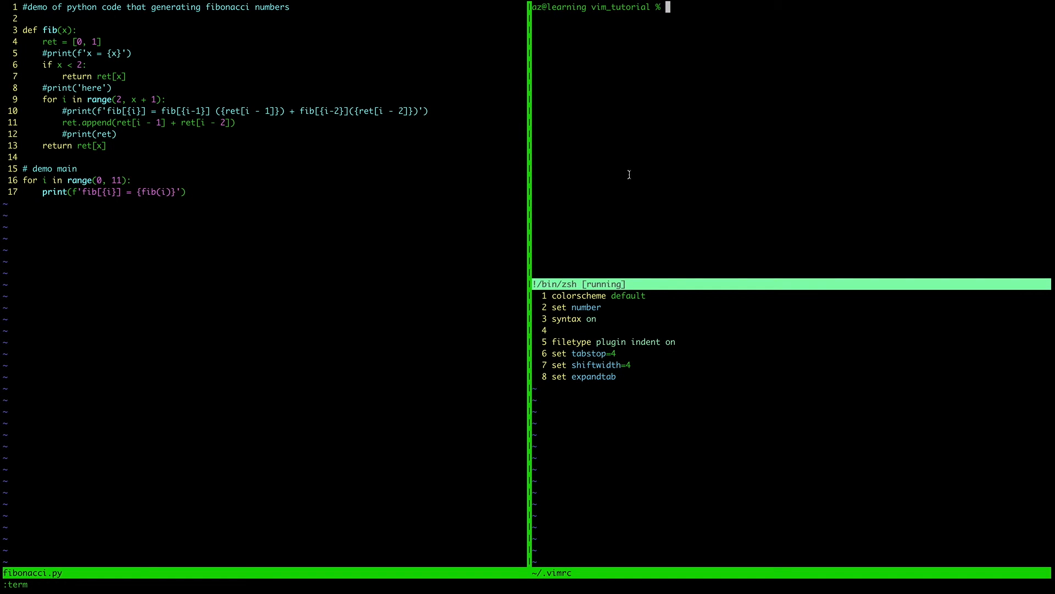
mouse_move(634, 186)
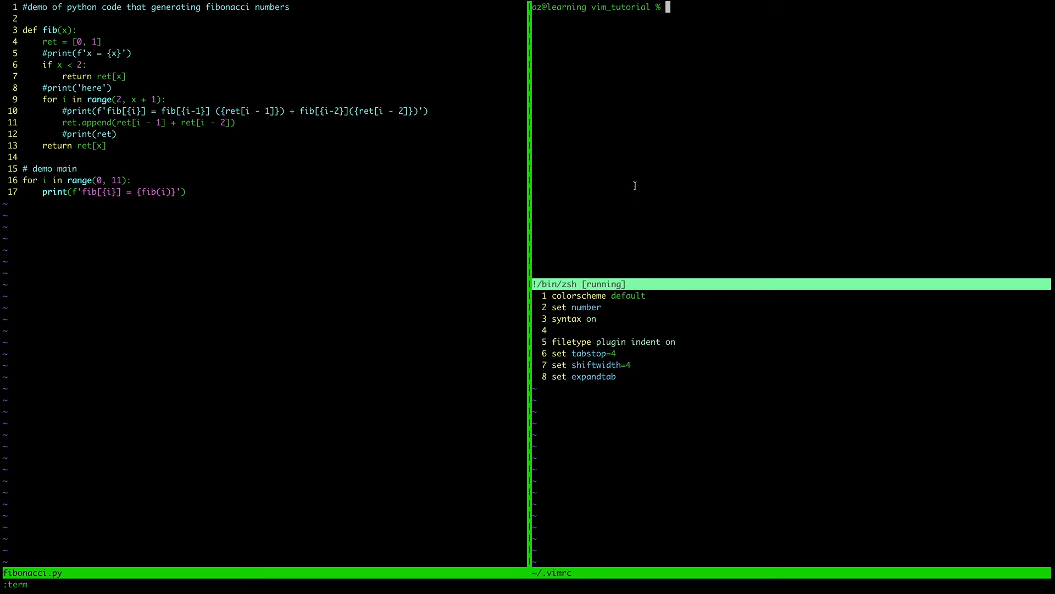
mouse_move(608, 451)
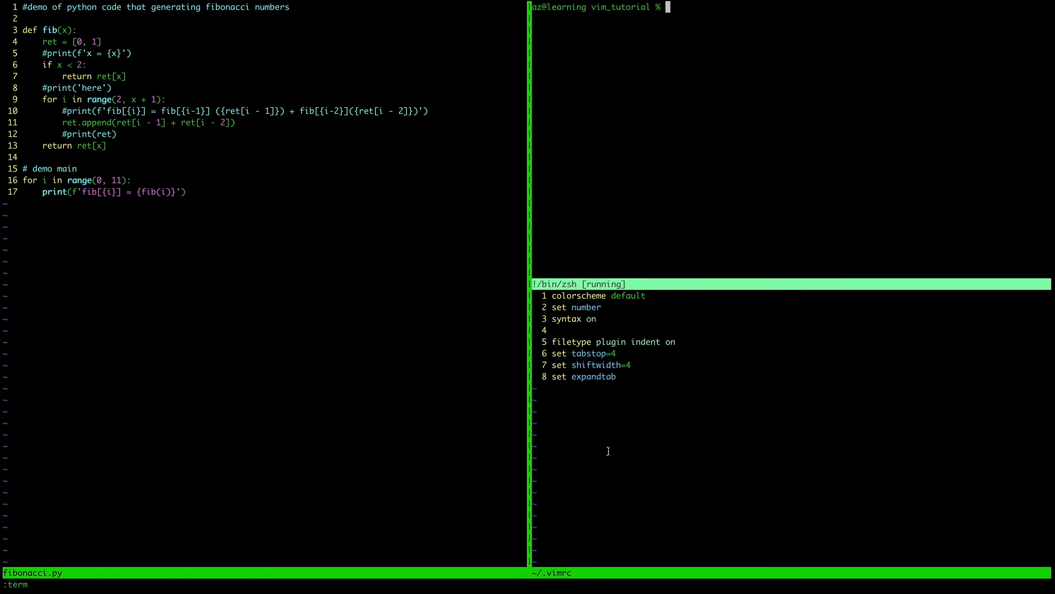
mouse_move(637, 319)
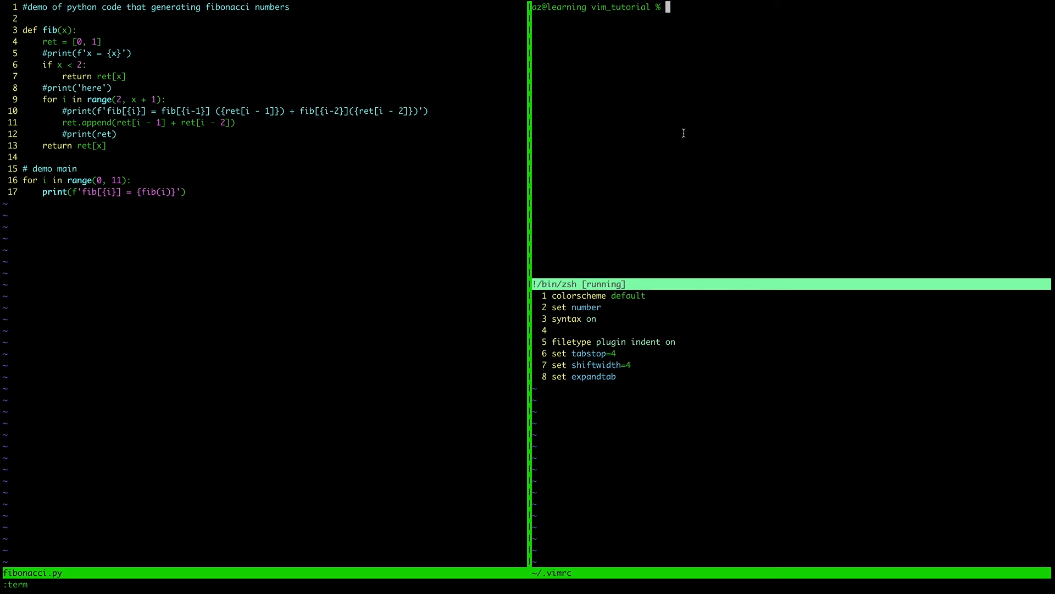
mouse_move(722, 60)
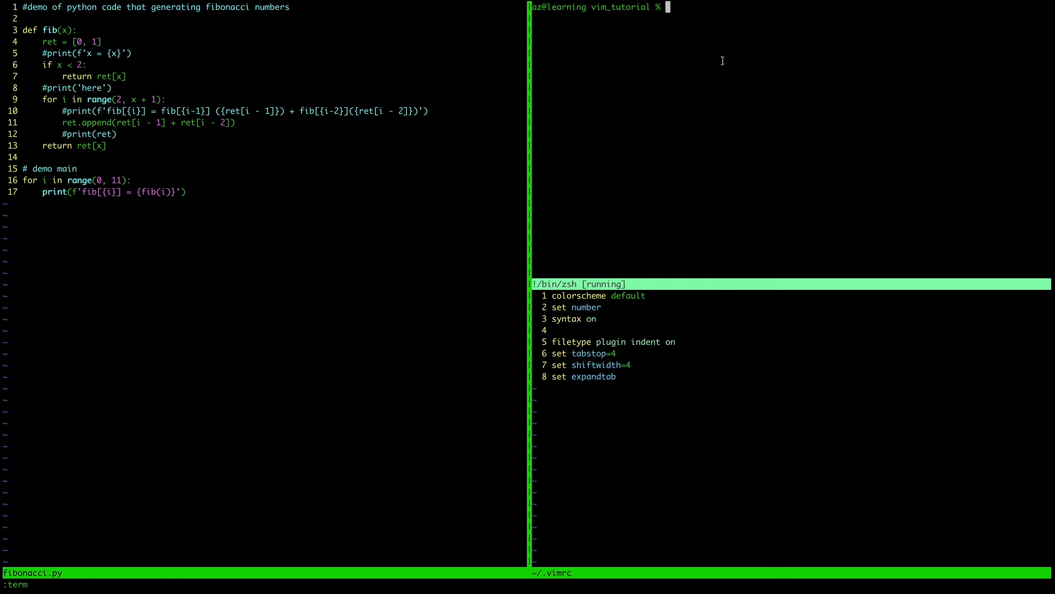
mouse_move(608, 29)
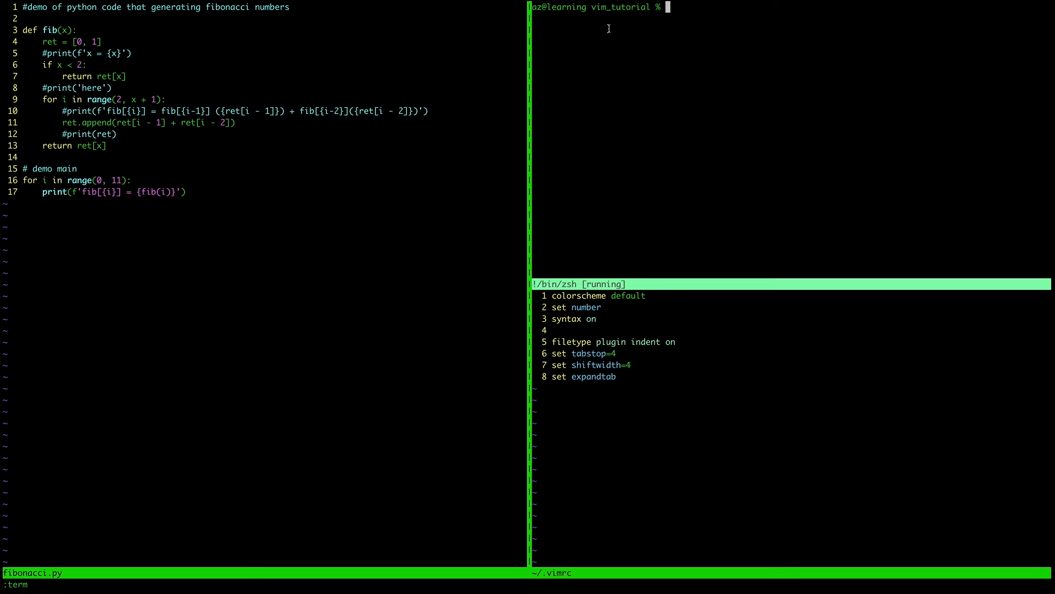
mouse_move(344, 326)
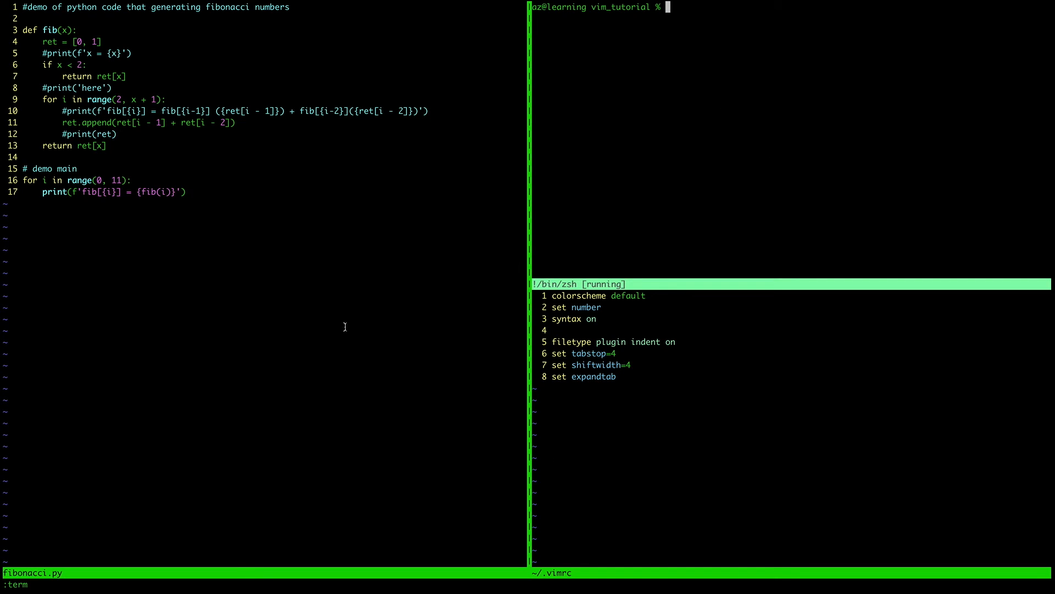
mouse_move(350, 318)
type("ls")
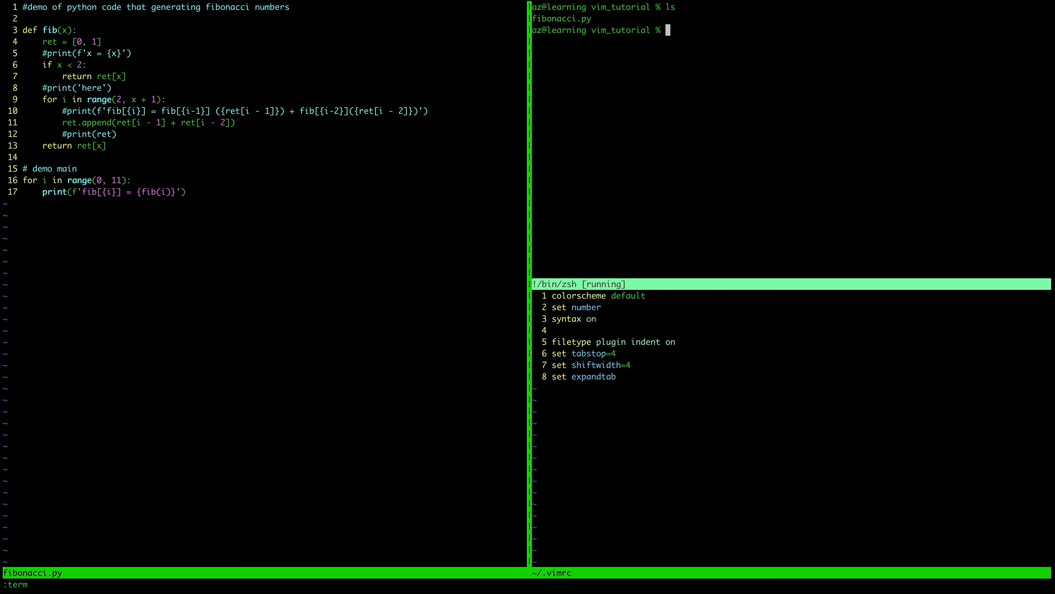
Step: Run python fibonacci.py in the terminal, printing fib[0] = 0 through fib[10] = 55
type("pyt")
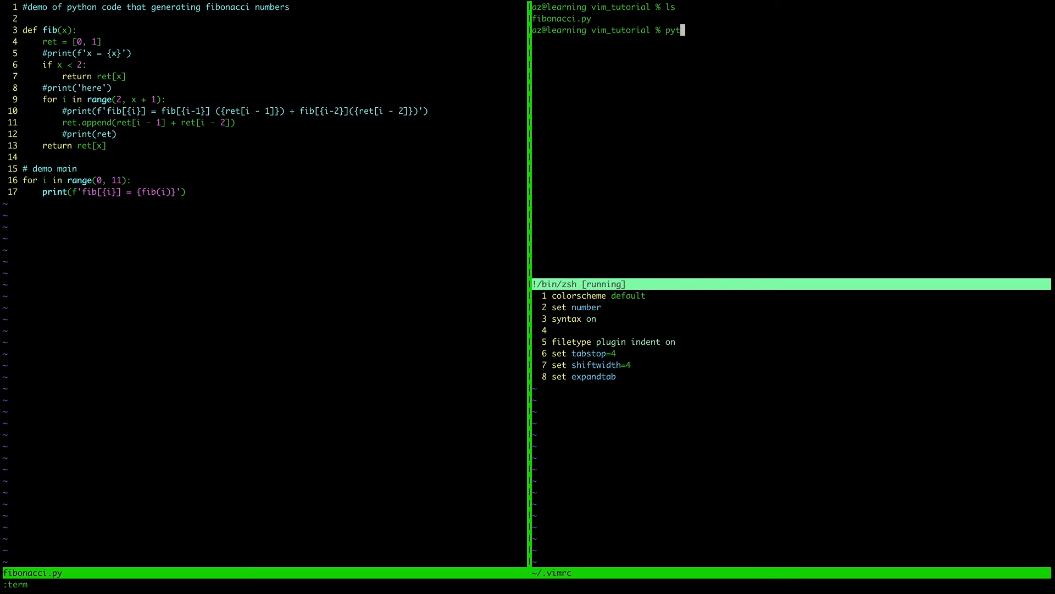
type("hon")
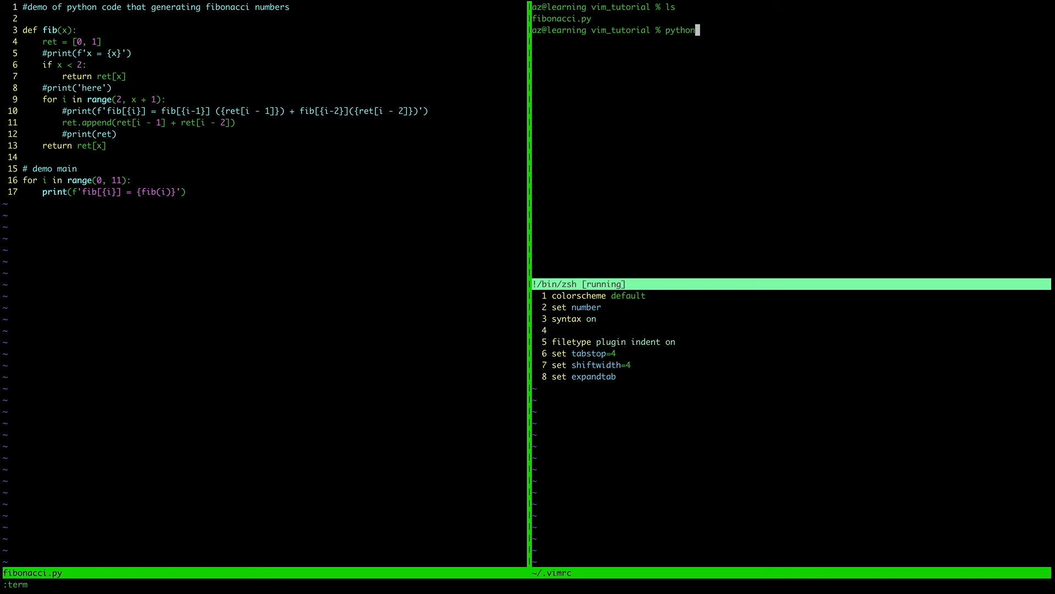
type("fibonacci.py")
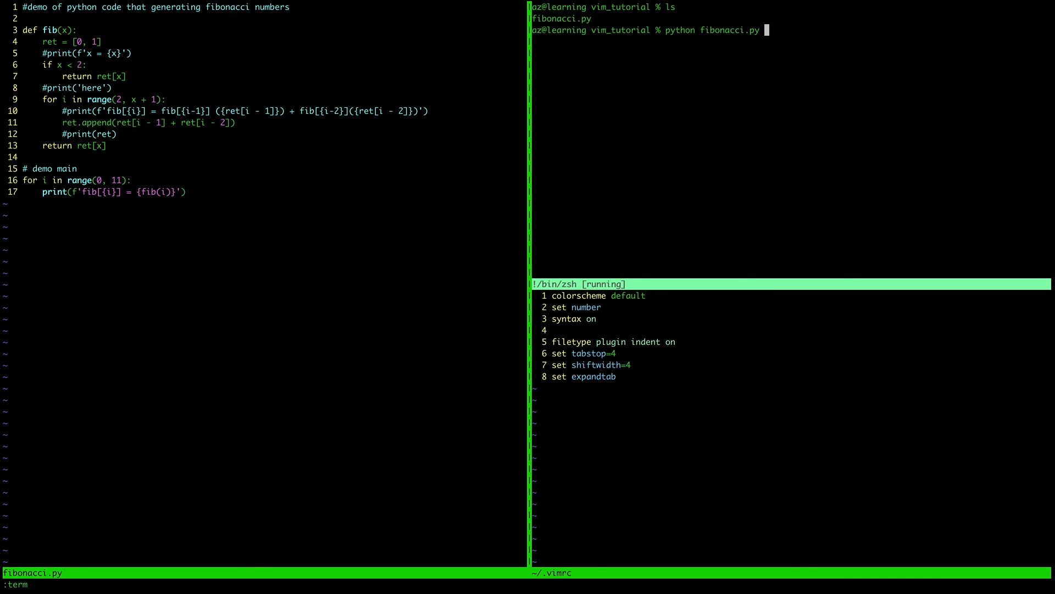
key("Return")
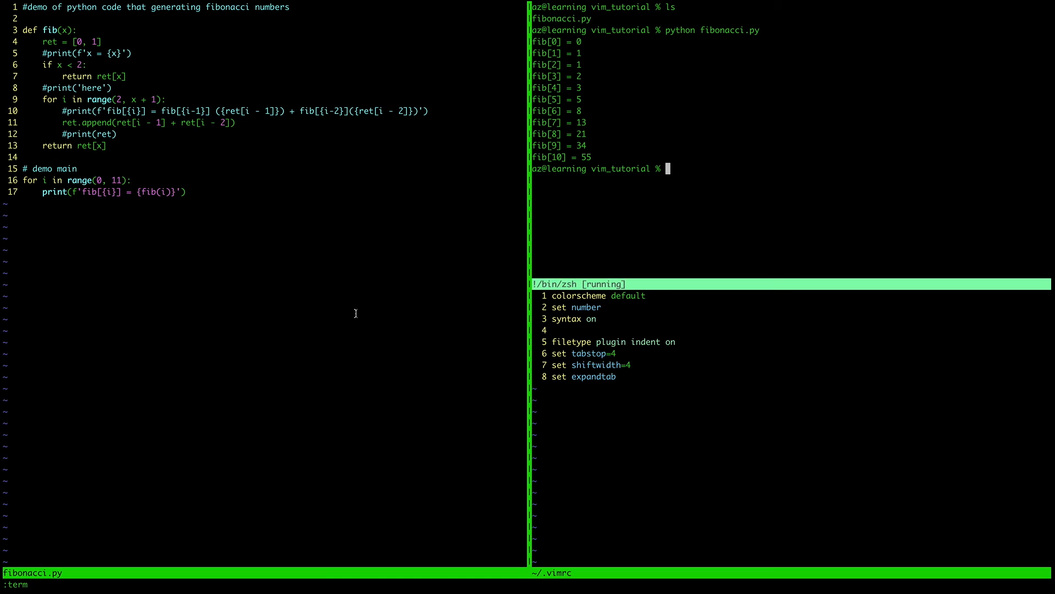